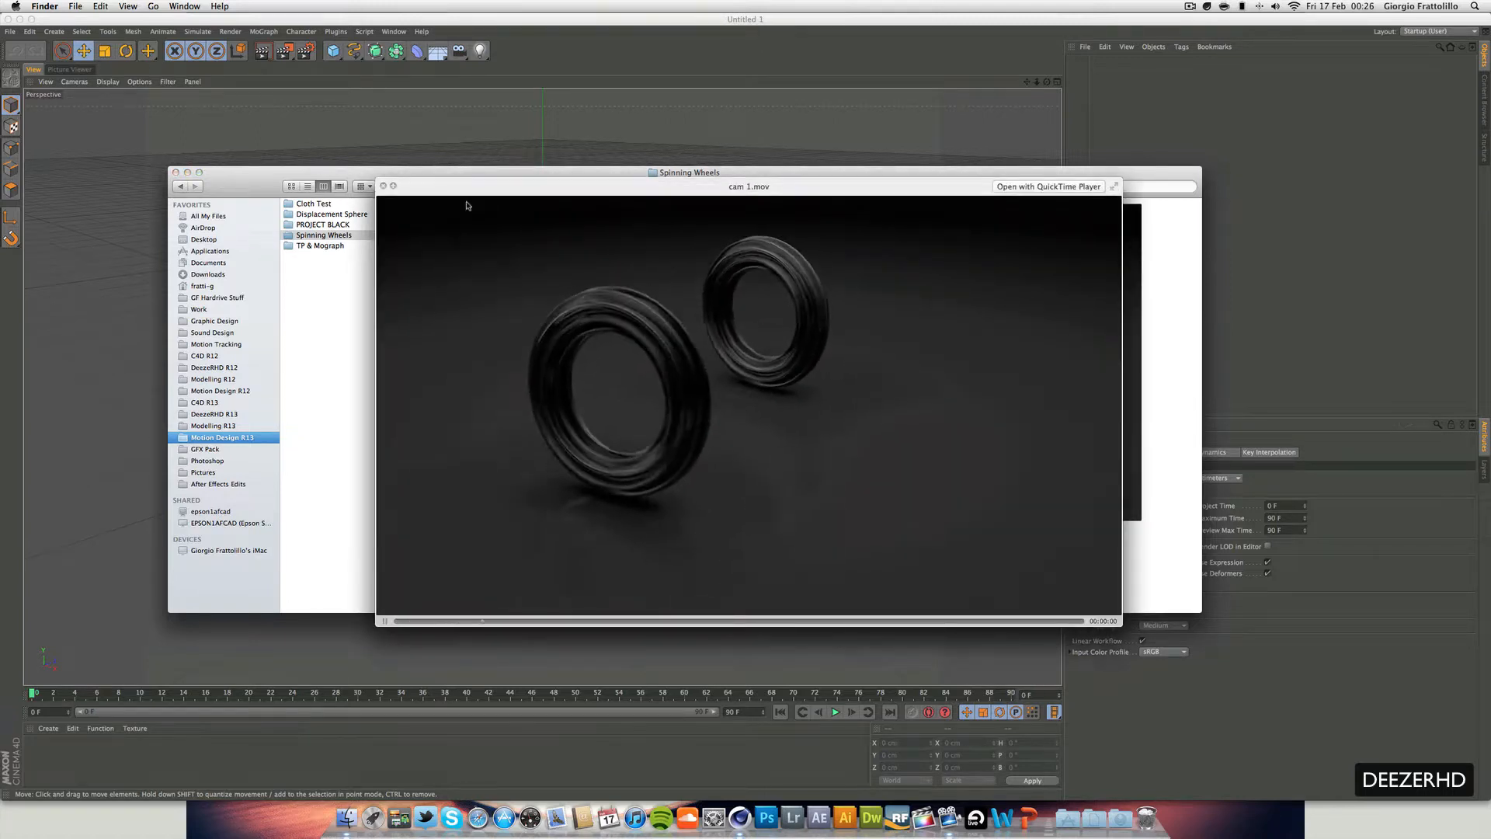
Play the Quick Look preview of cam 1.mov from the Spinning Wheels folder
click(834, 712)
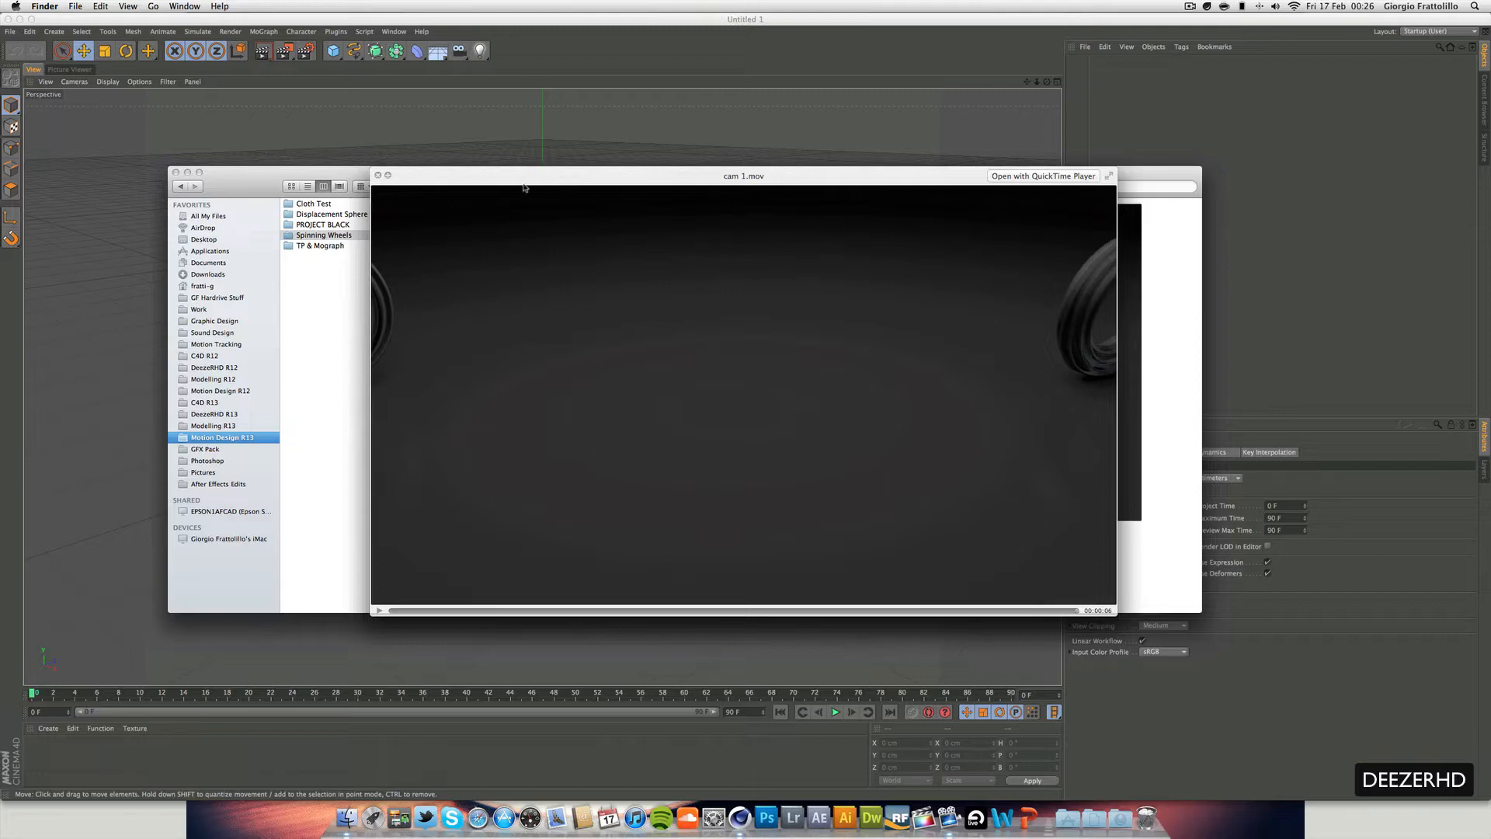
mouse_move(522, 361)
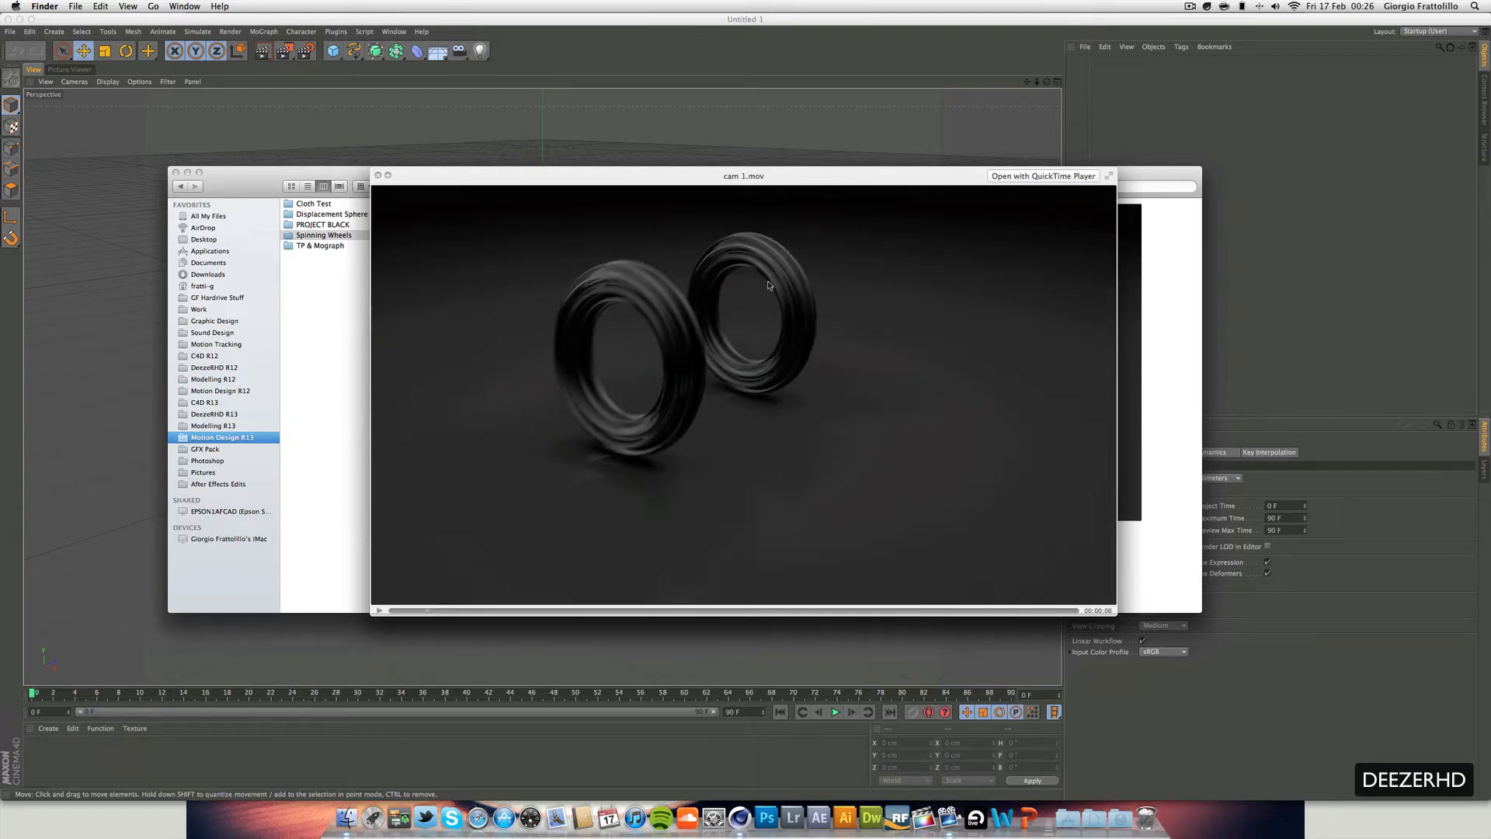
mouse_move(440, 614)
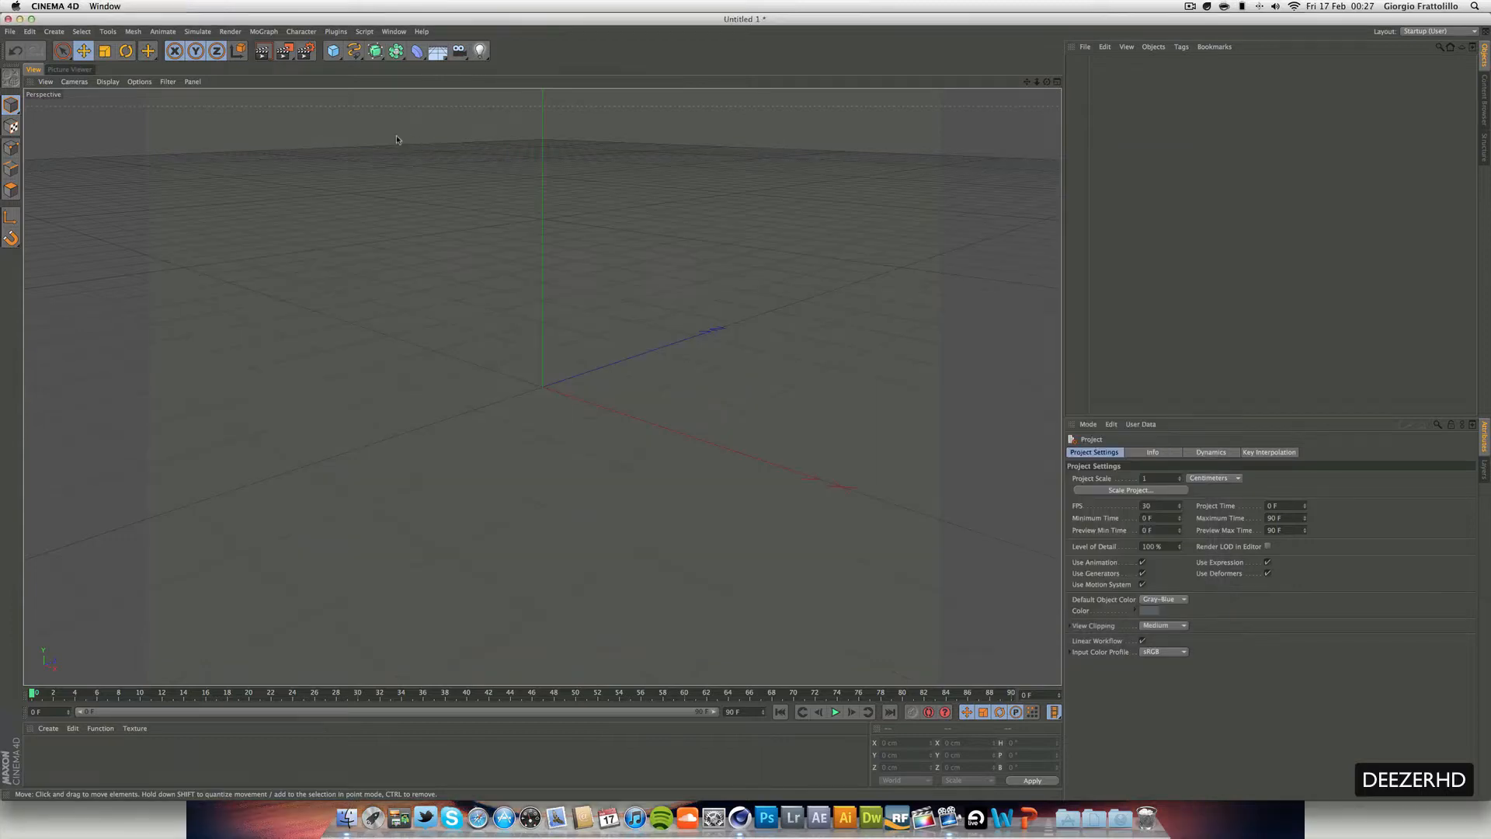
mouse_move(308, 59)
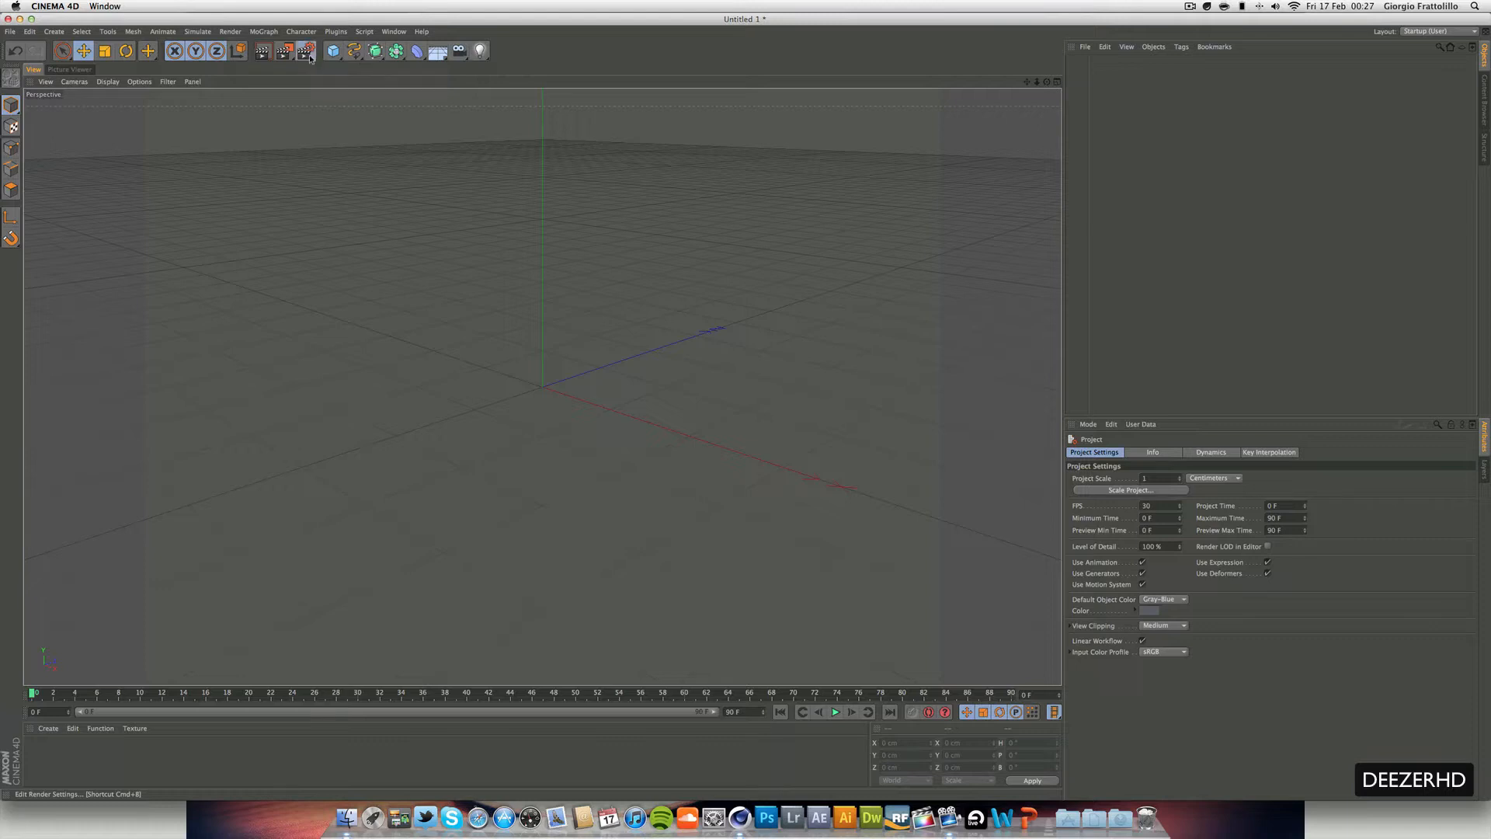
Set the render resolution to 1280 × 720 and the Frame Range to All Frames
click(306, 51)
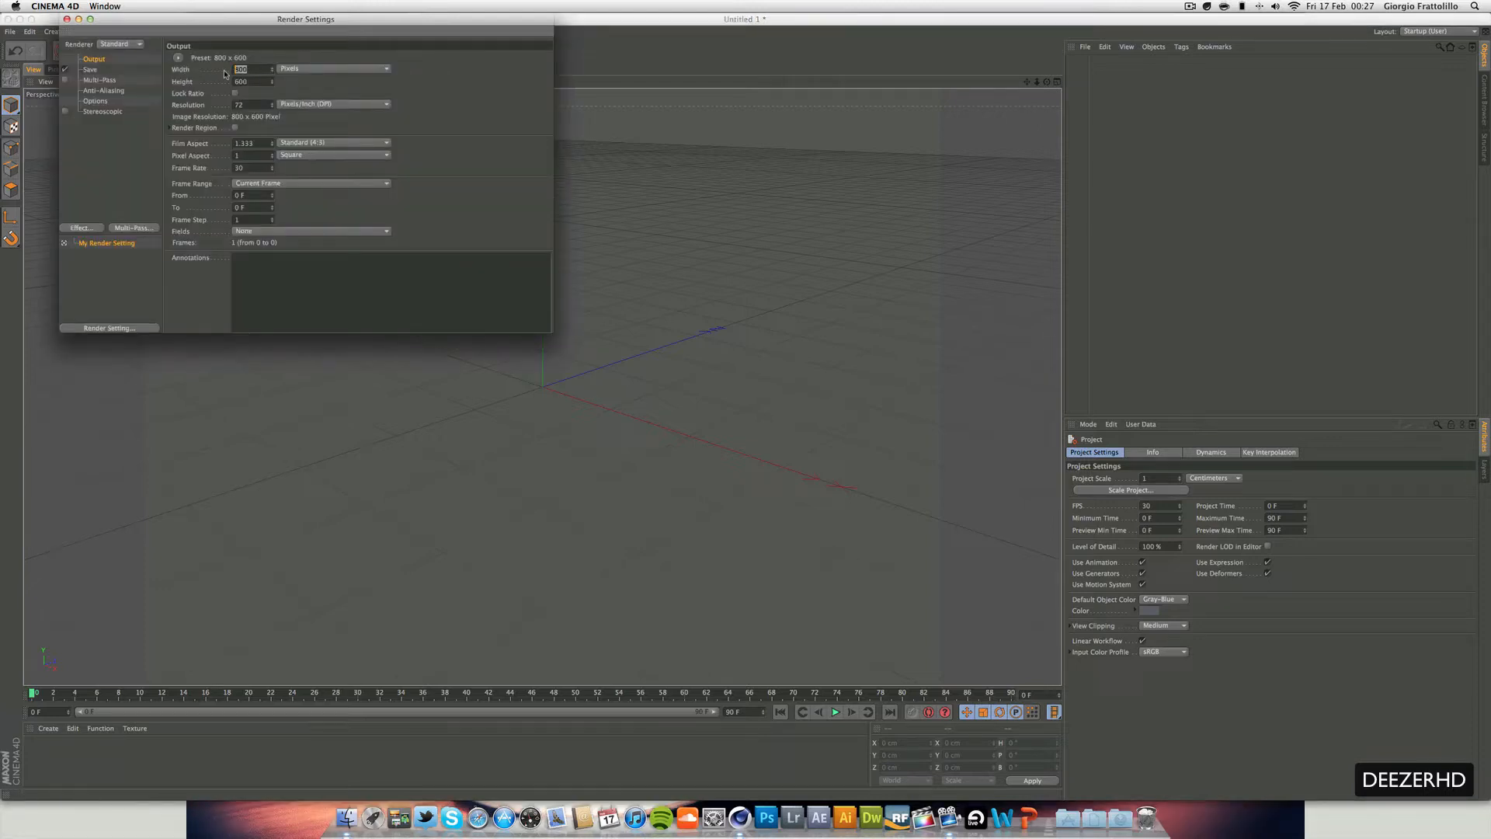
text(1280)
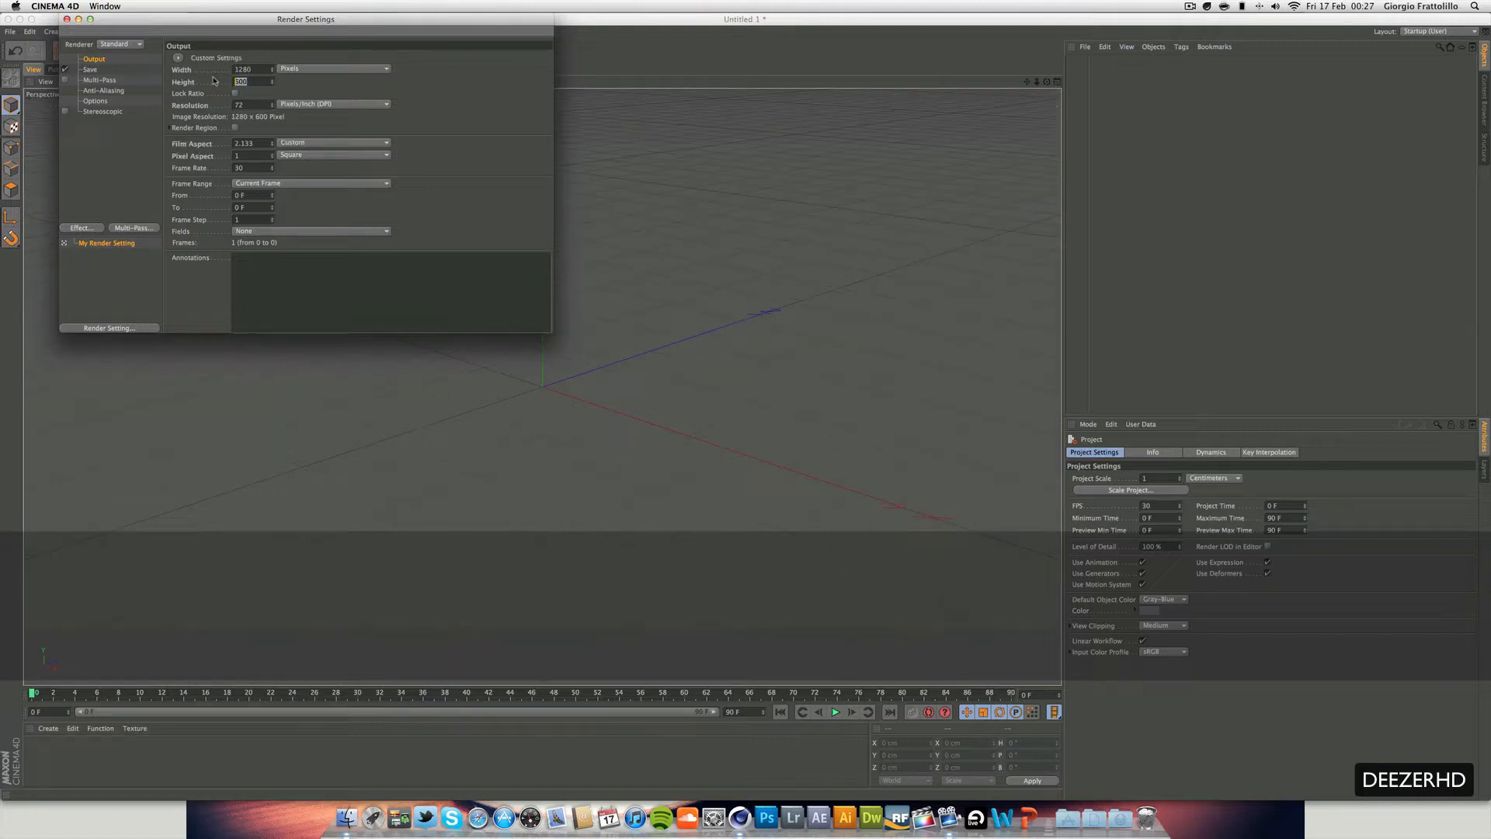
text(720)
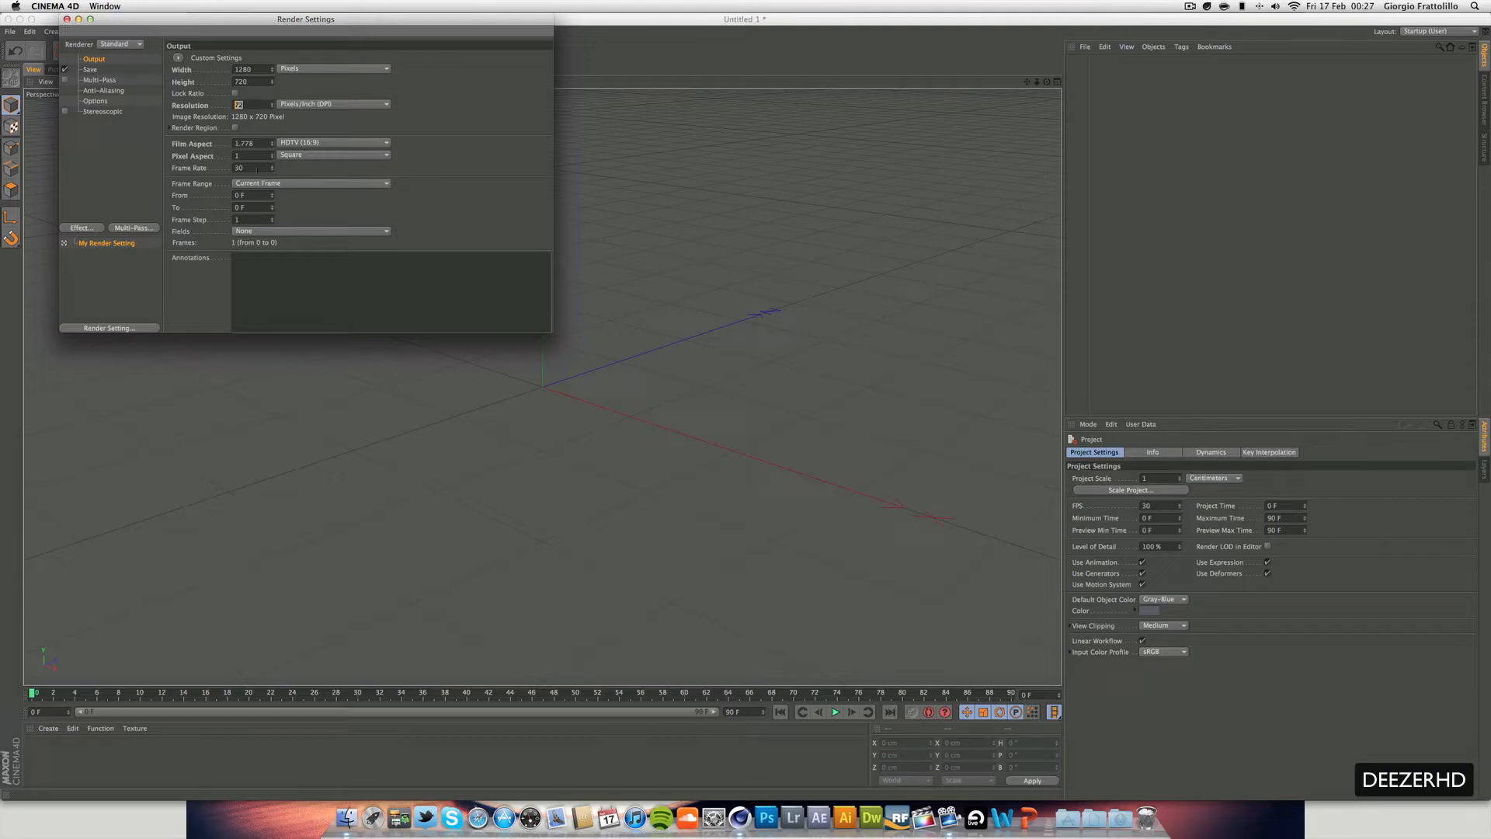
click(309, 183)
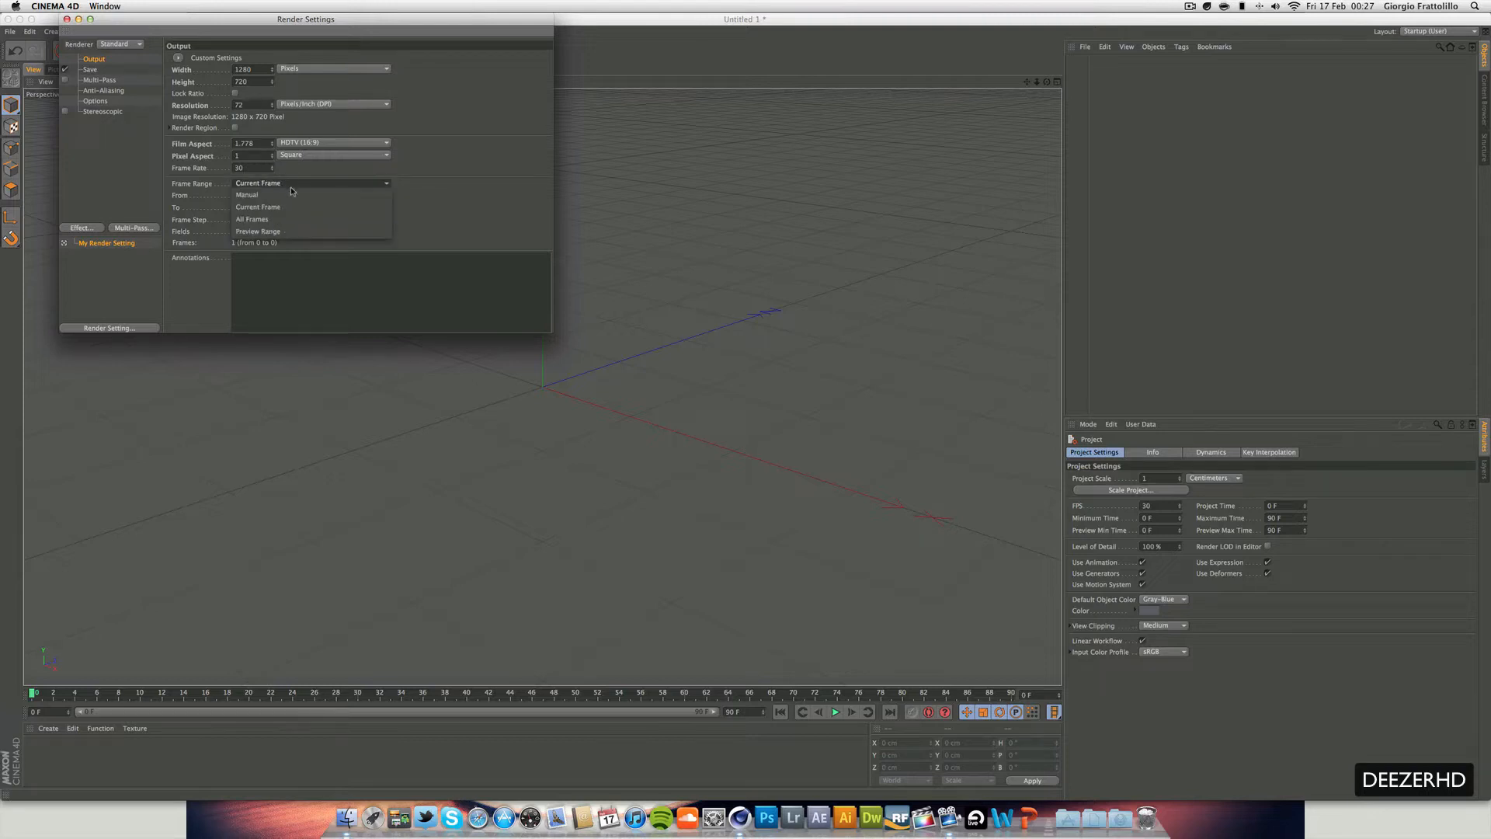
click(250, 219)
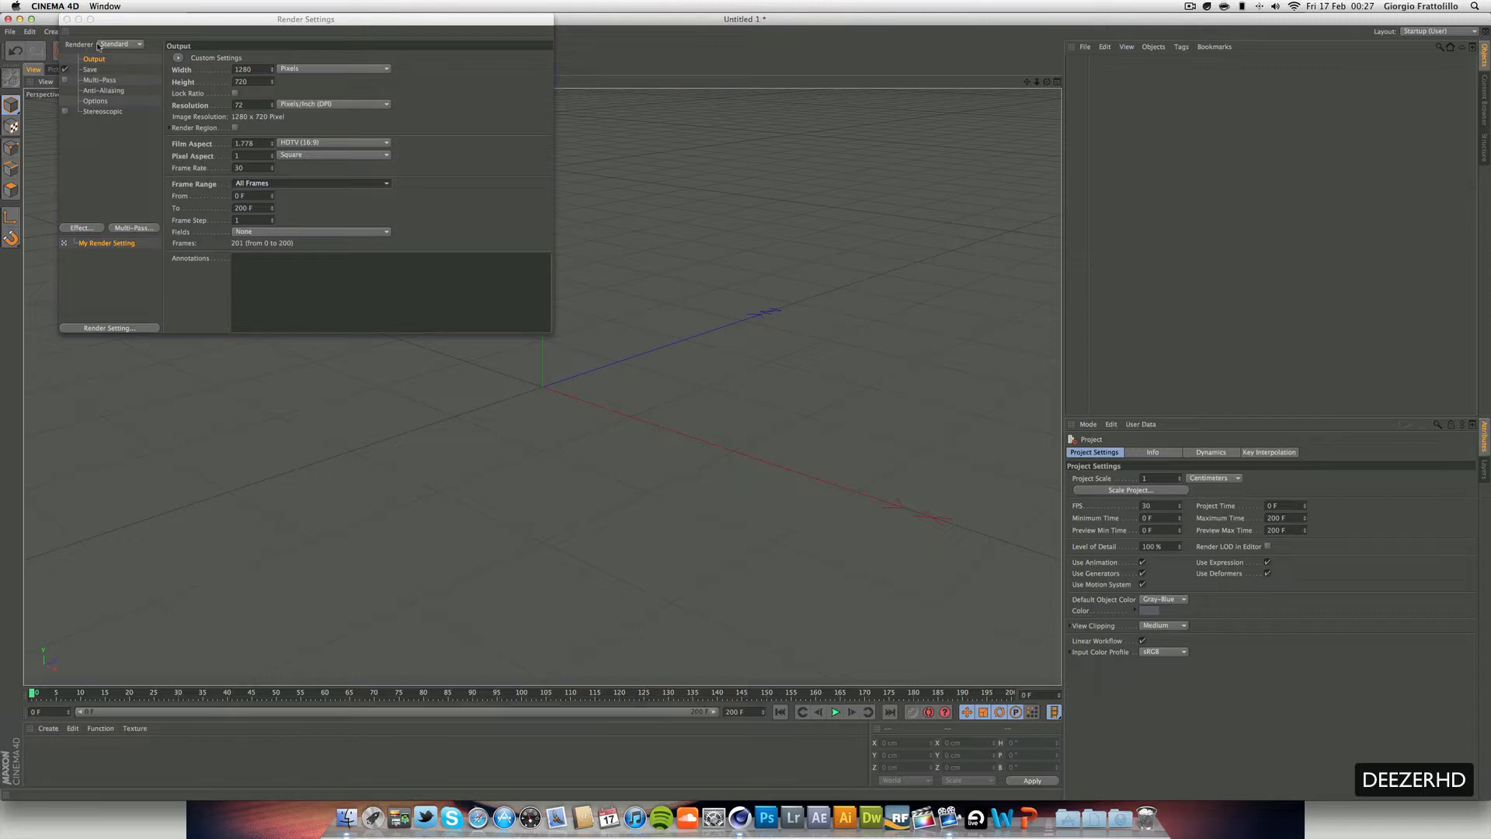
Recentre the Render Settings window and switch the Renderer from Standard to Physical
drag(306, 19, 601, 145)
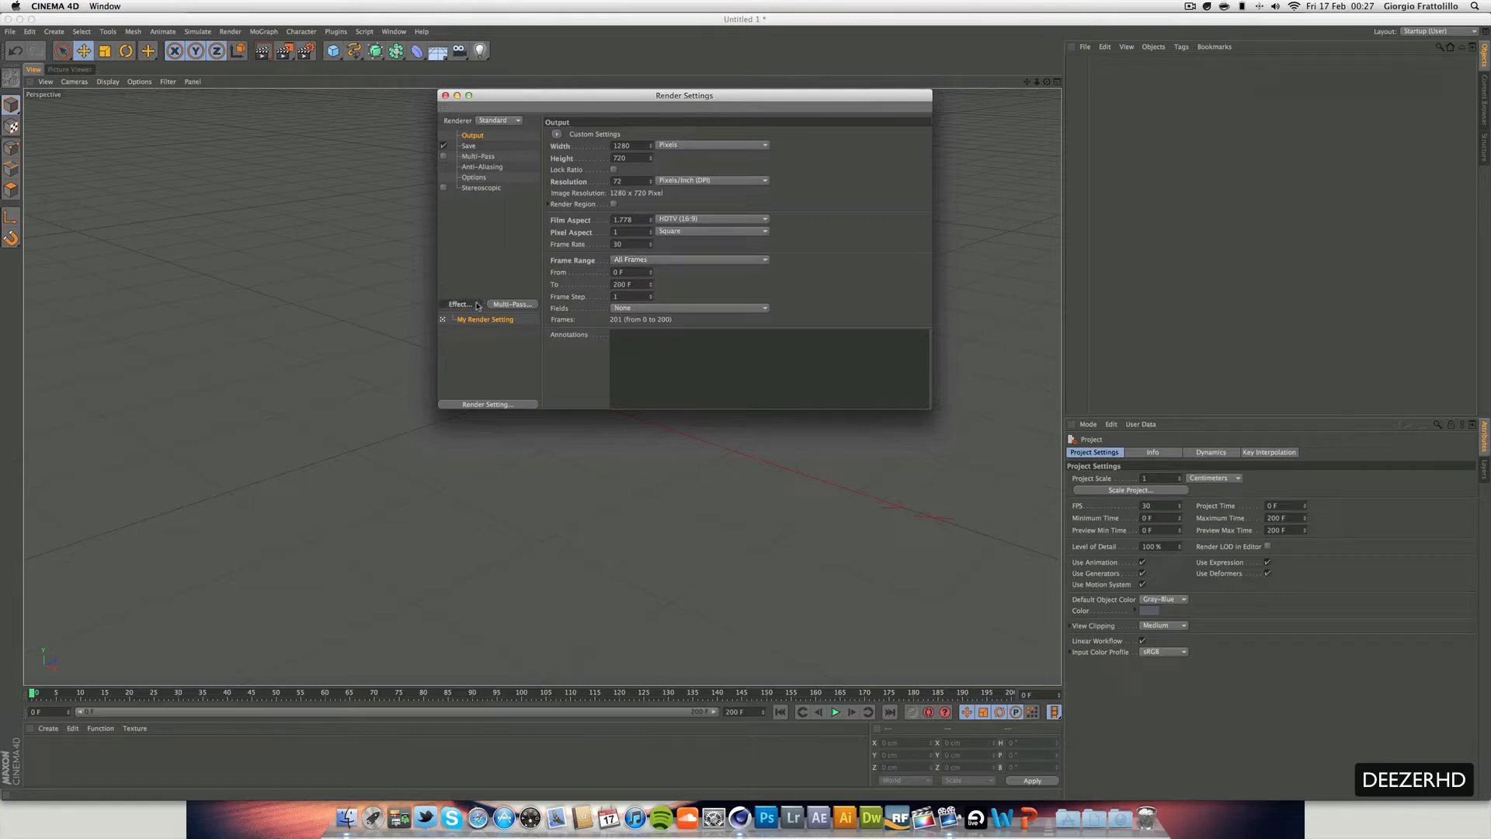
click(459, 304)
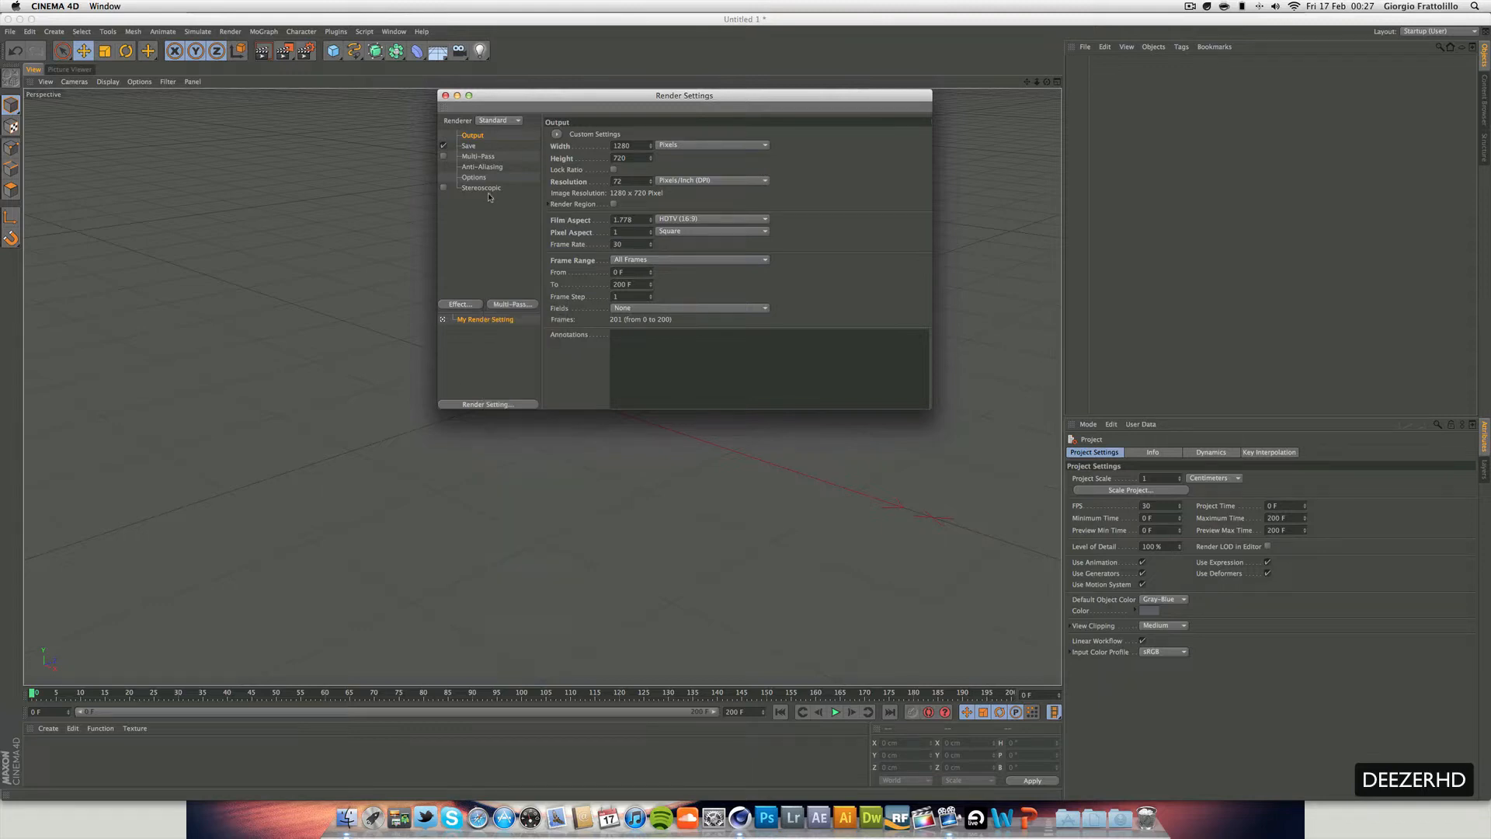
click(500, 121)
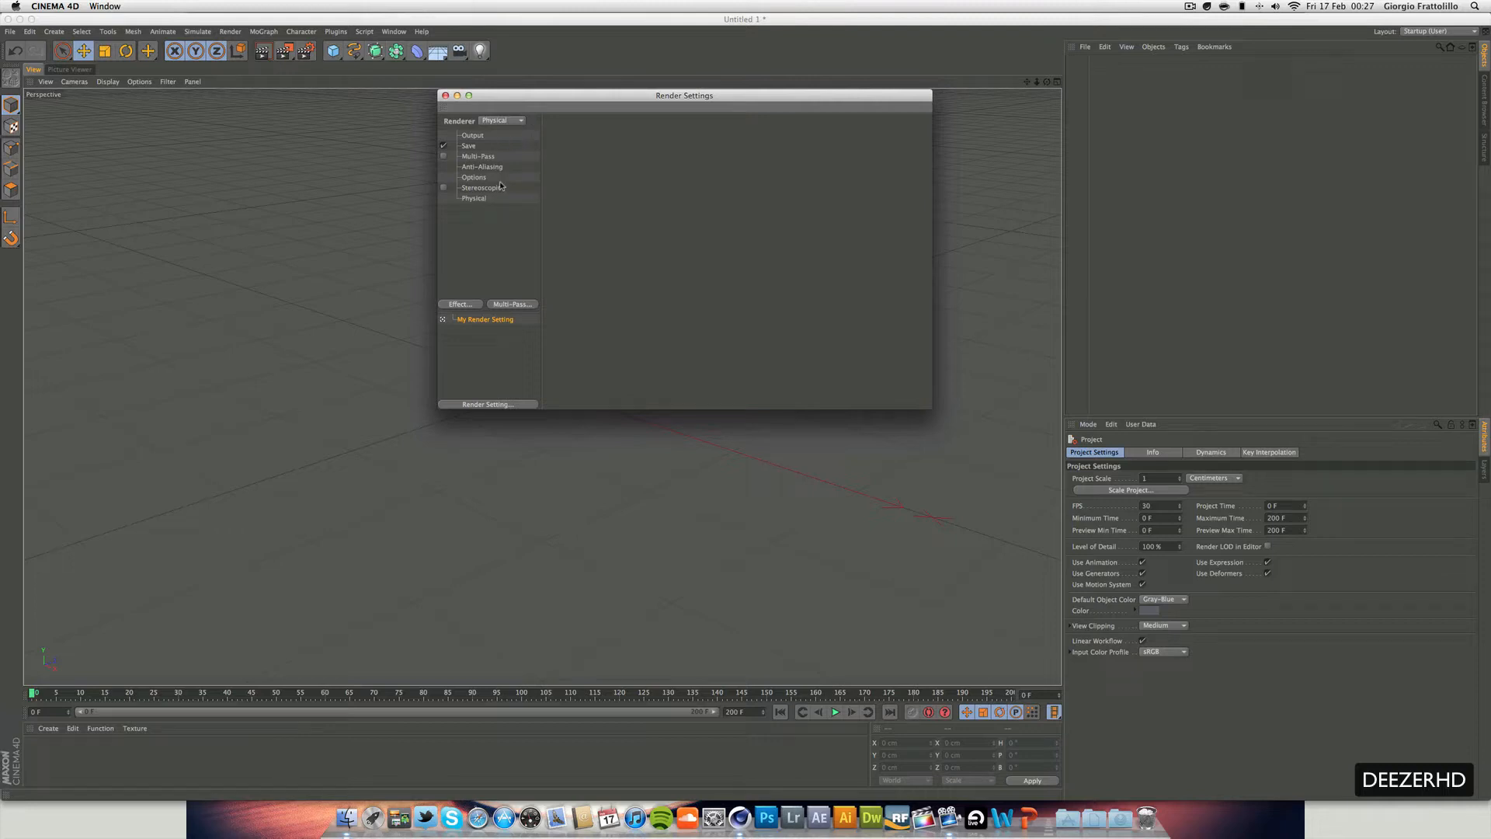
On the Physical page, enable Depth Of Field and Motion Blur
click(483, 166)
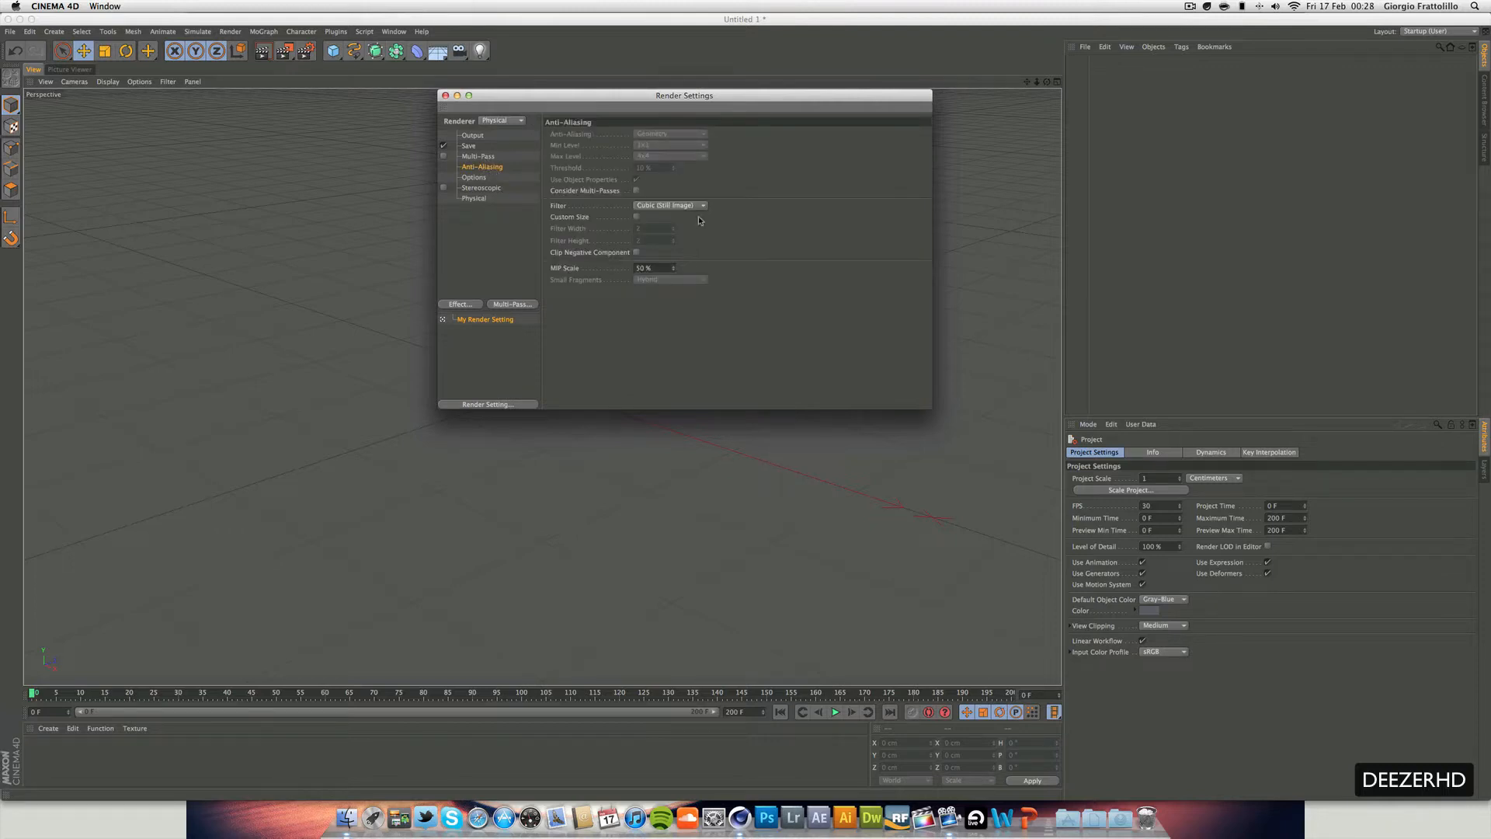
click(473, 198)
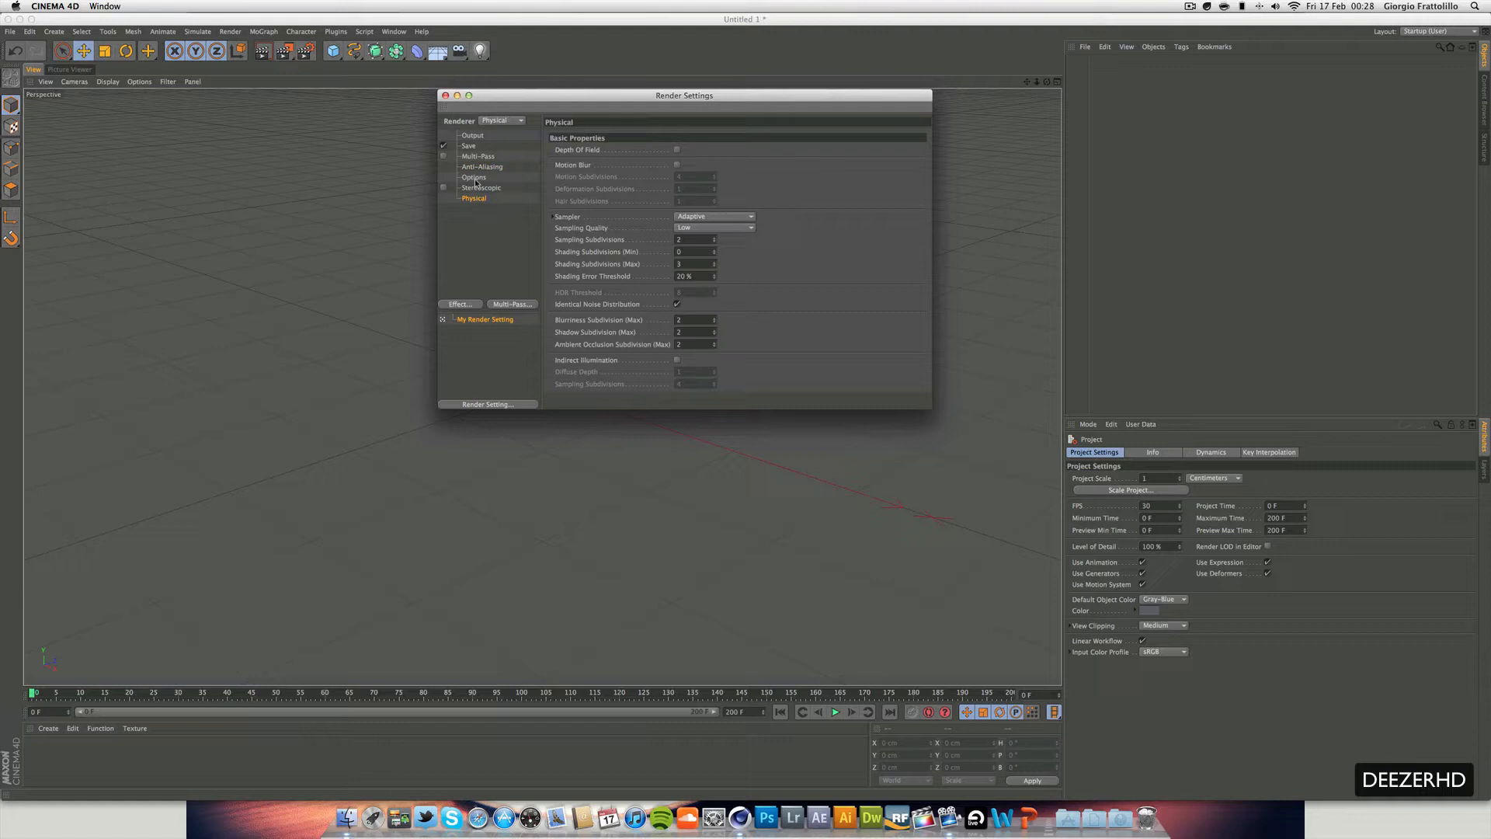
click(677, 149)
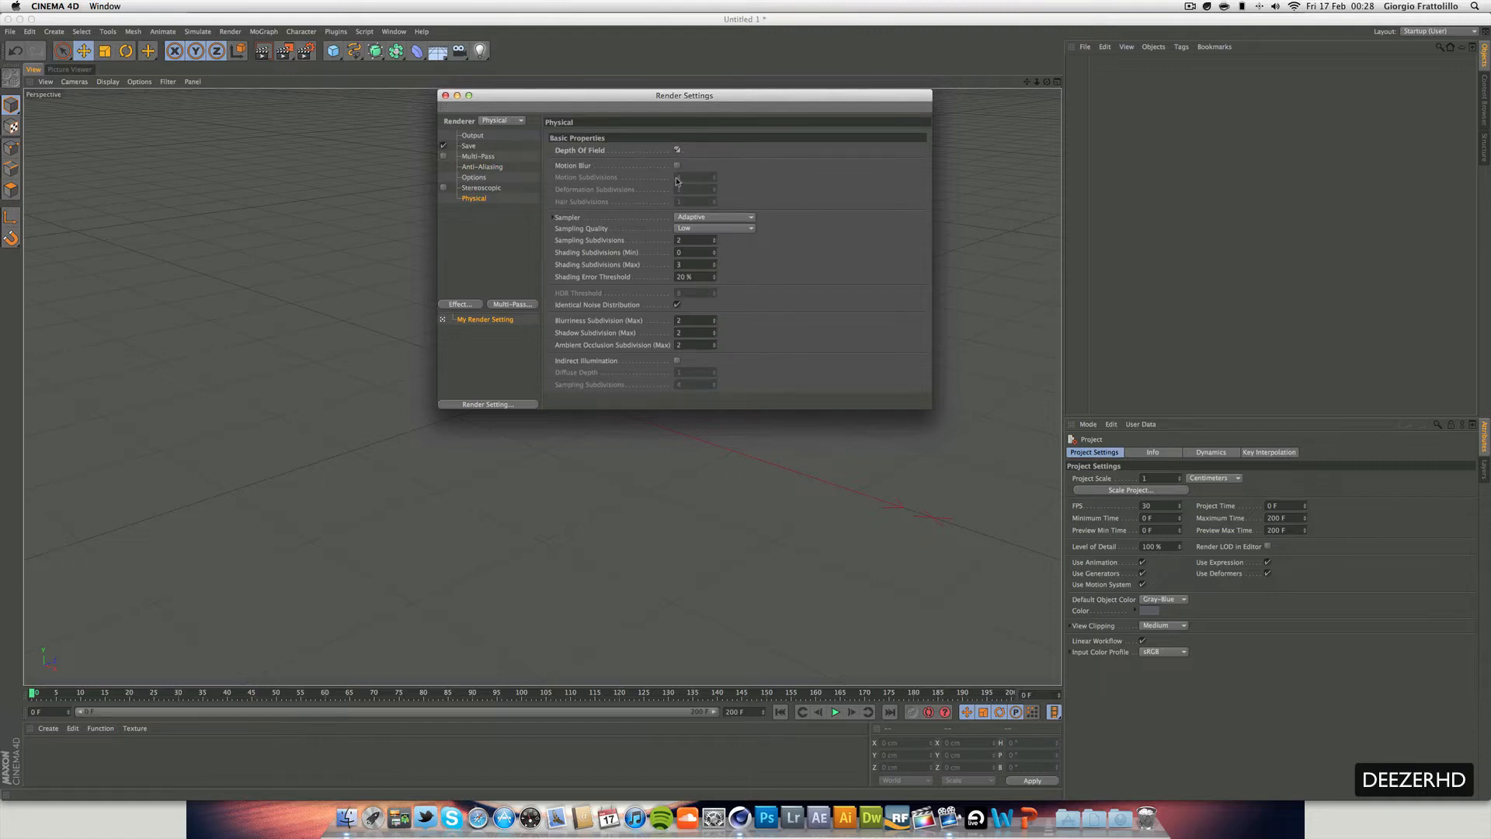
click(677, 165)
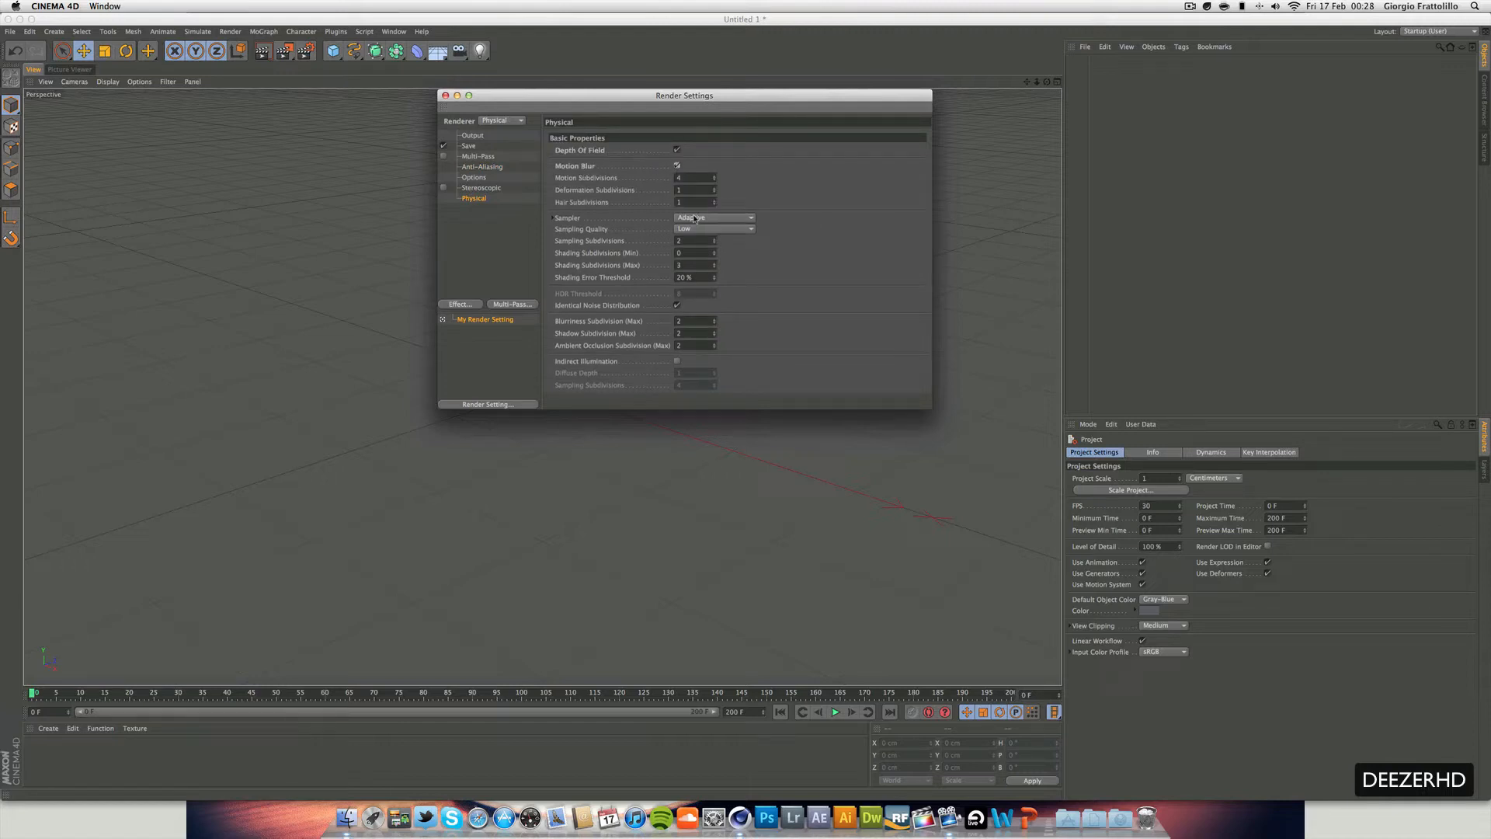
Set the Sampler to Progressive with Pass Count mode limited to 35 passes
click(713, 217)
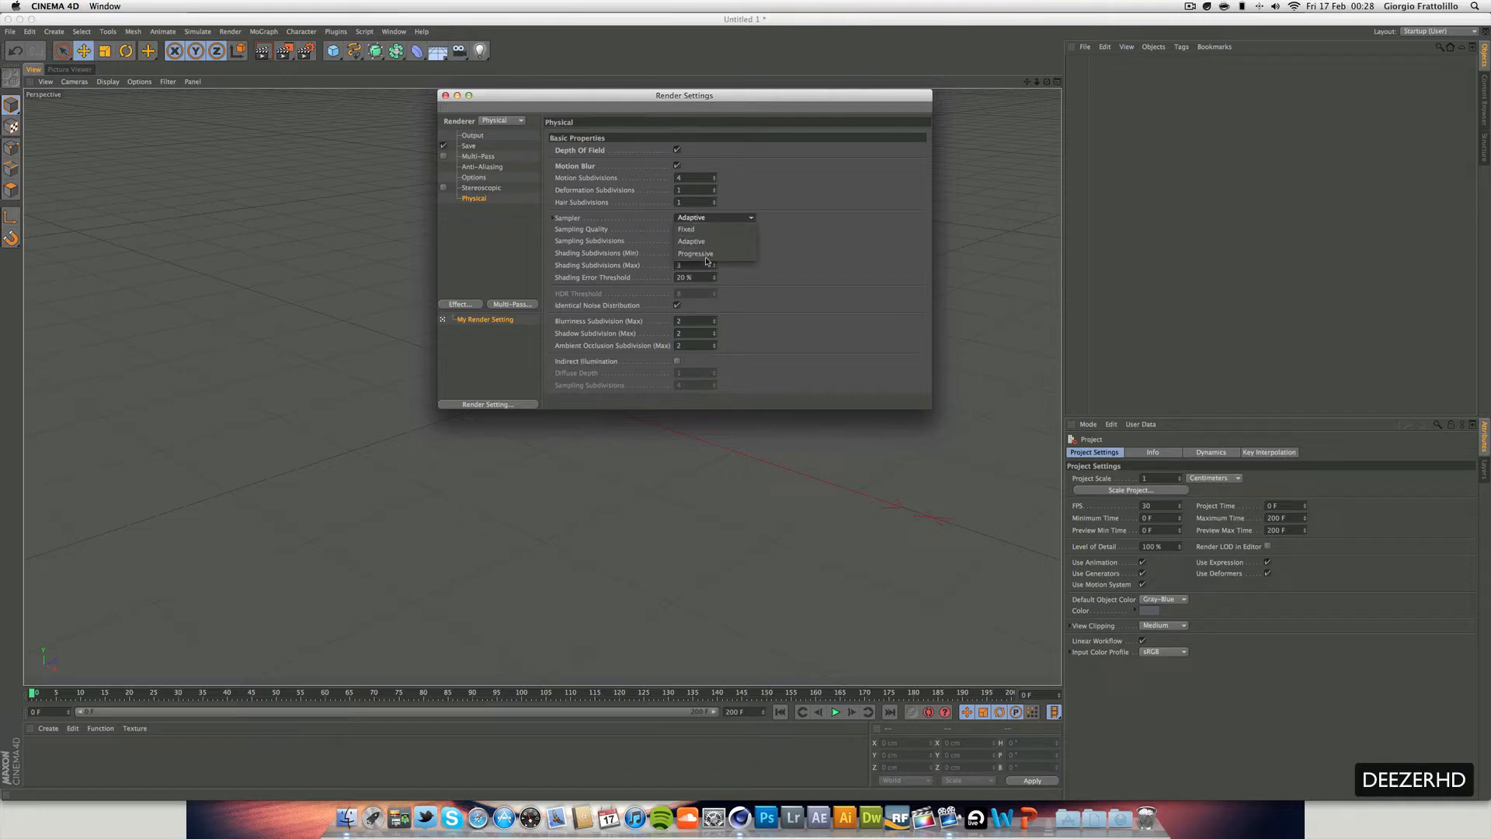
click(695, 253)
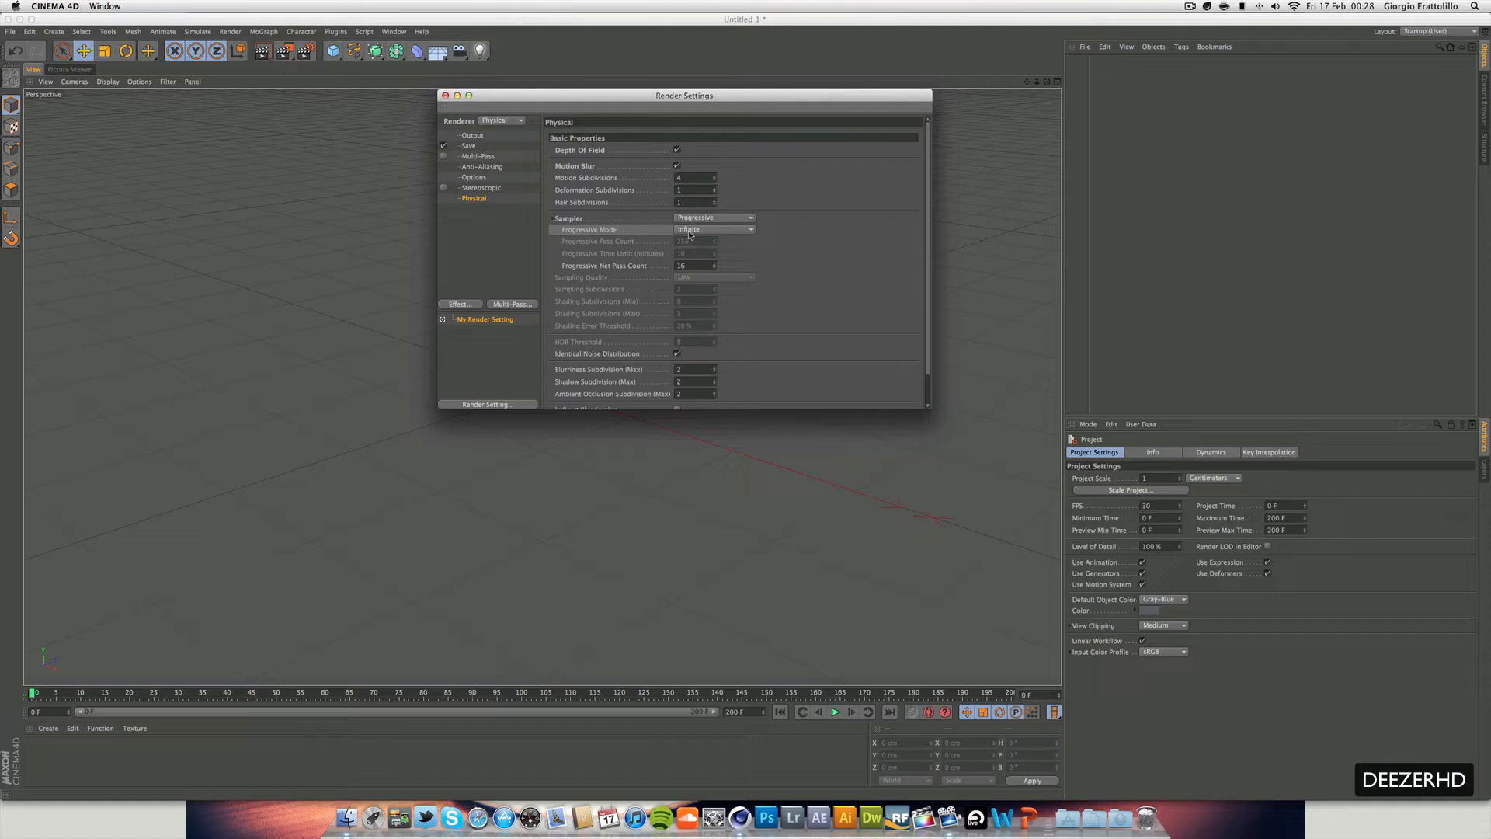
click(713, 229)
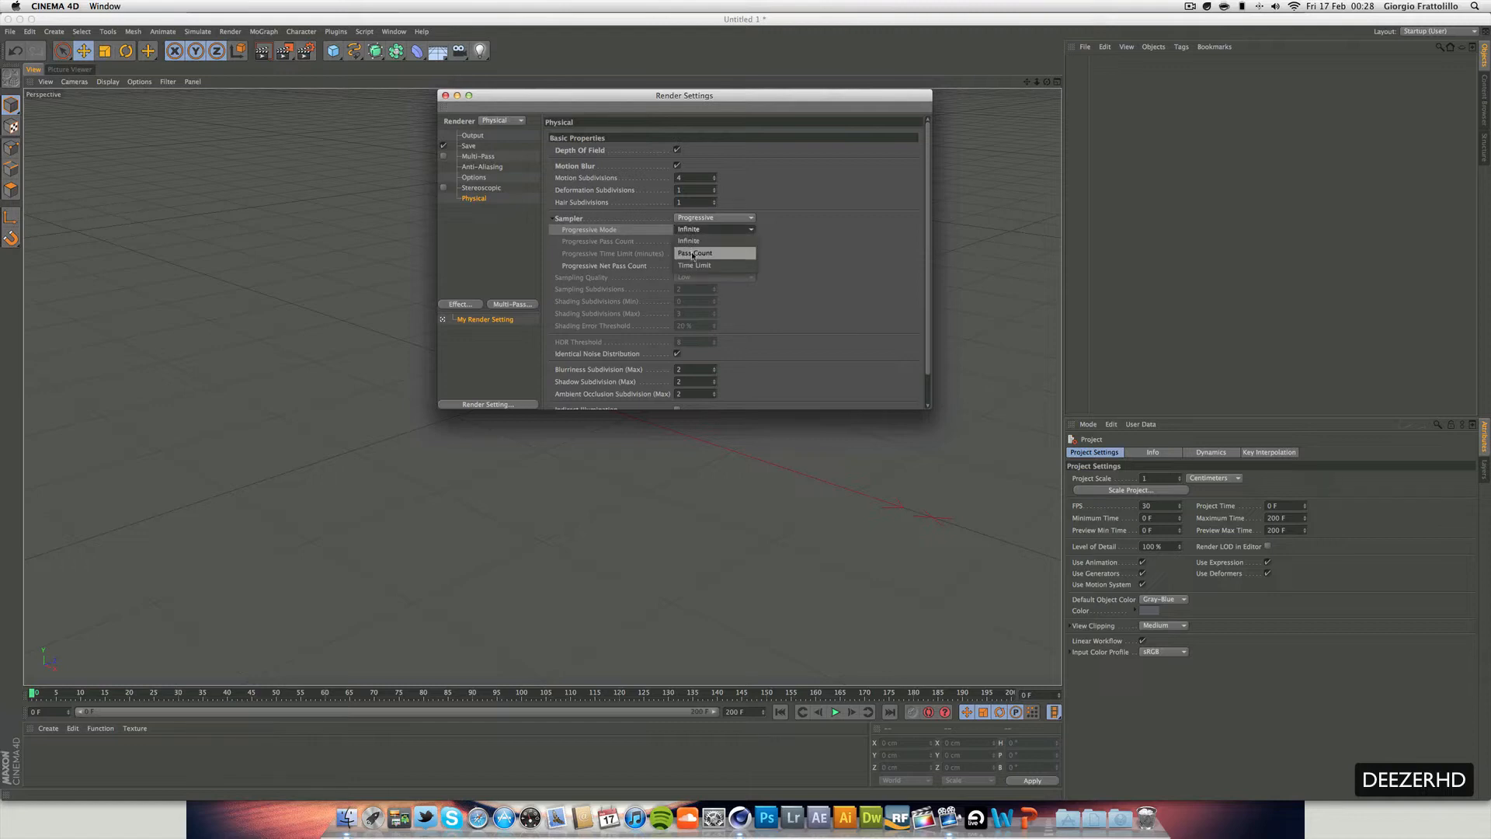
click(695, 266)
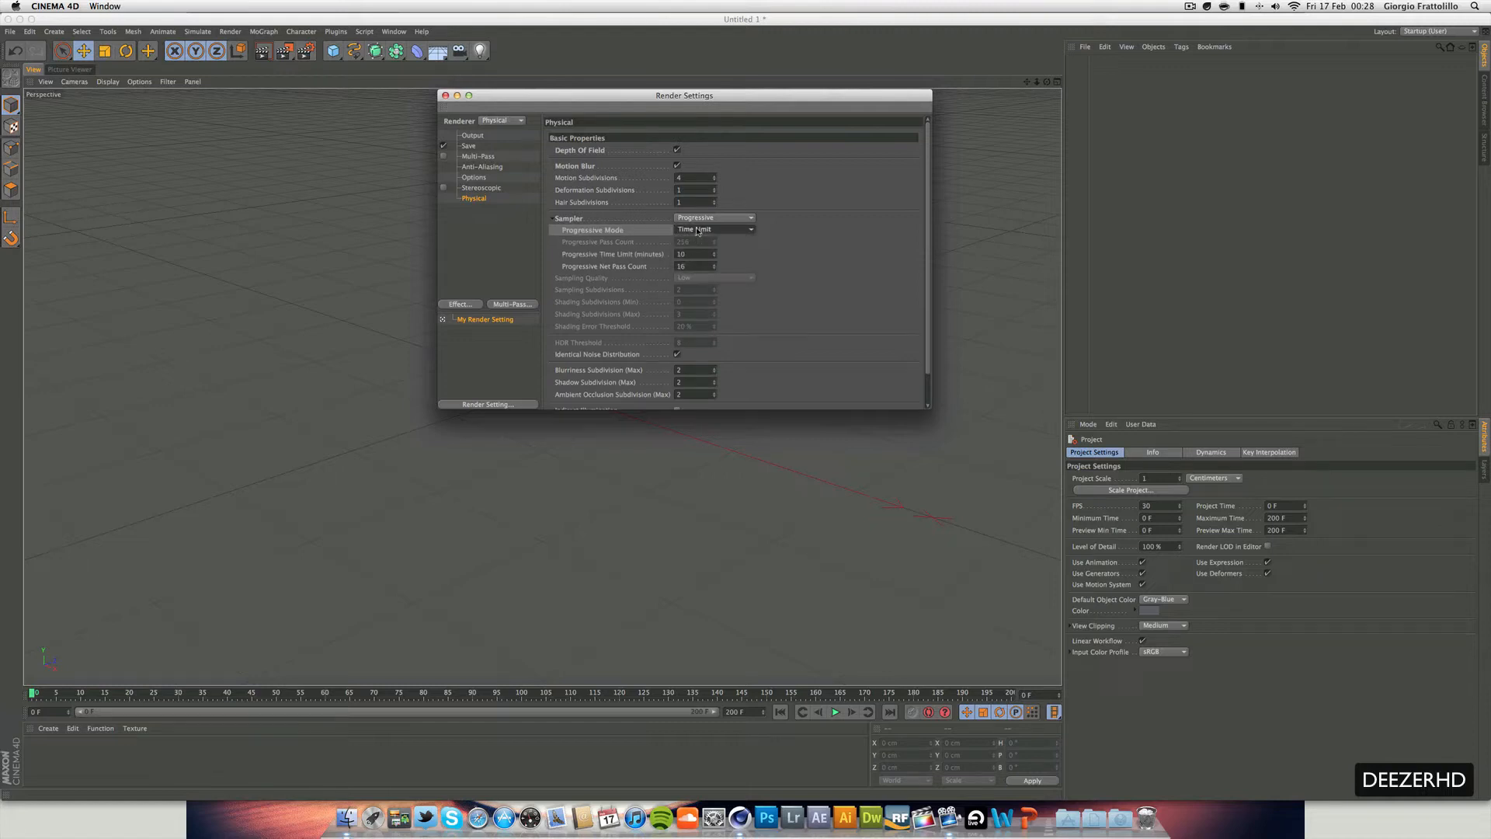
click(713, 229)
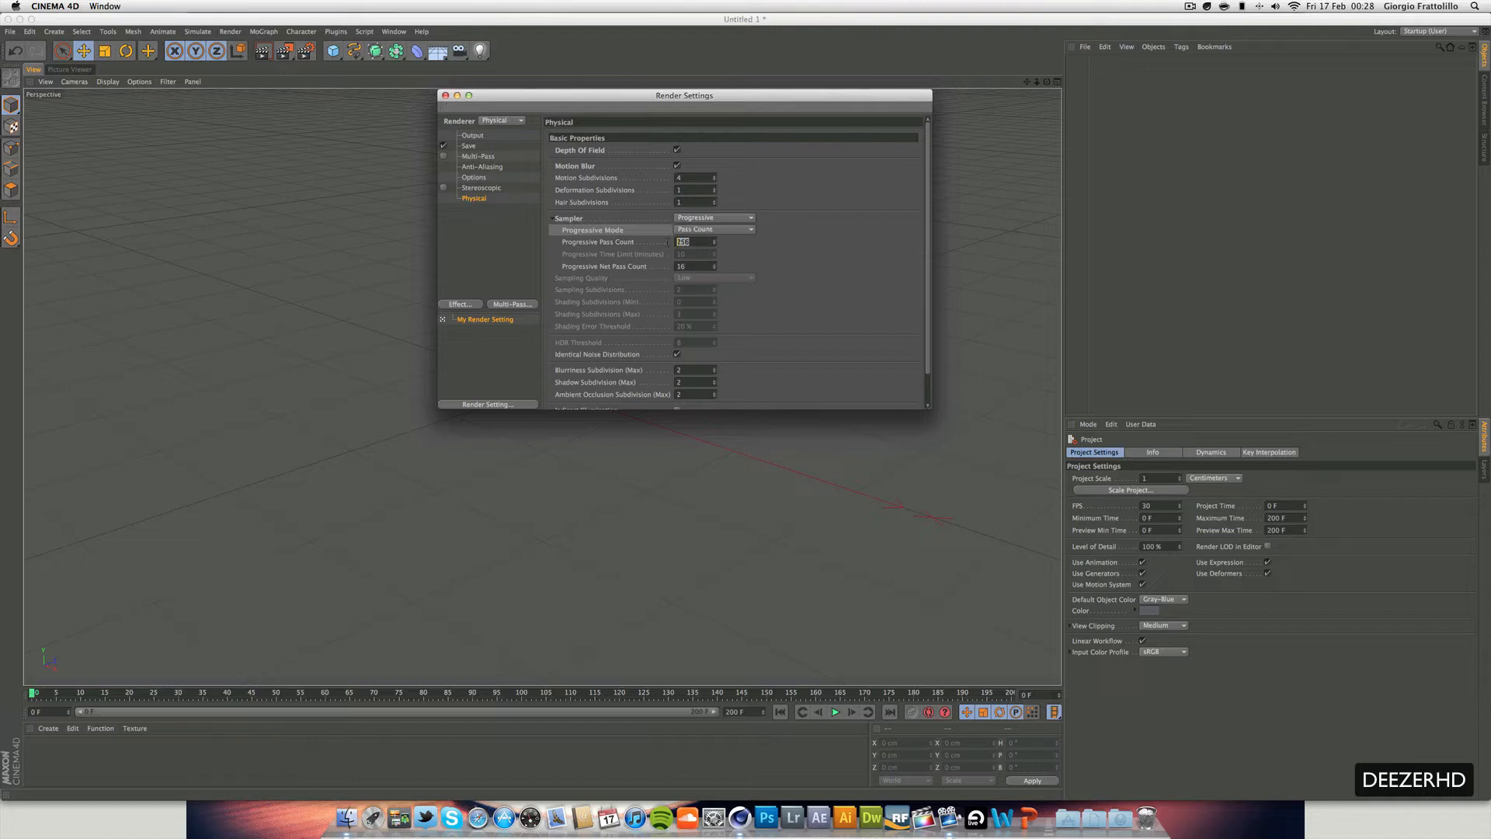
text(35)
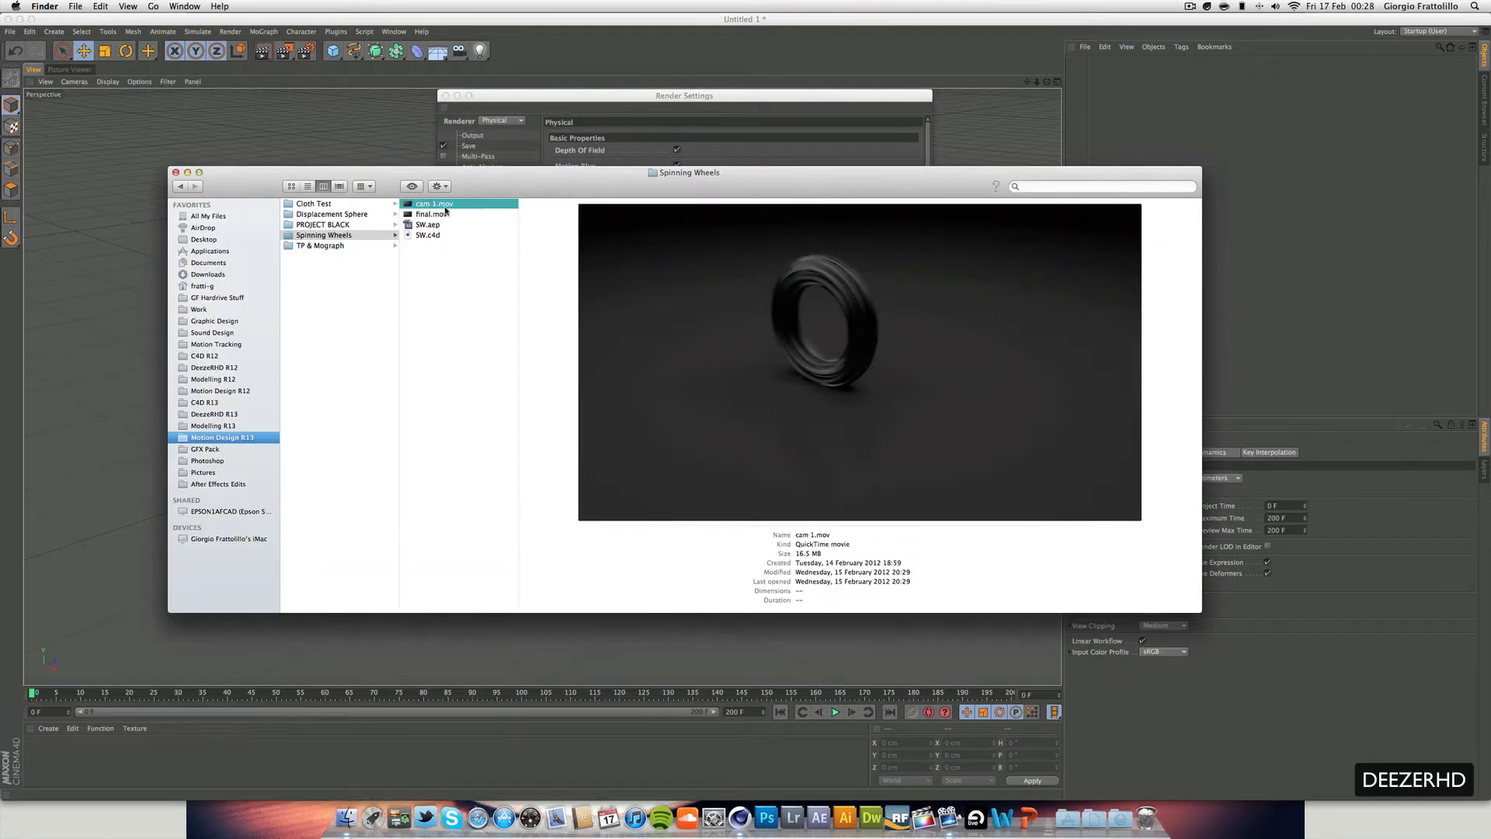
Reopen the cam 1.mov reference video in Finder, then close its preview
double_click(435, 203)
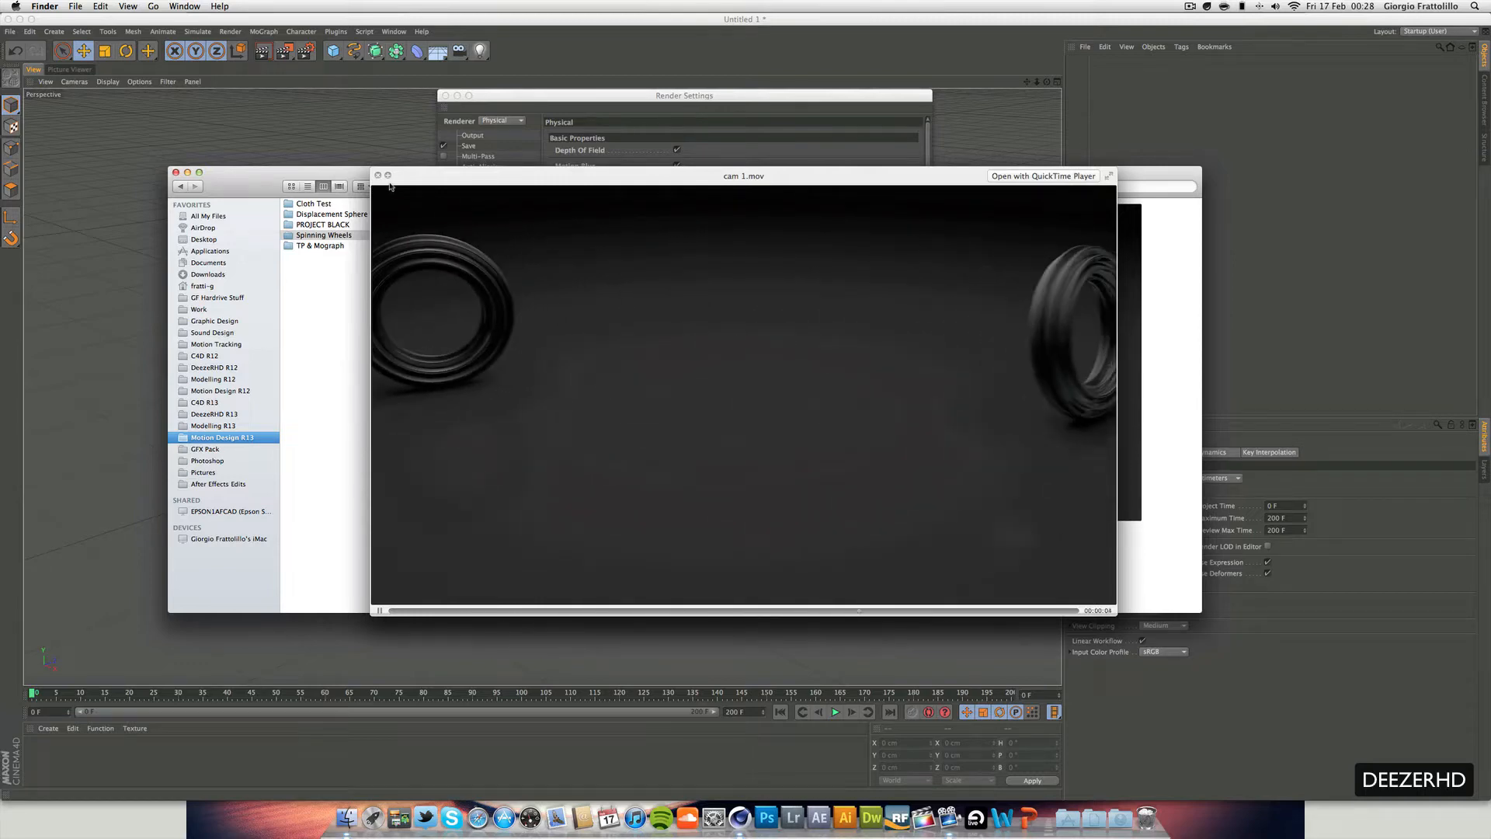
click(378, 175)
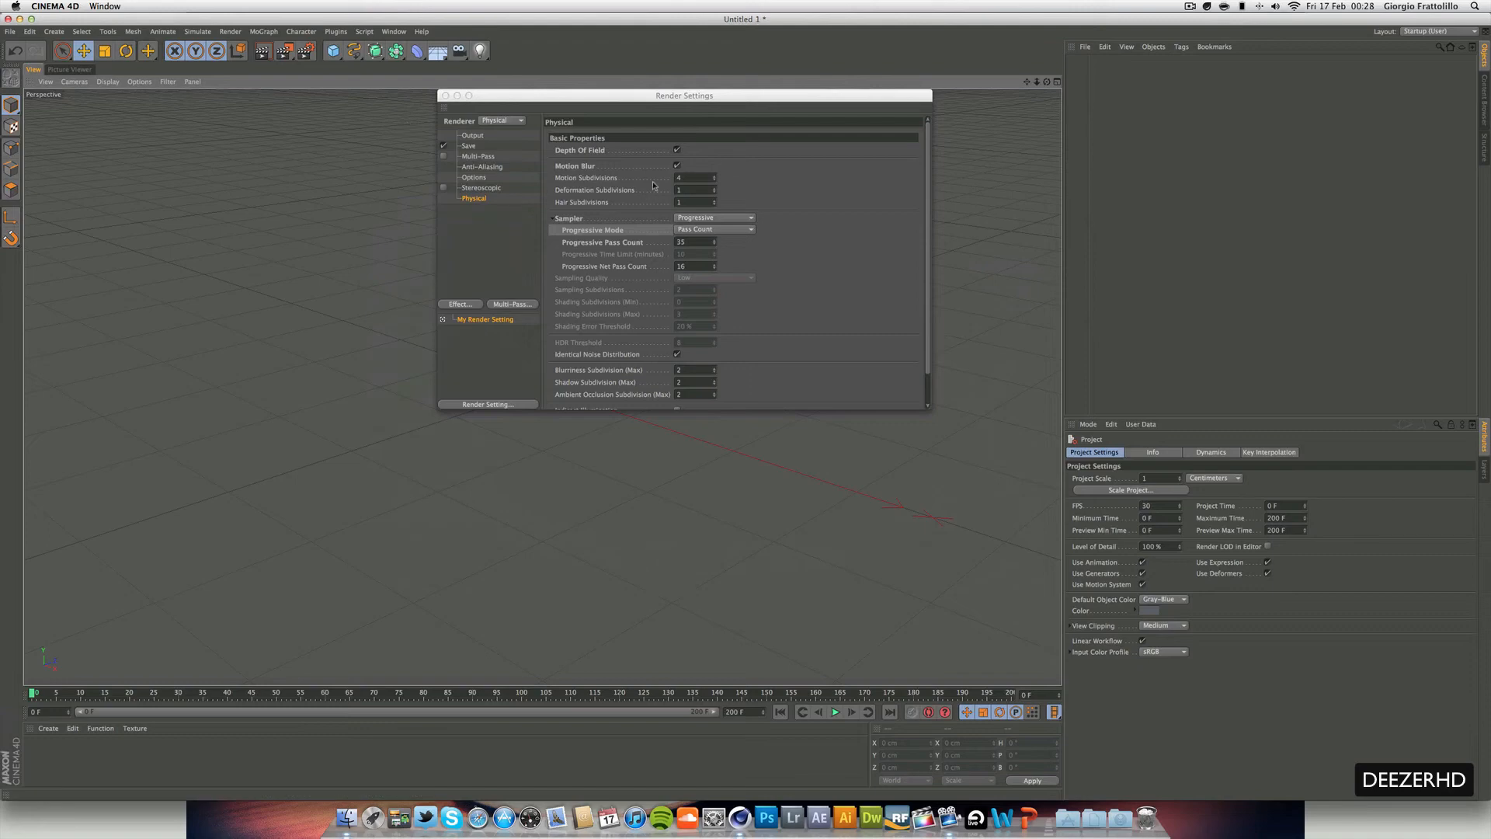
Check the Progressive Pass Count of 35, then browse the Effect list on the Options page
click(695, 241)
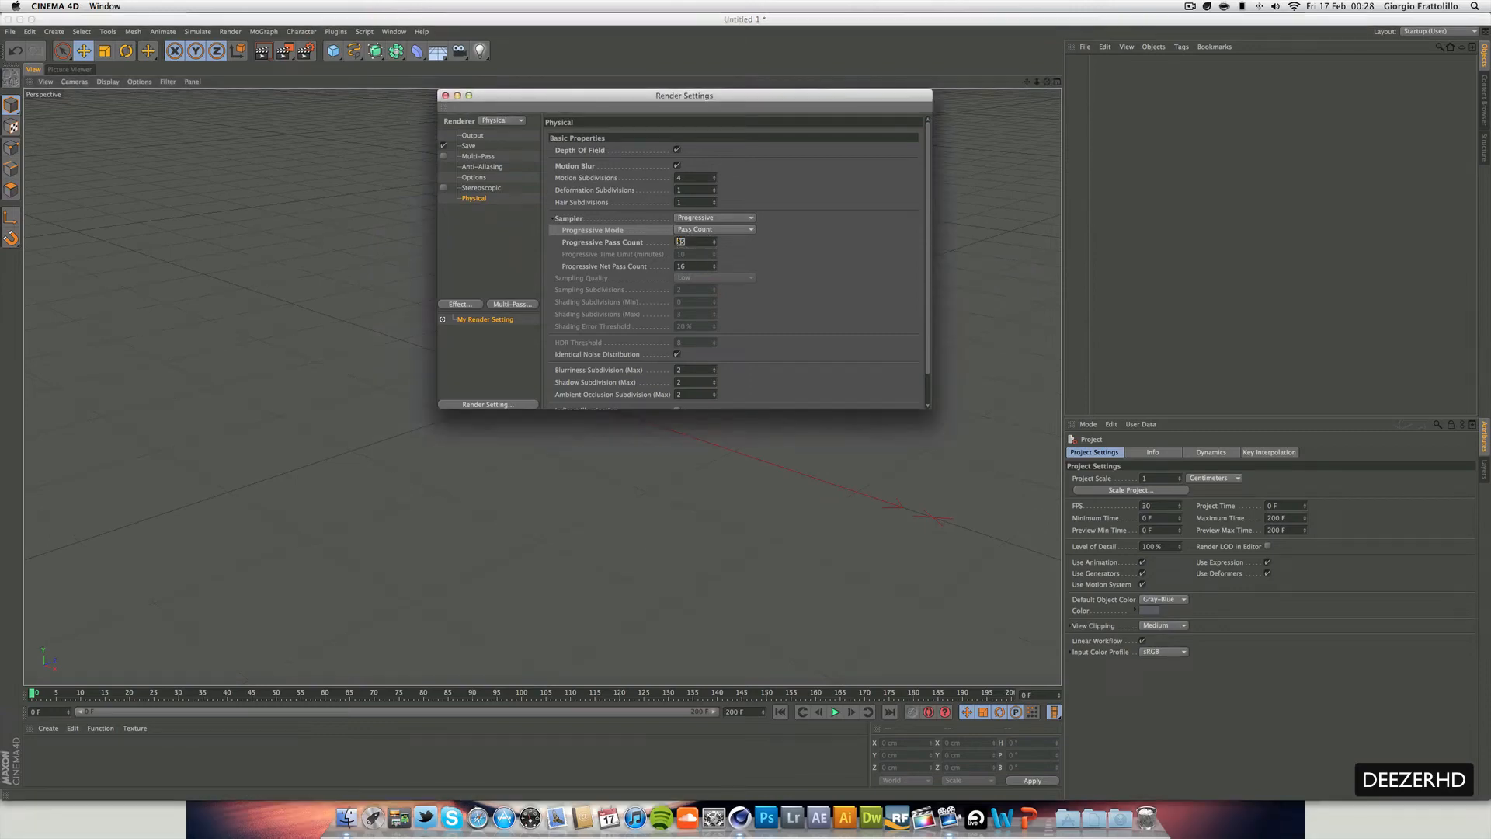
scroll(down, 3)
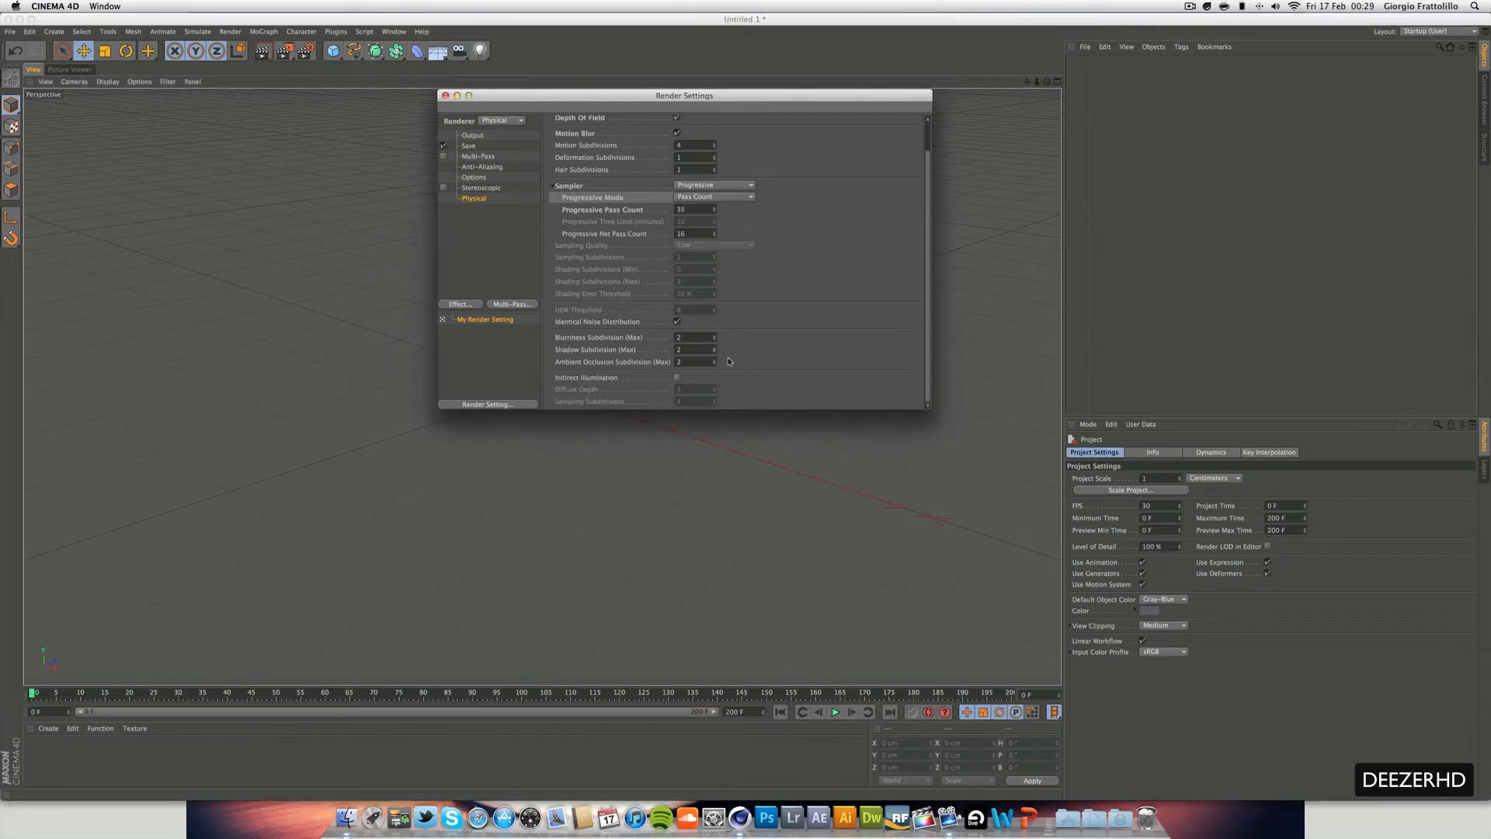
click(474, 177)
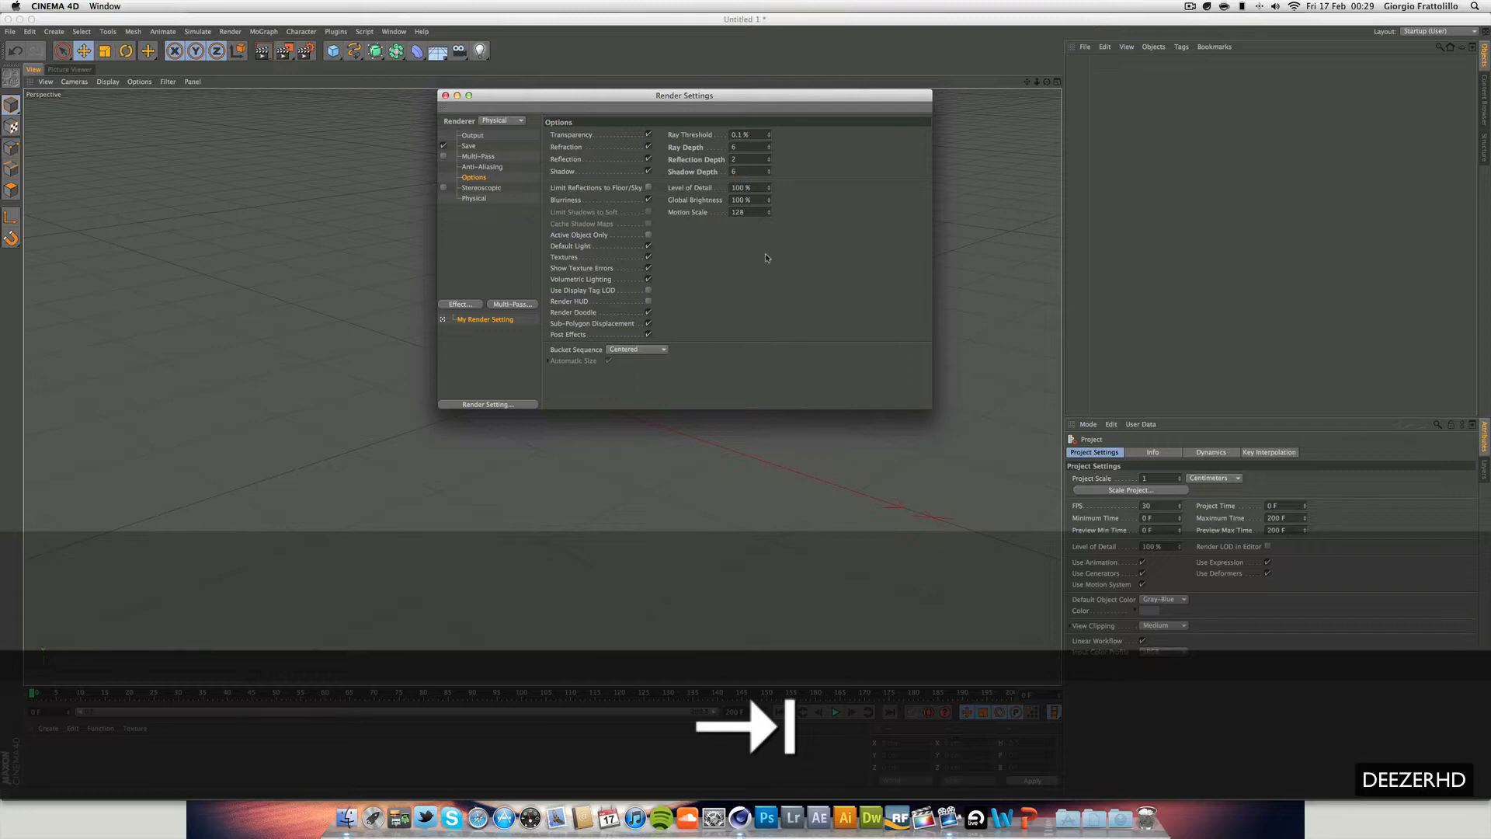
click(459, 304)
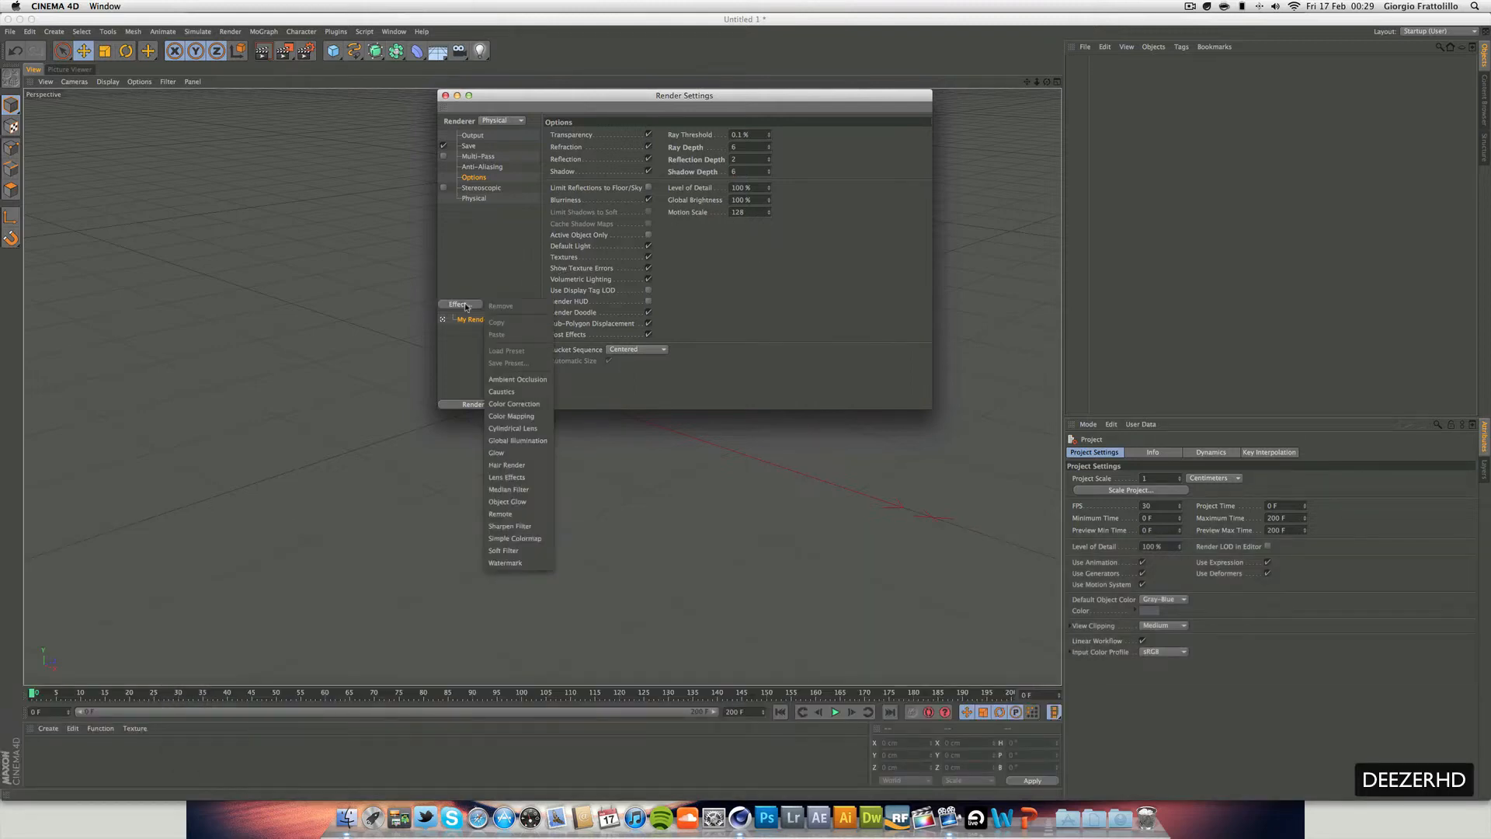
mouse_move(517, 380)
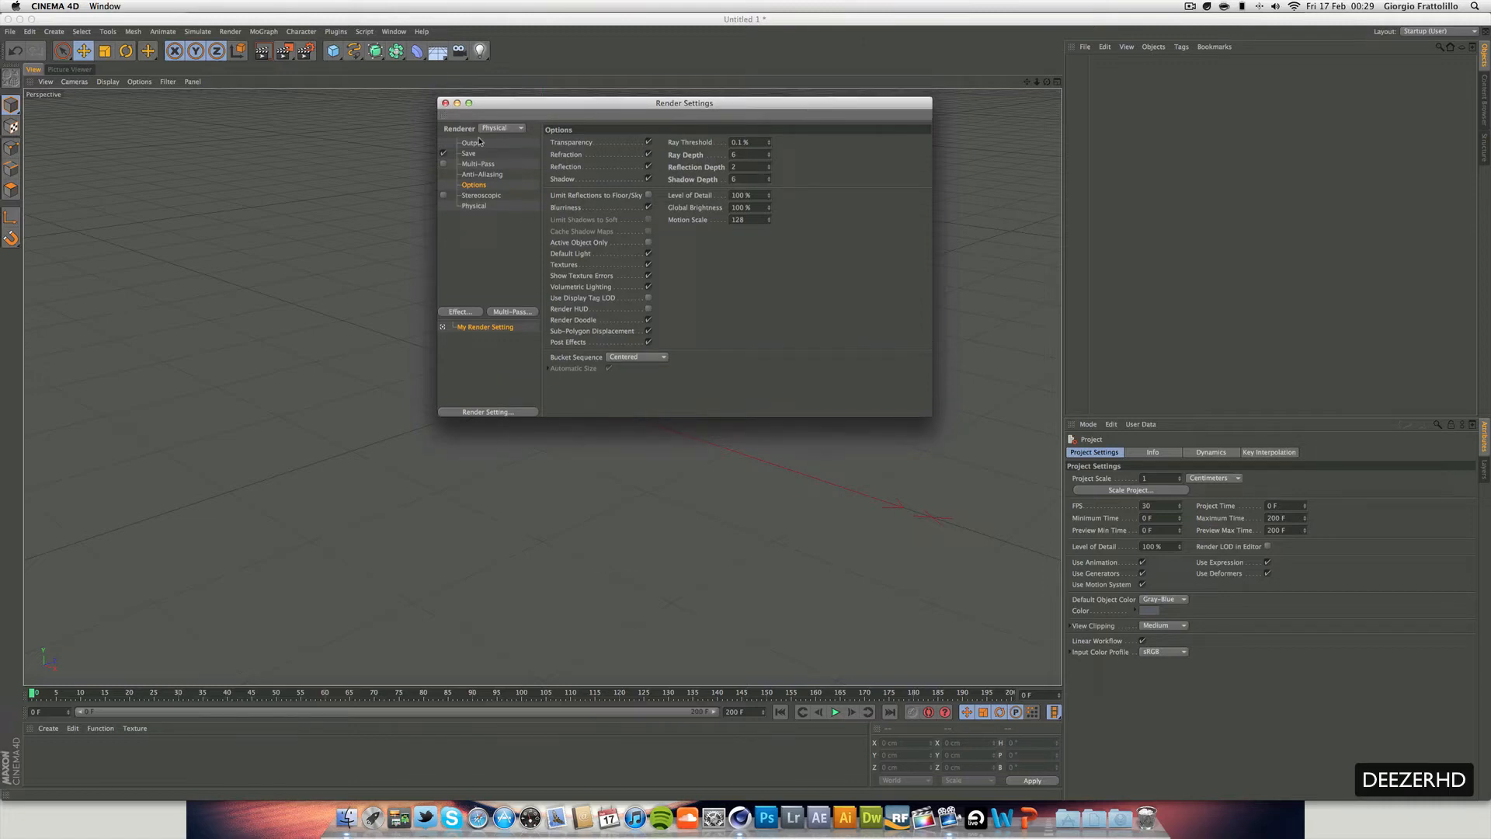
Save renders as a QuickTime Movie with H.264 compression, then close Render Settings
click(470, 153)
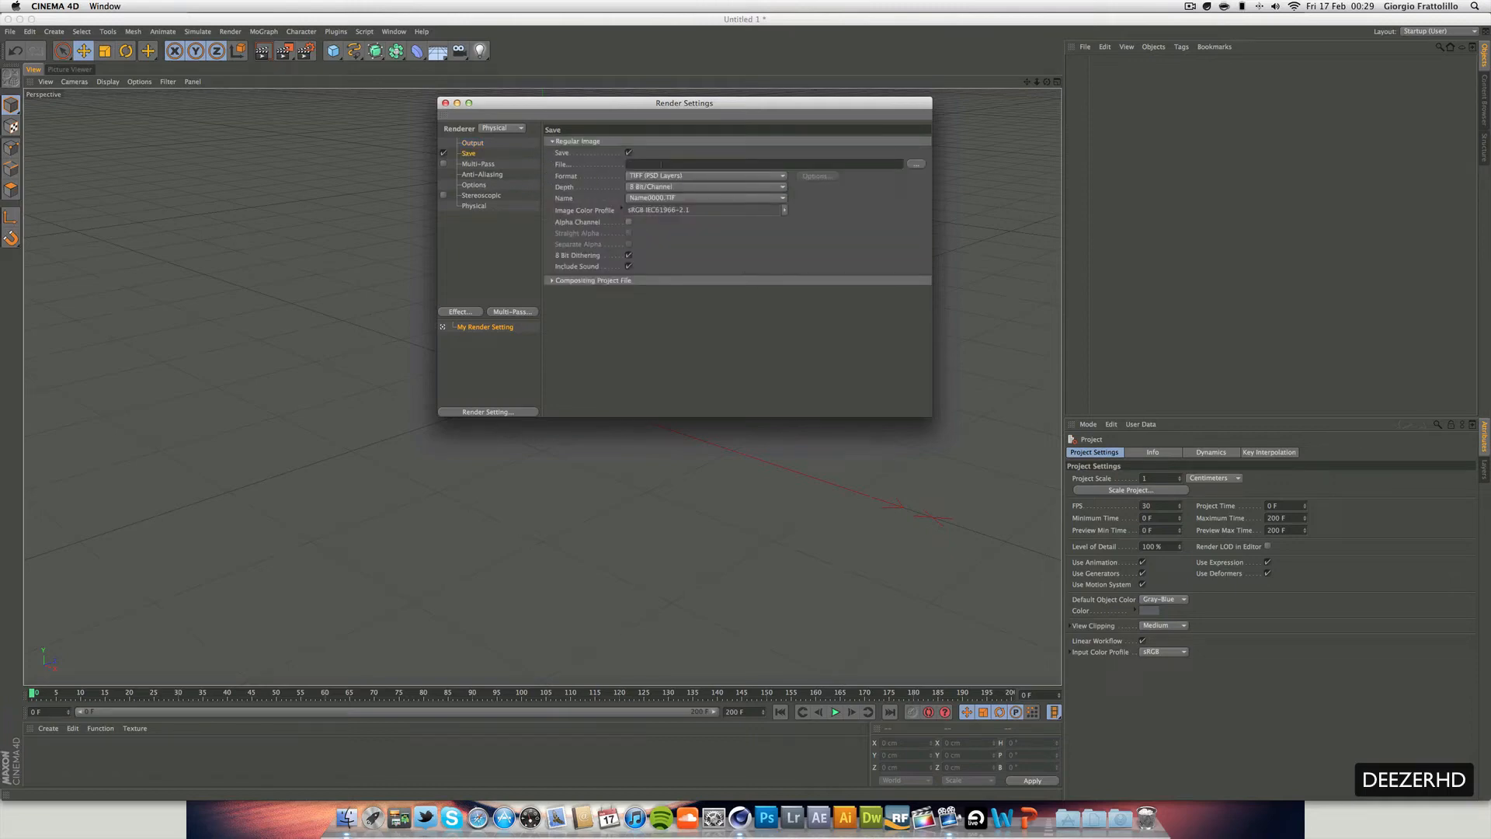
click(703, 175)
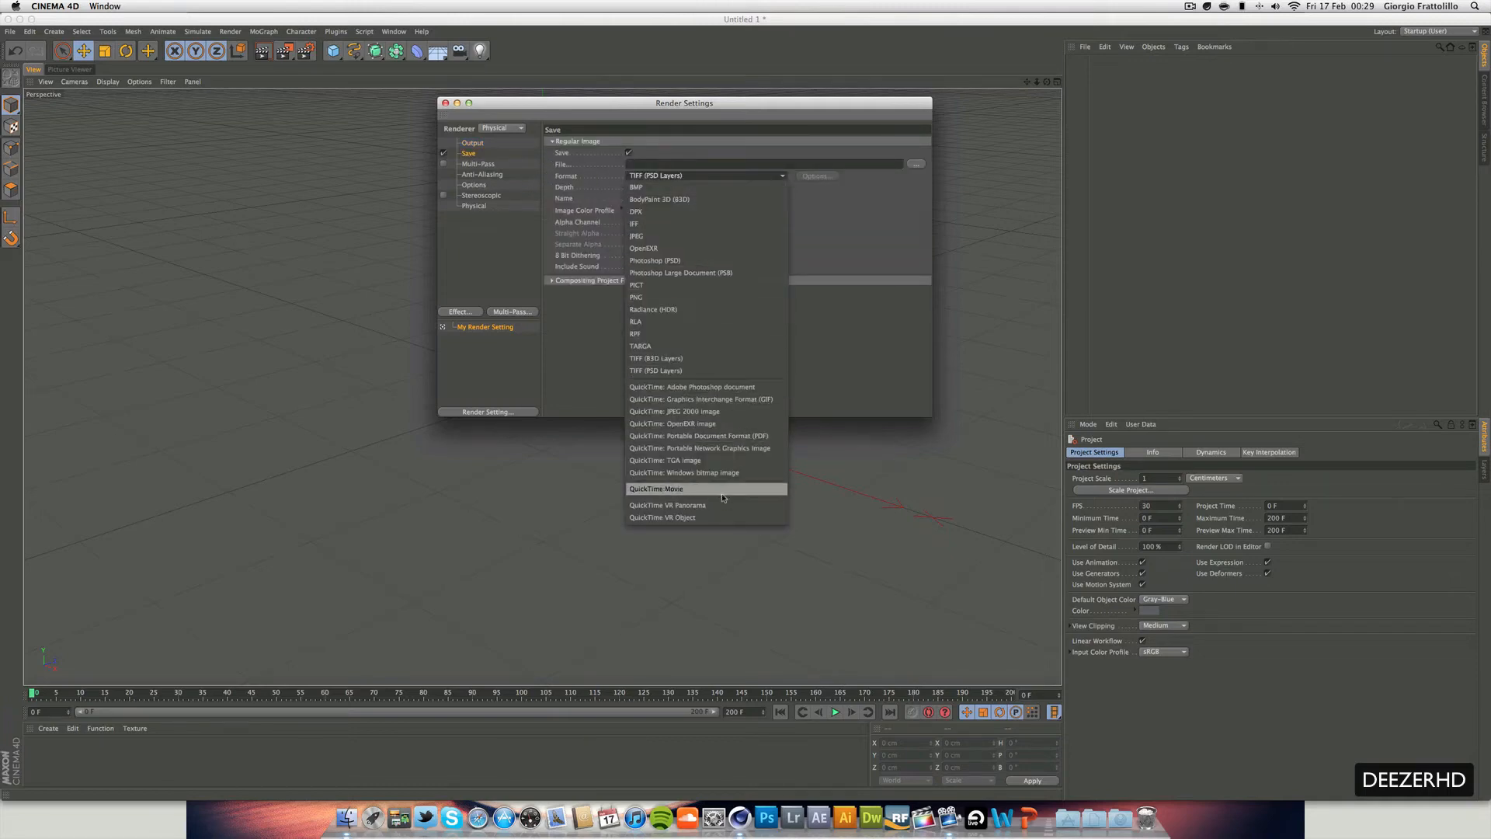
click(656, 488)
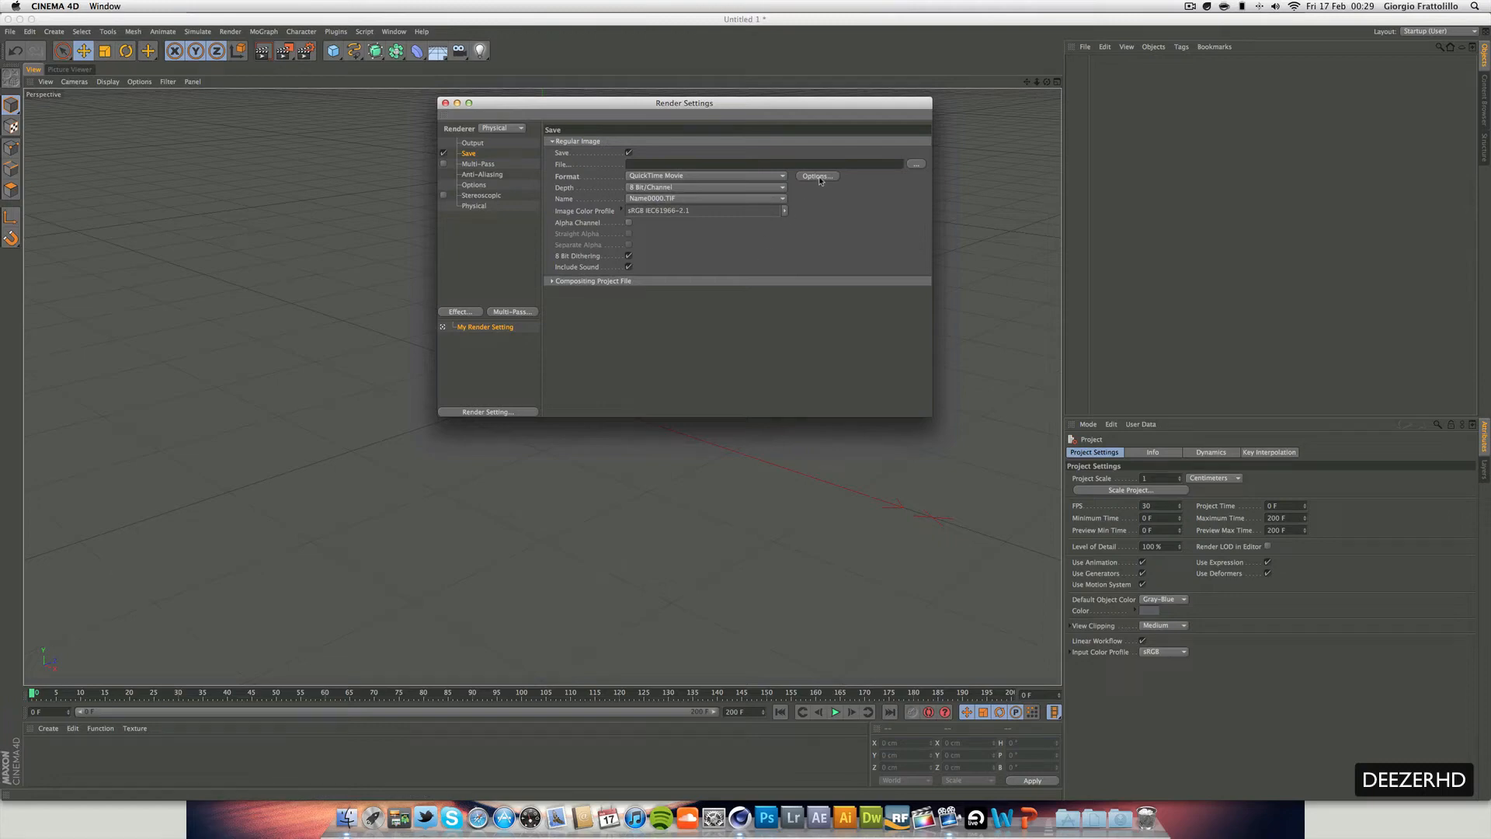
click(815, 176)
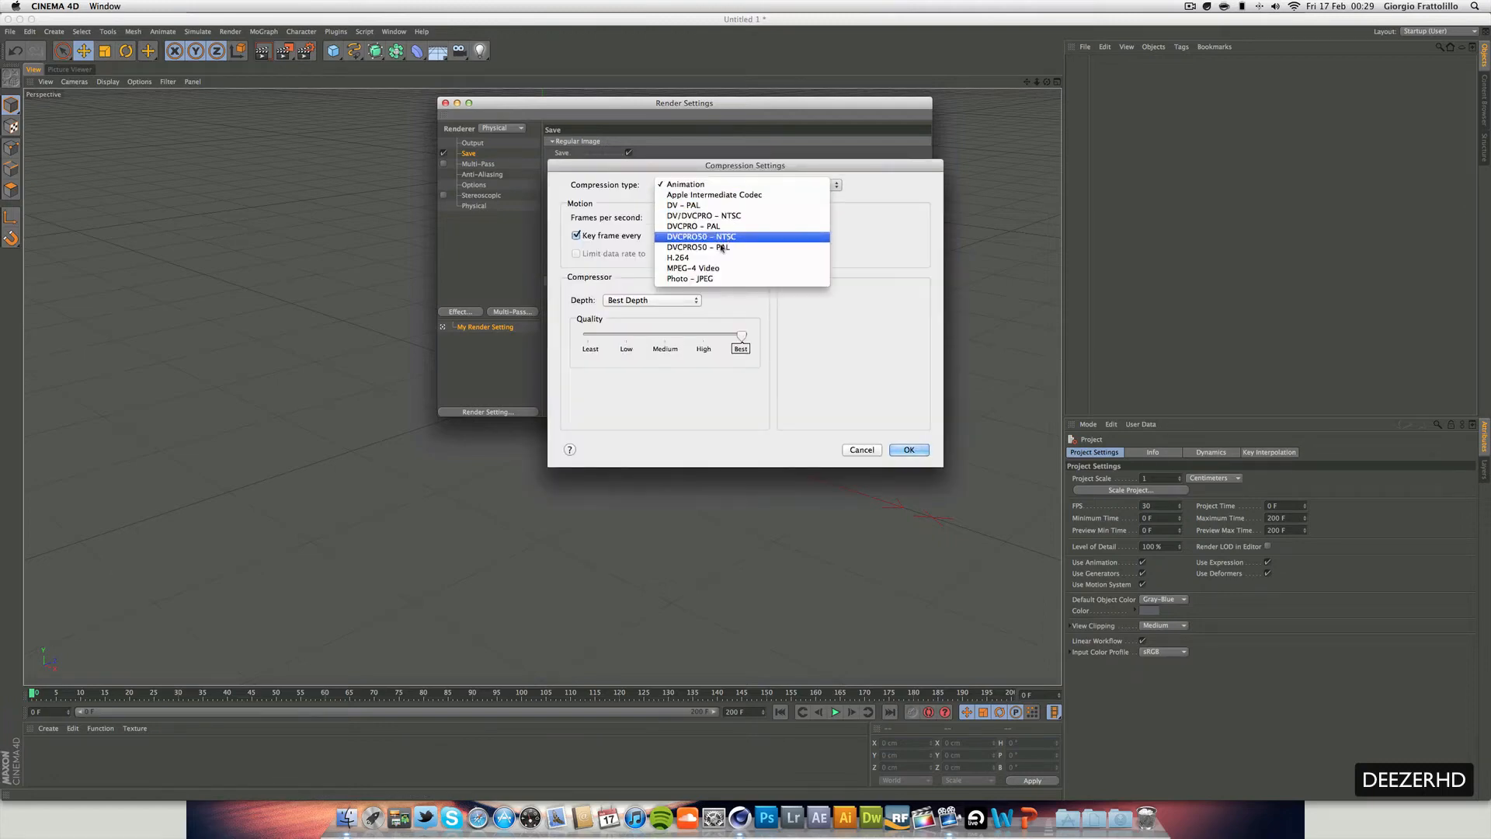
click(678, 258)
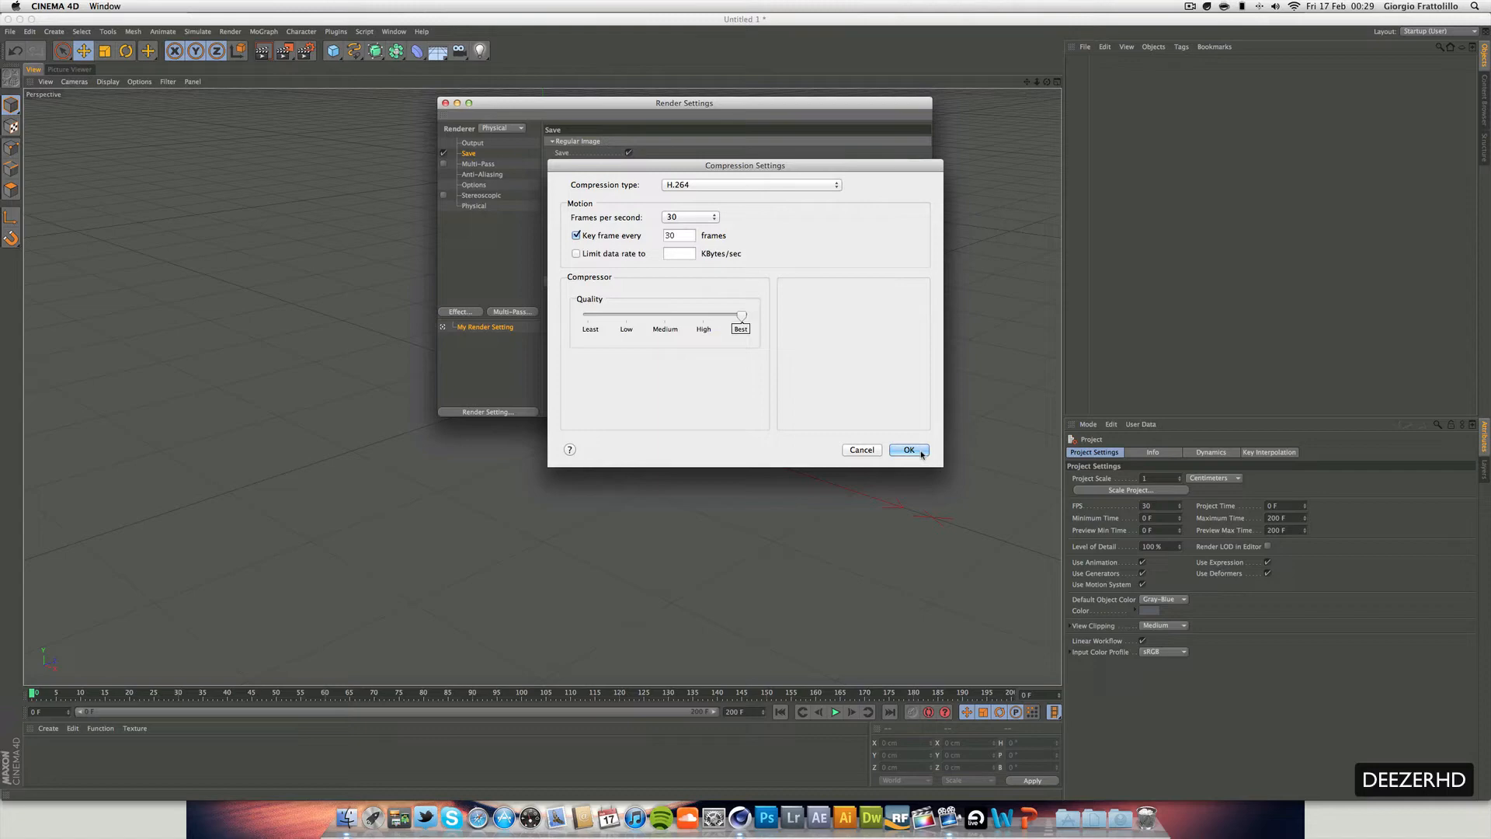
click(906, 450)
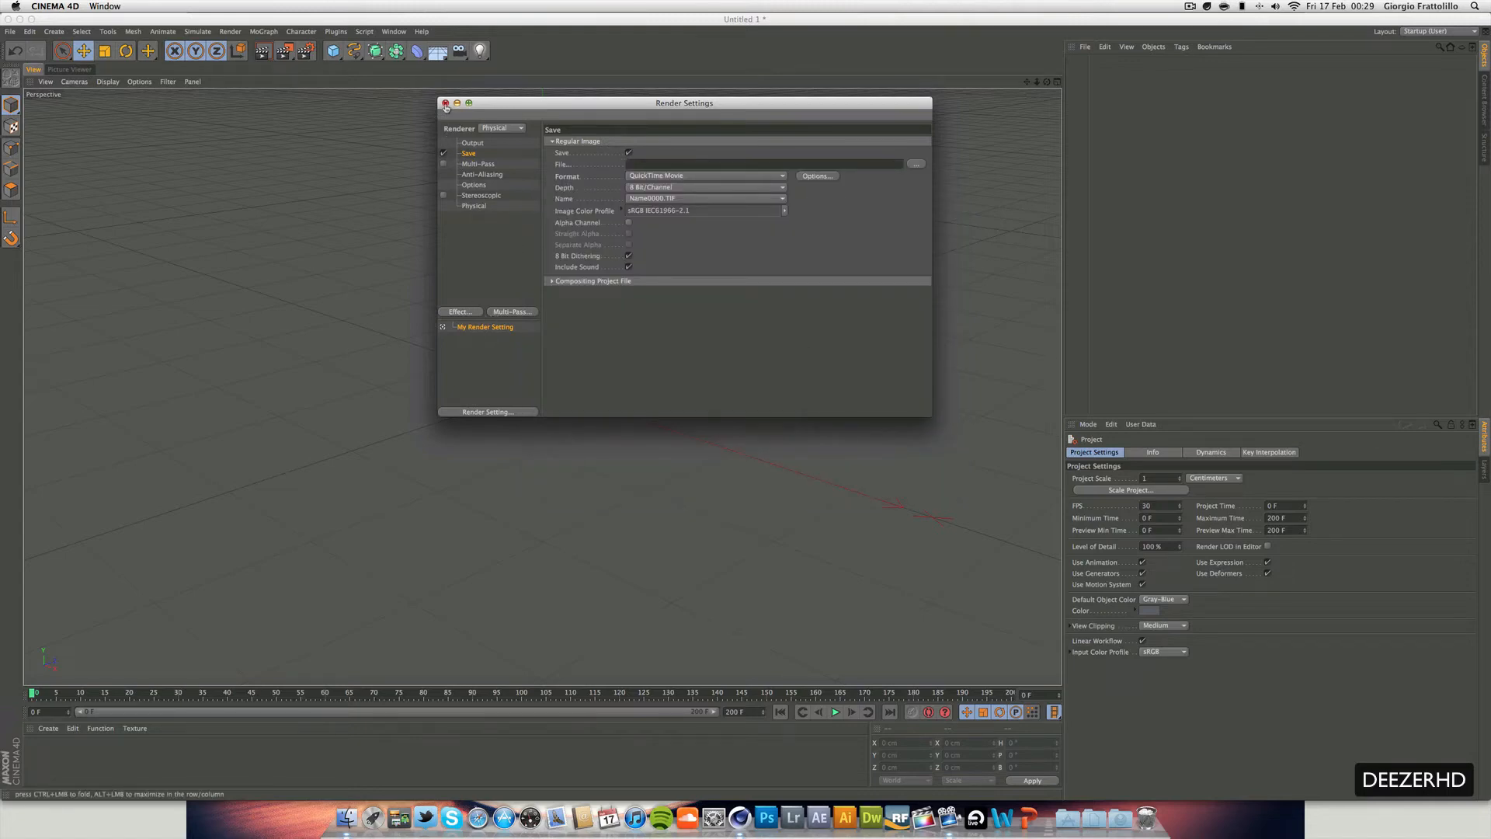
click(445, 102)
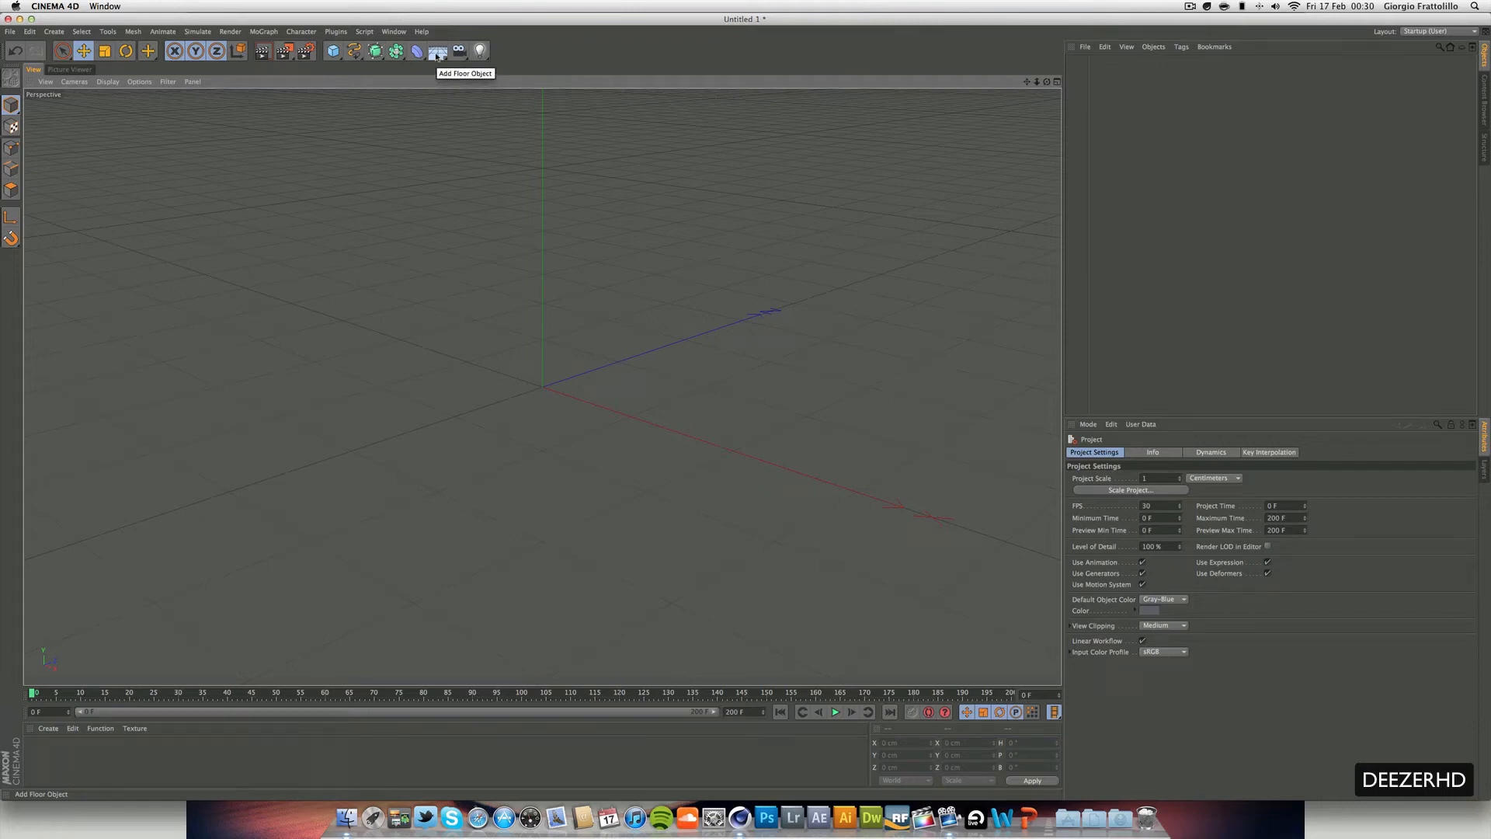
Add Floor and Background objects, tagging the Floor as Compositing Background
click(437, 51)
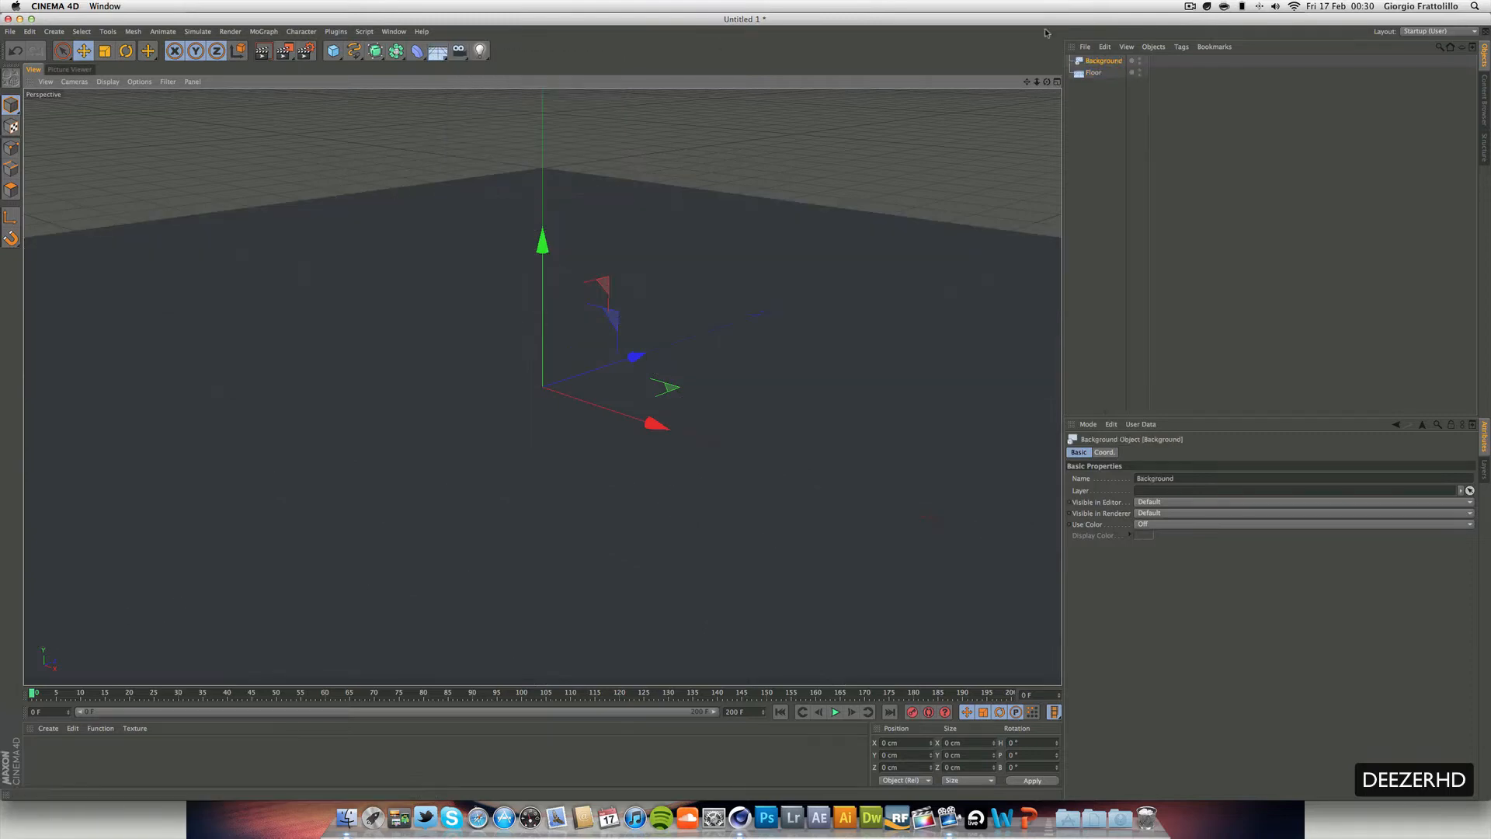
right_click(1094, 72)
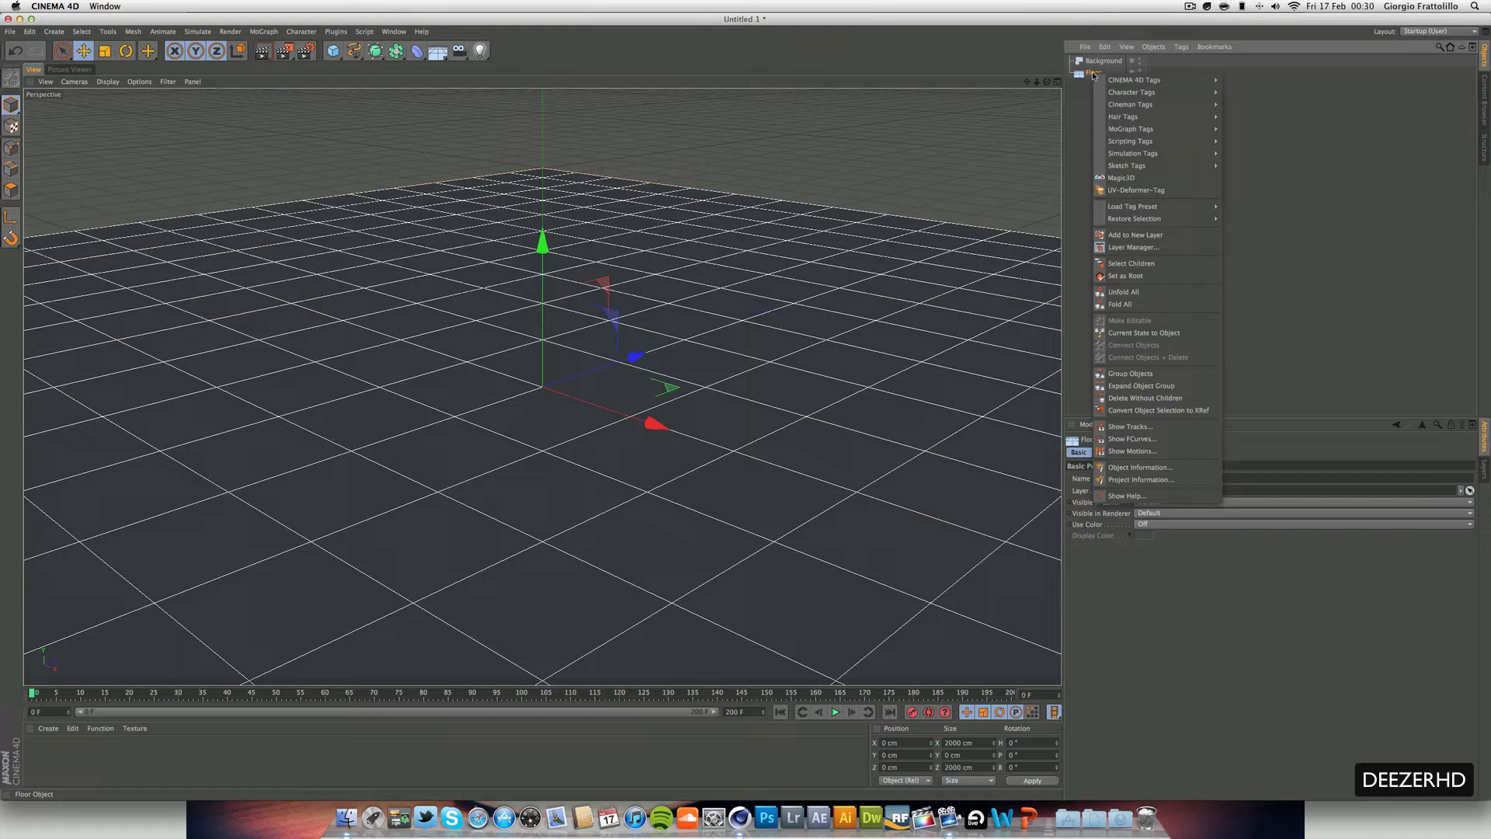
mouse_move(1133, 80)
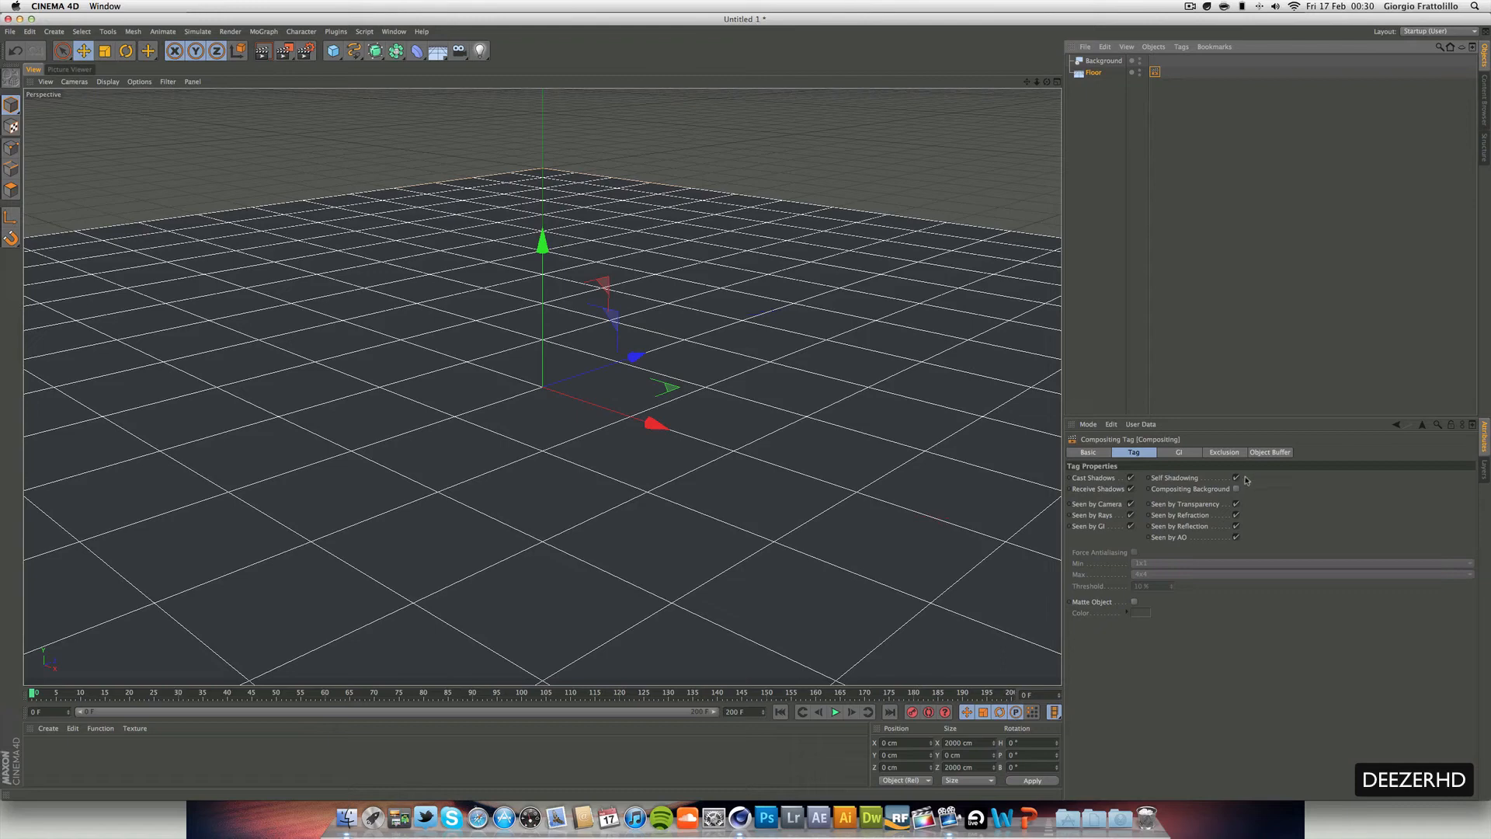
click(1237, 478)
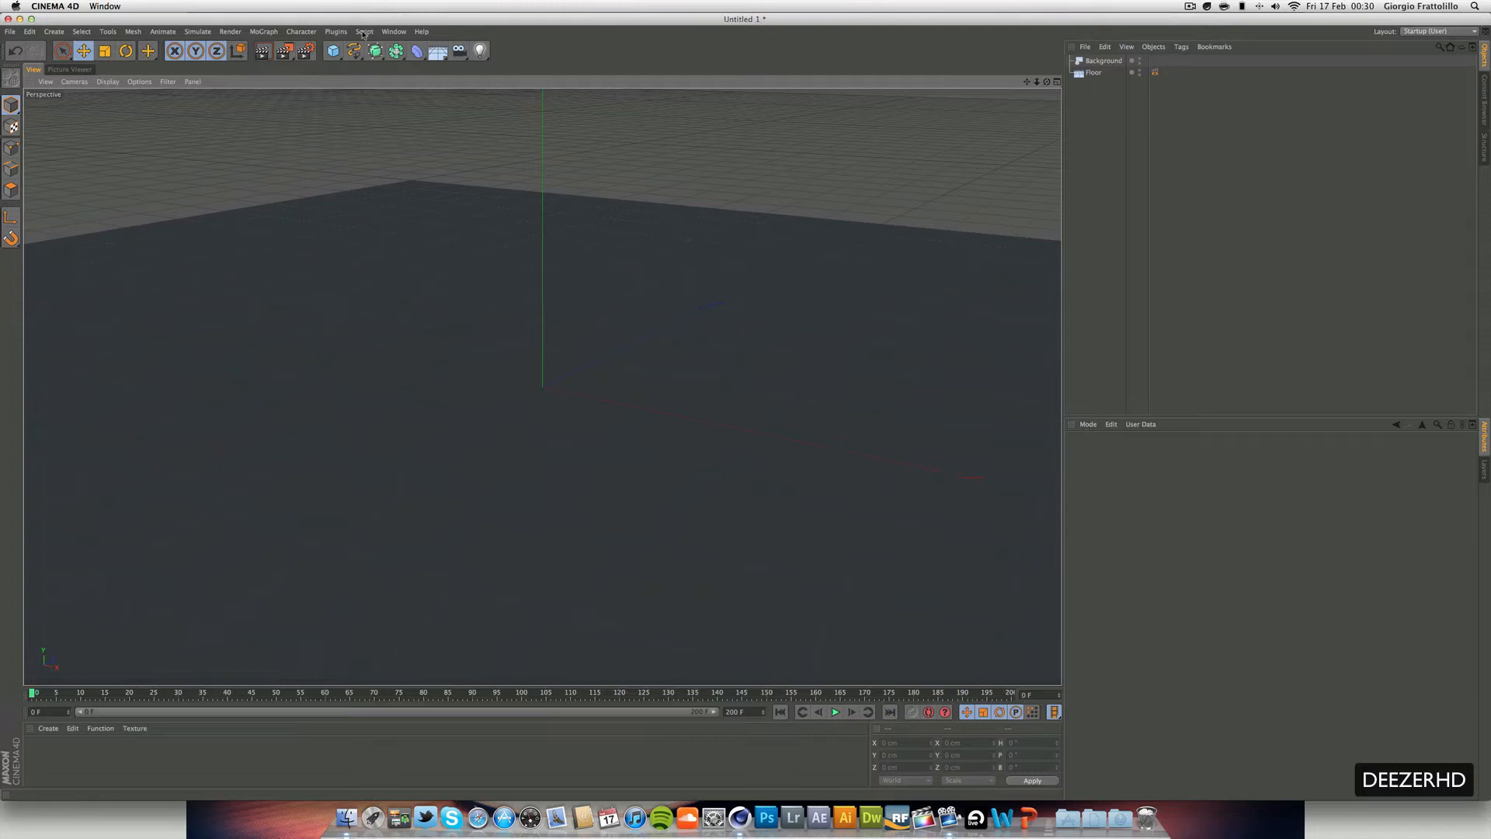
Add a -Z oriented Torus with 87 cm ring and 25 cm pipe radius, raised above the floor
click(333, 51)
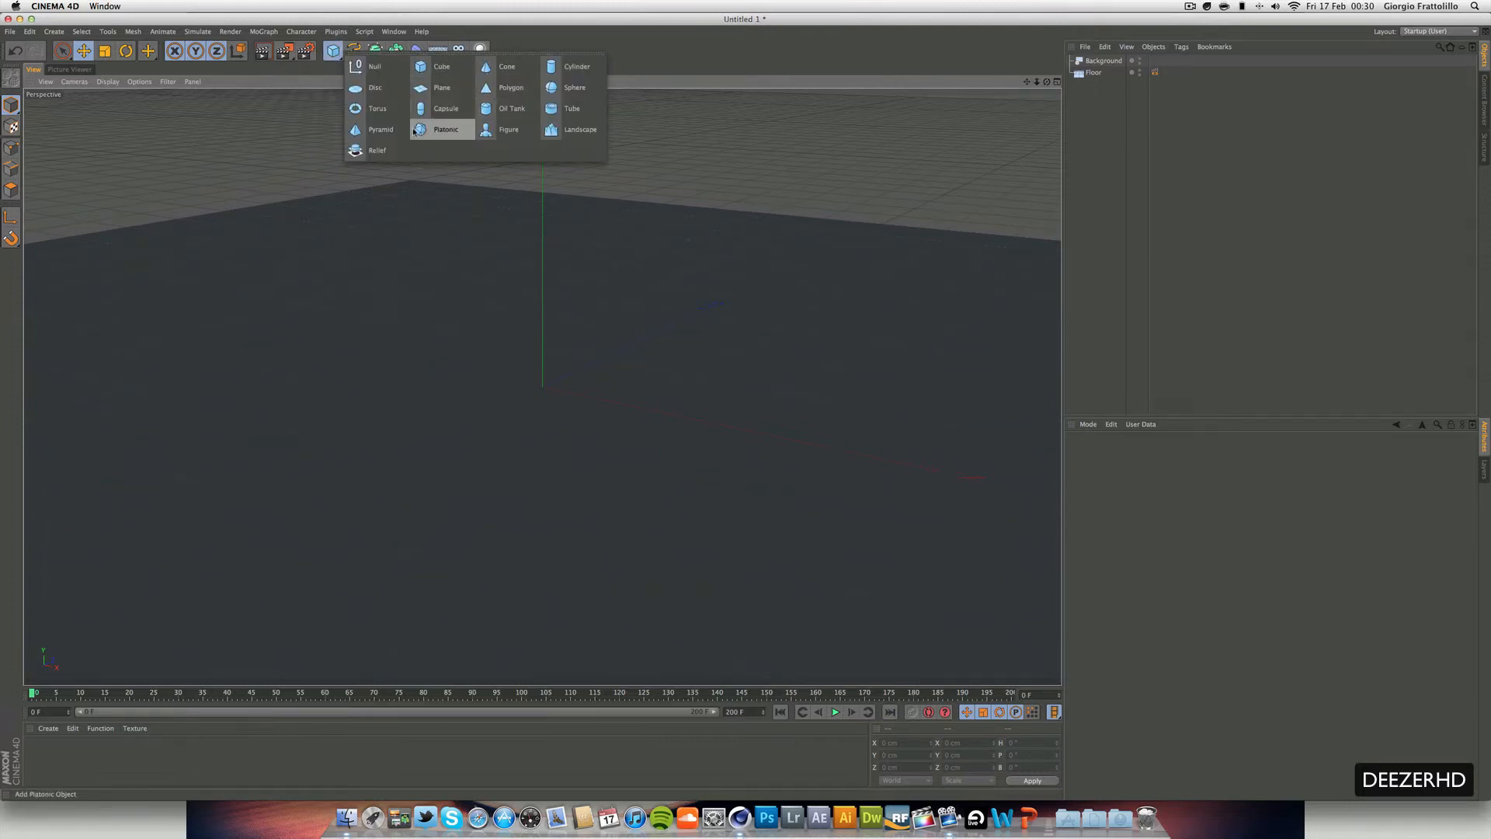
click(377, 107)
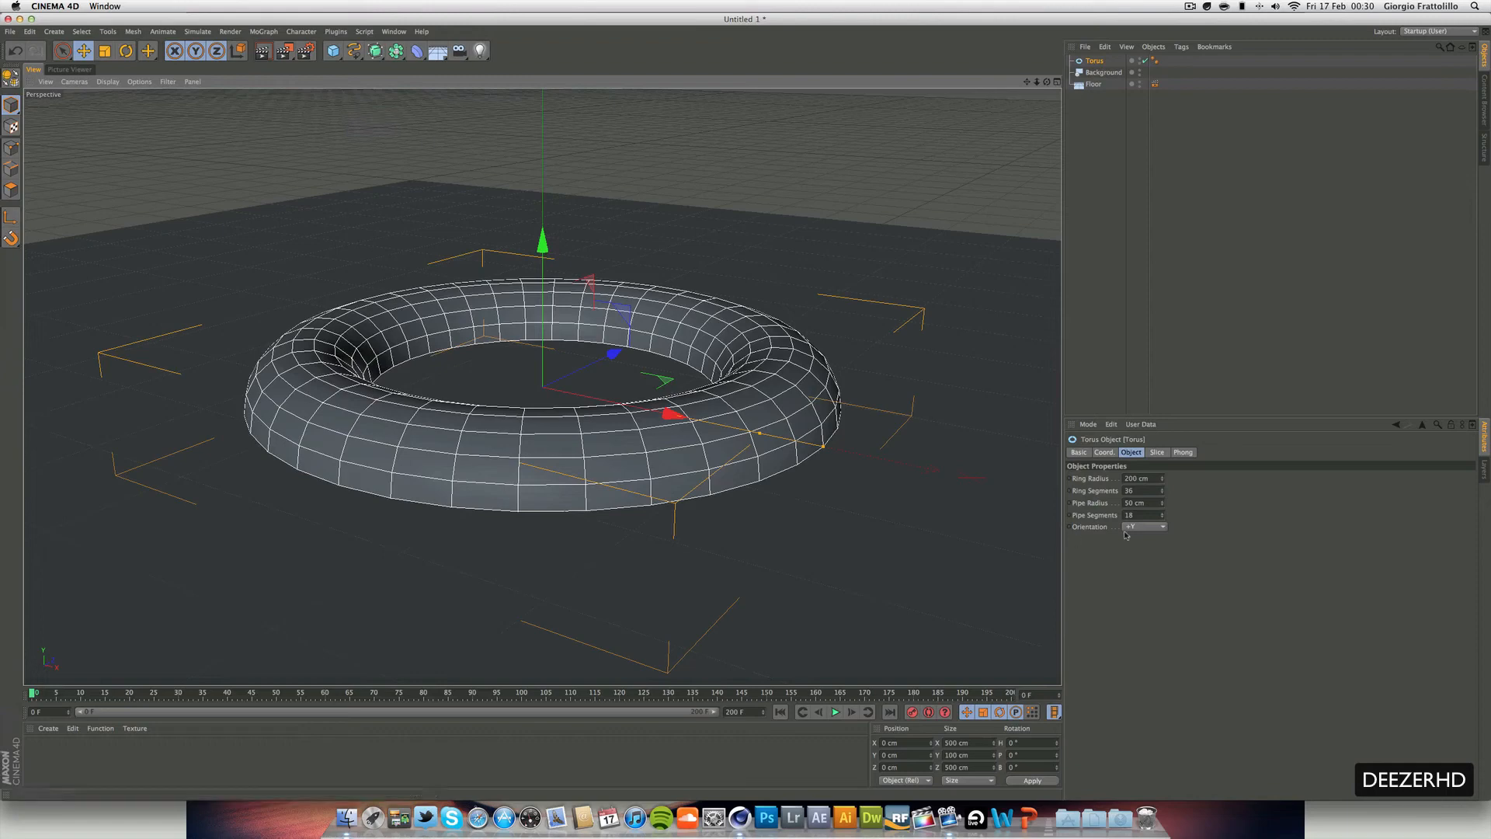
click(1145, 525)
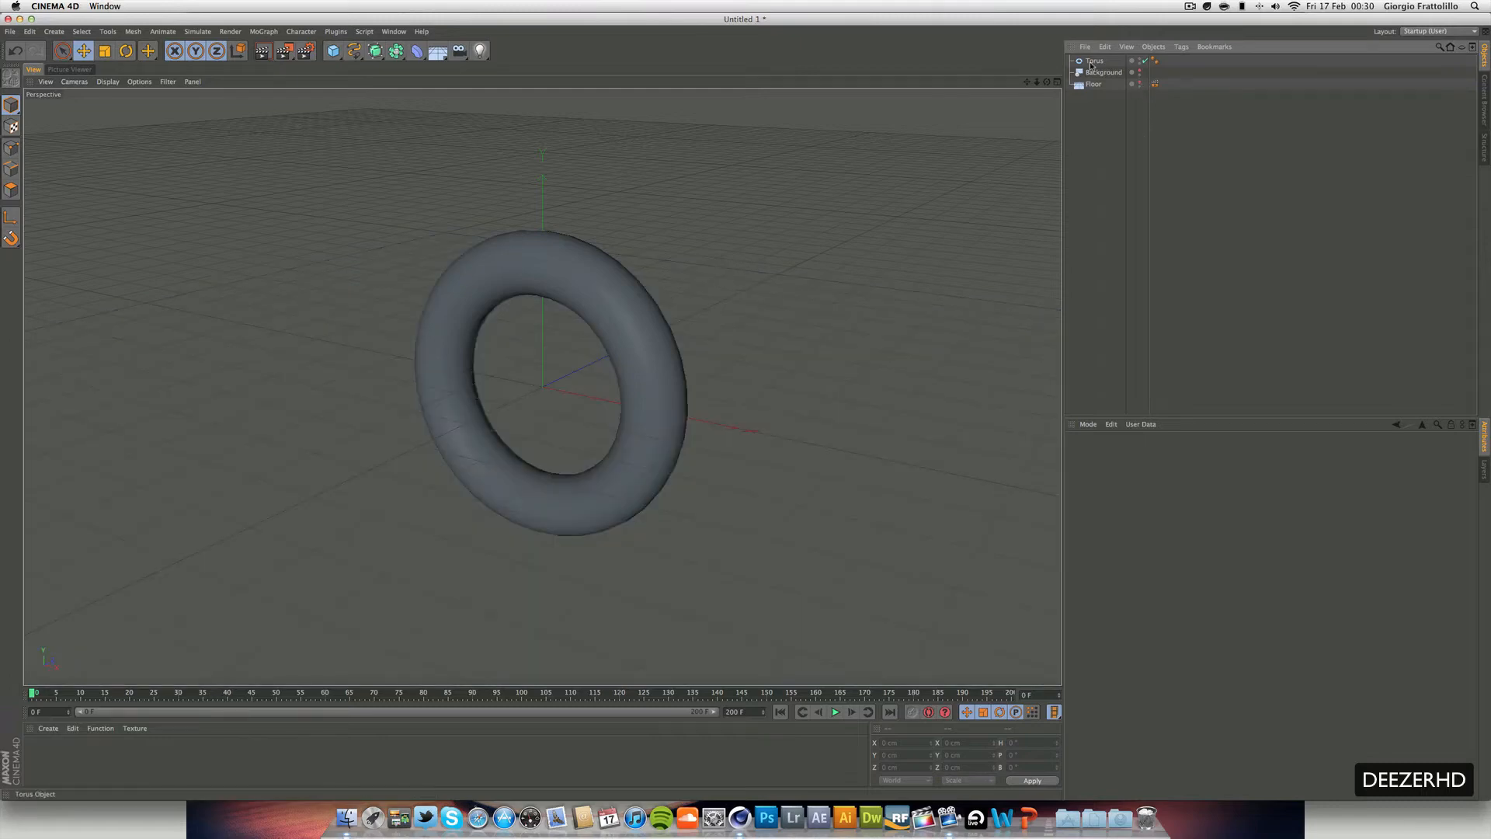
click(1094, 60)
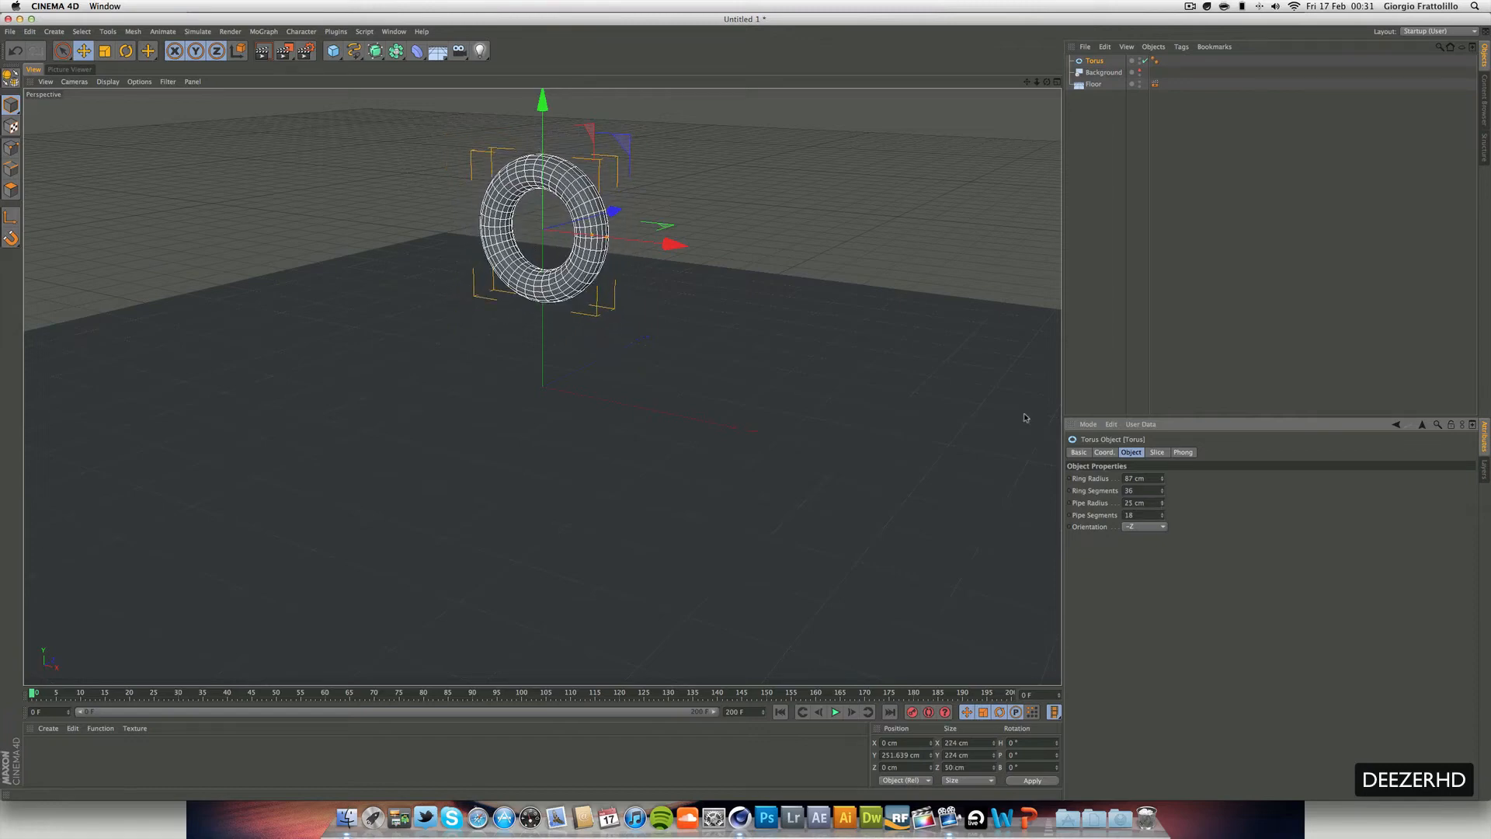
drag(543, 102, 542, 167)
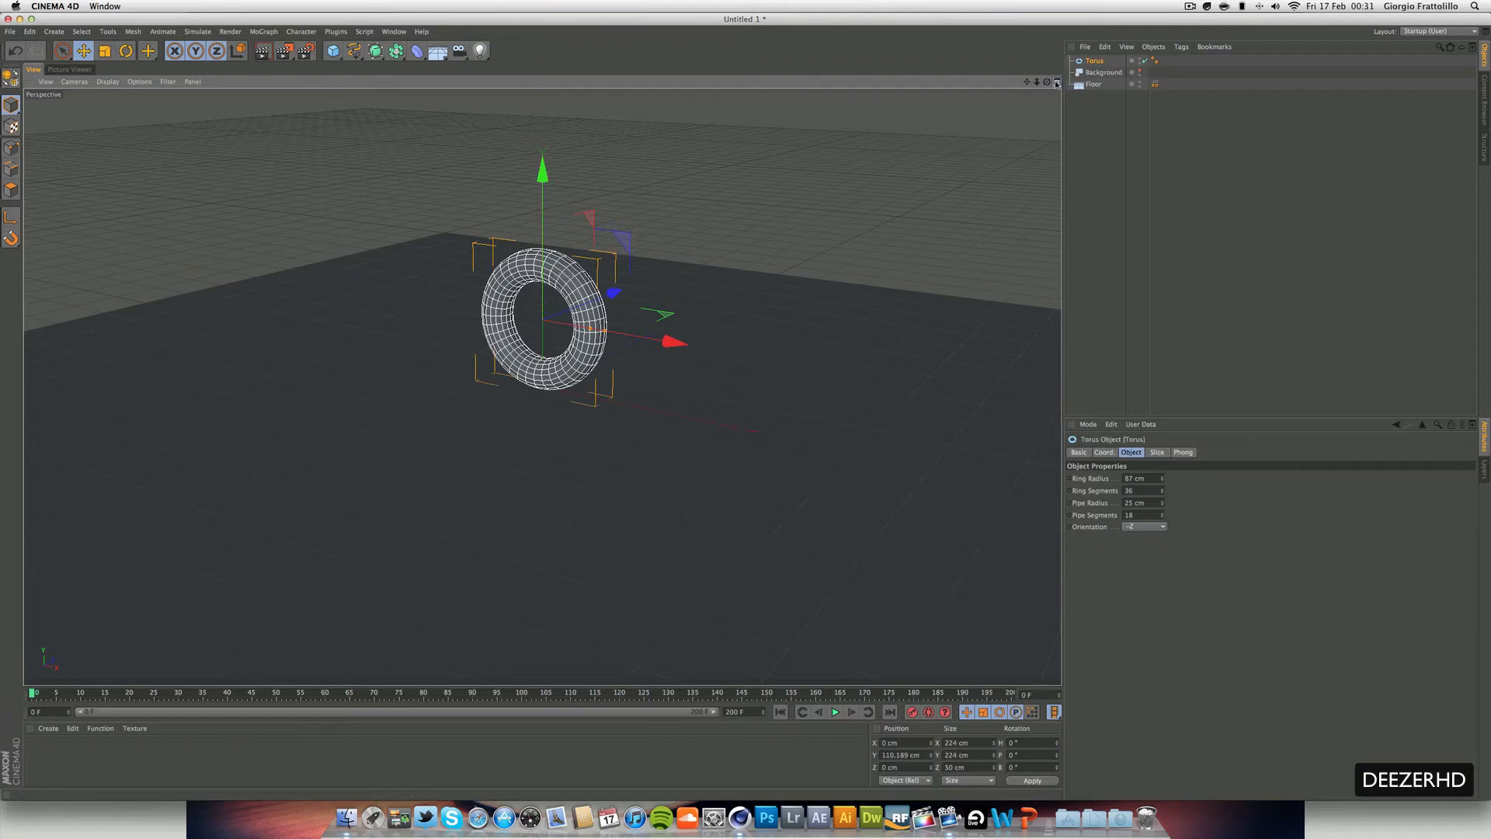
click(1056, 81)
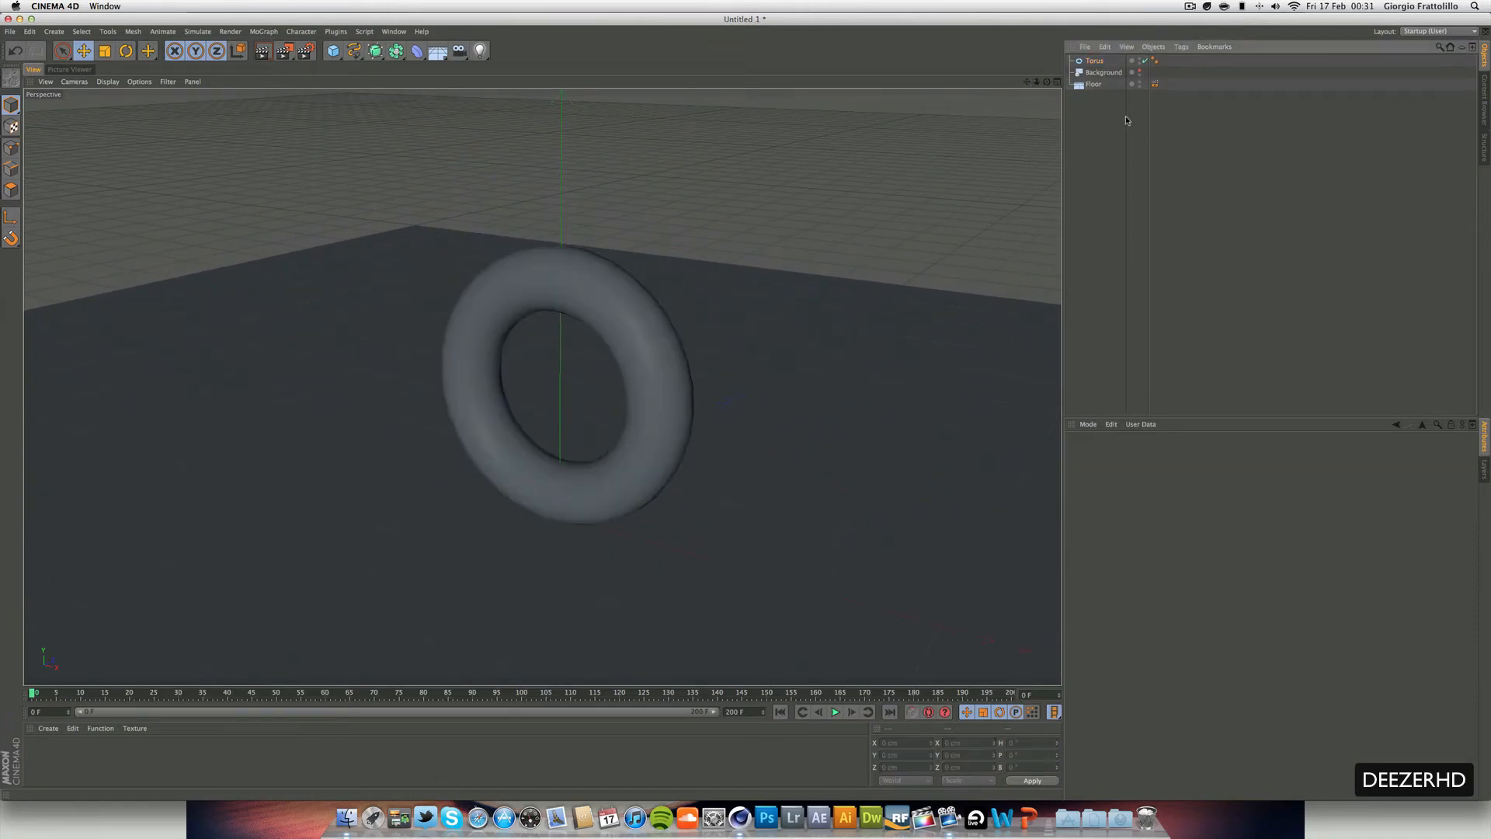
Make the torus editable and loop-select alternating rings of its faces
click(1094, 61)
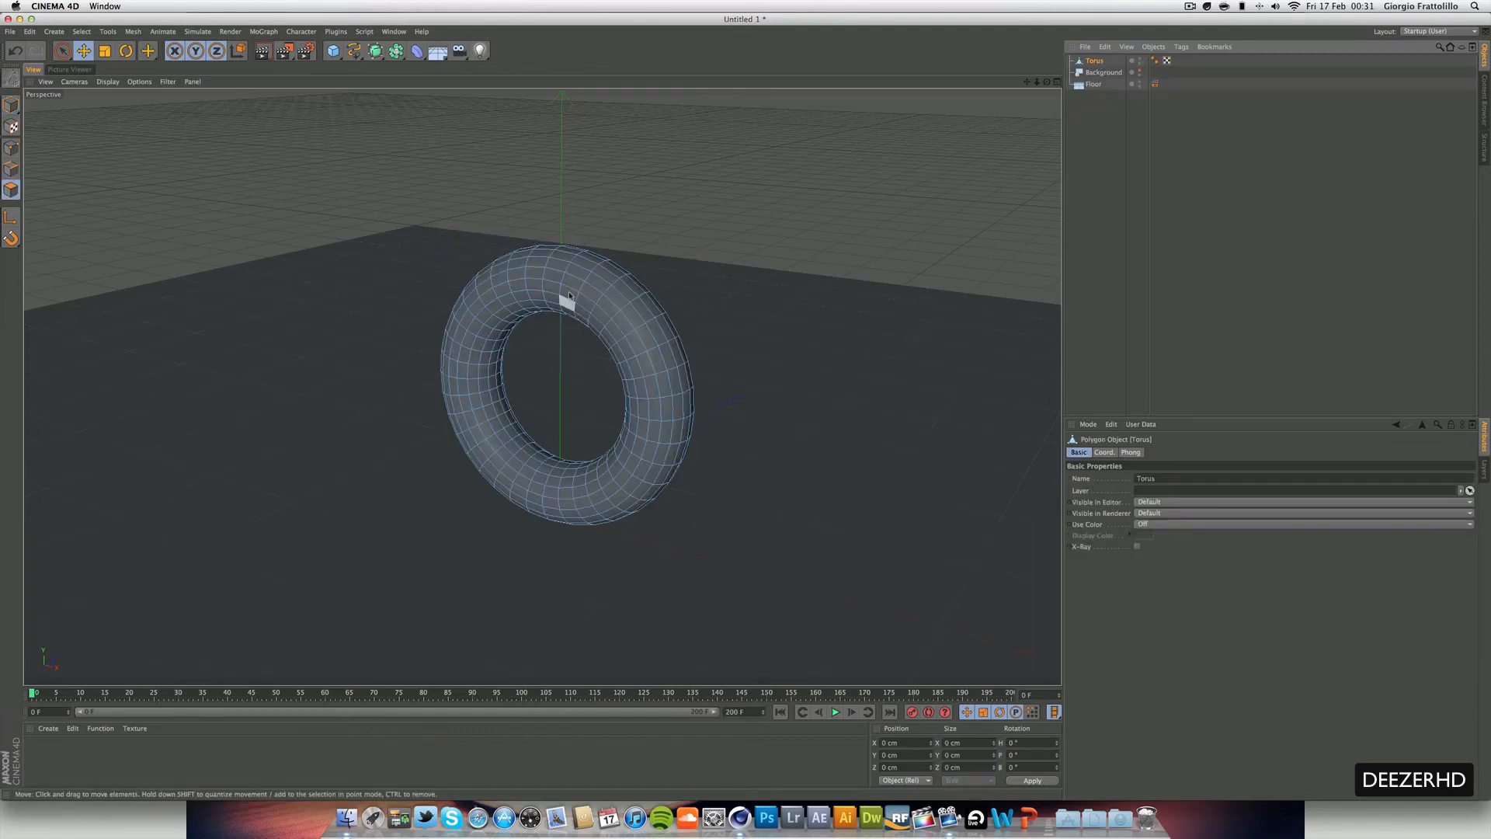
drag(571, 300, 185, 247)
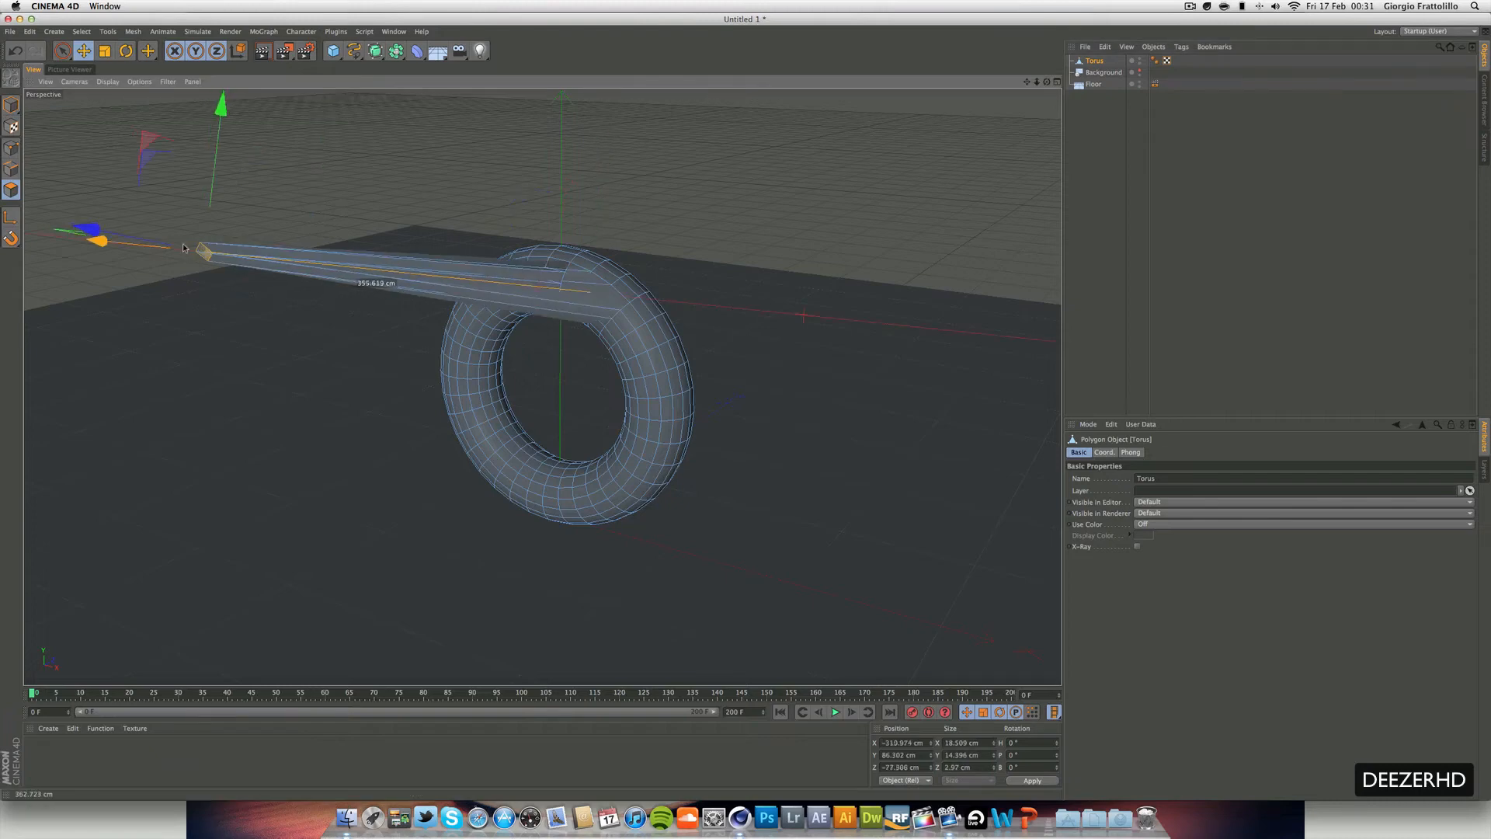
key(cmd+z)
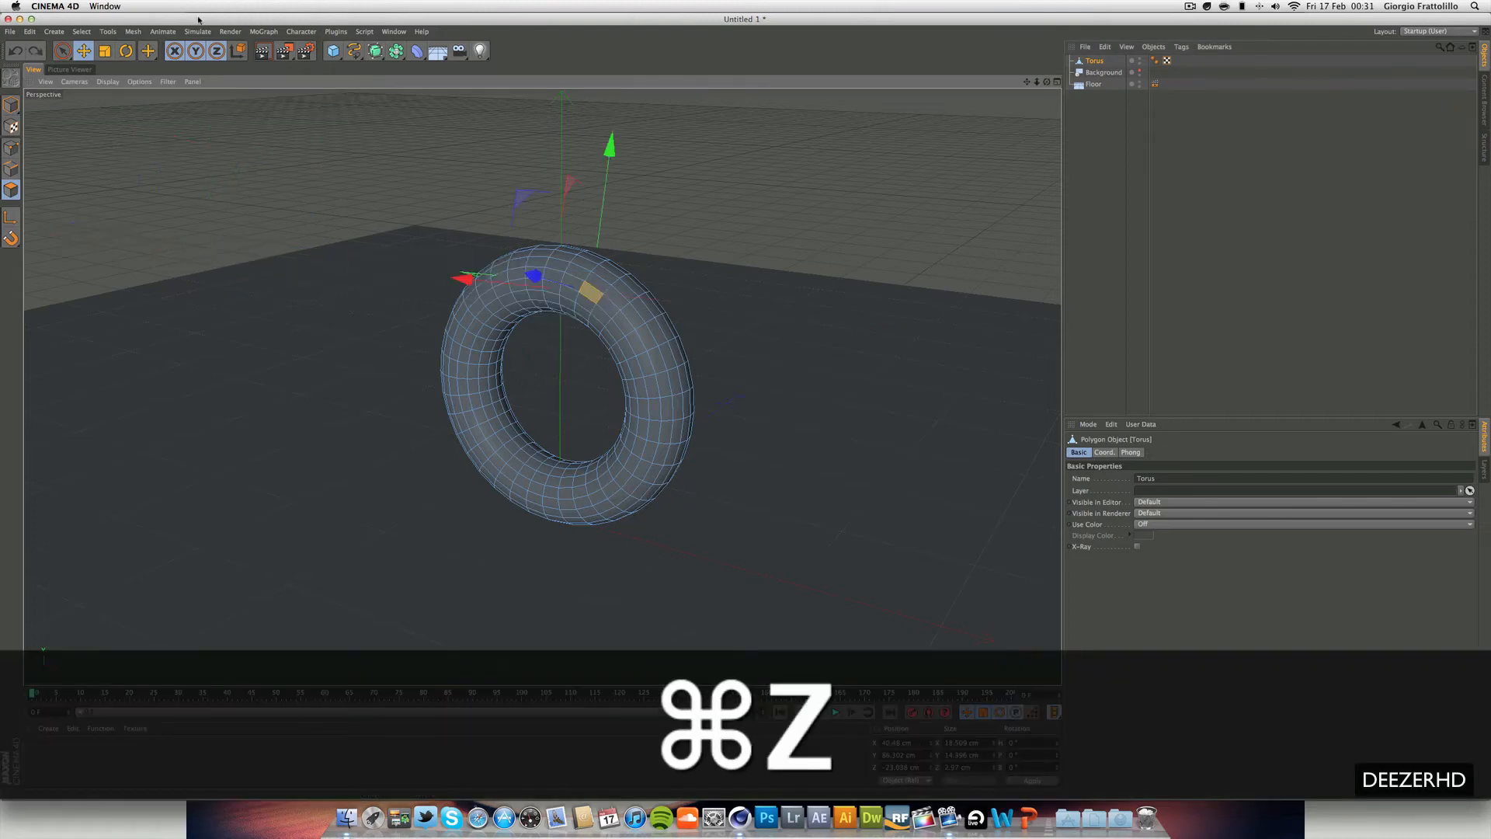
click(107, 31)
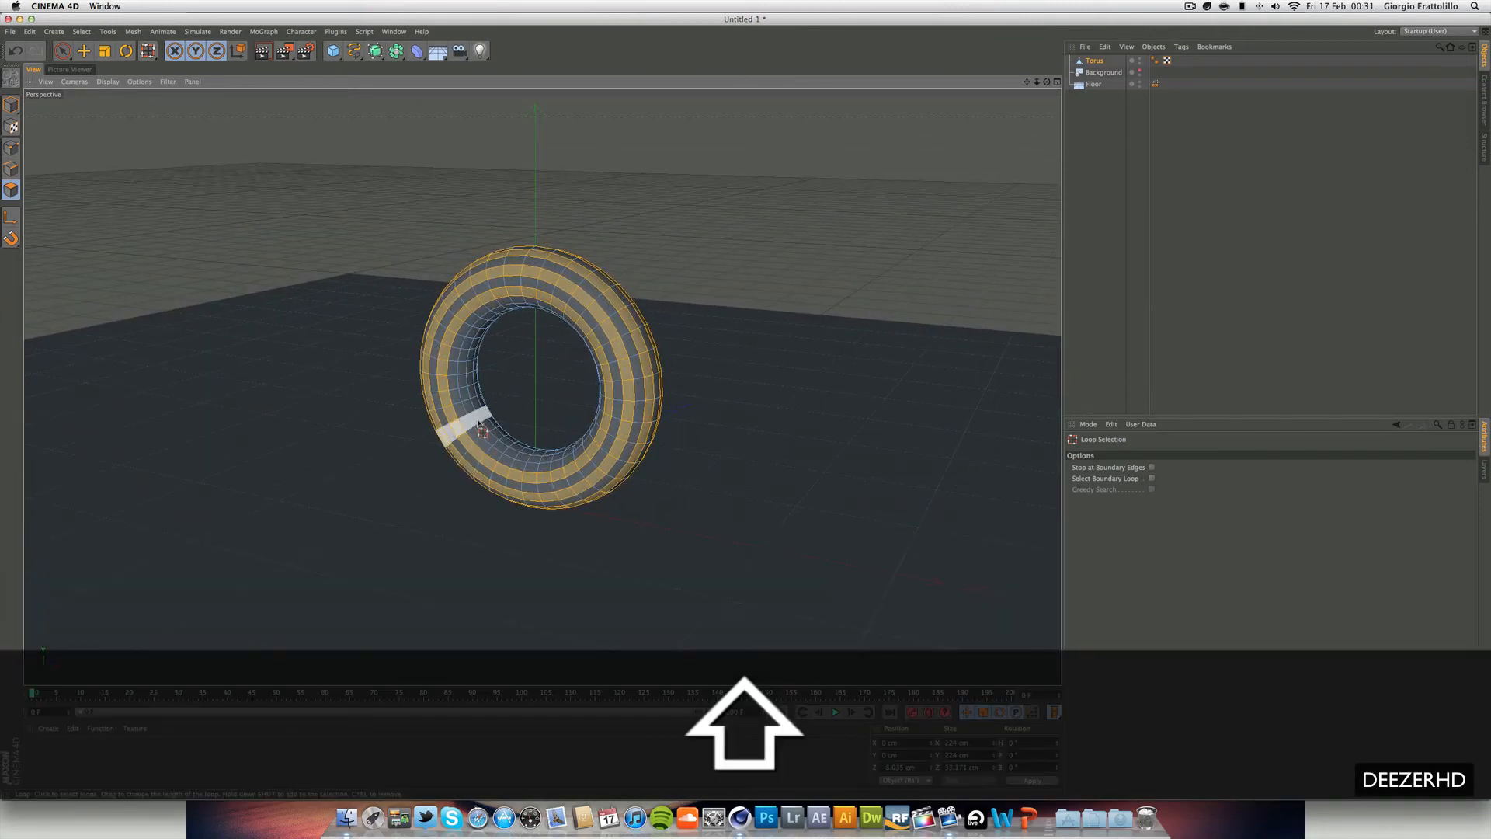
key(cmd+z)
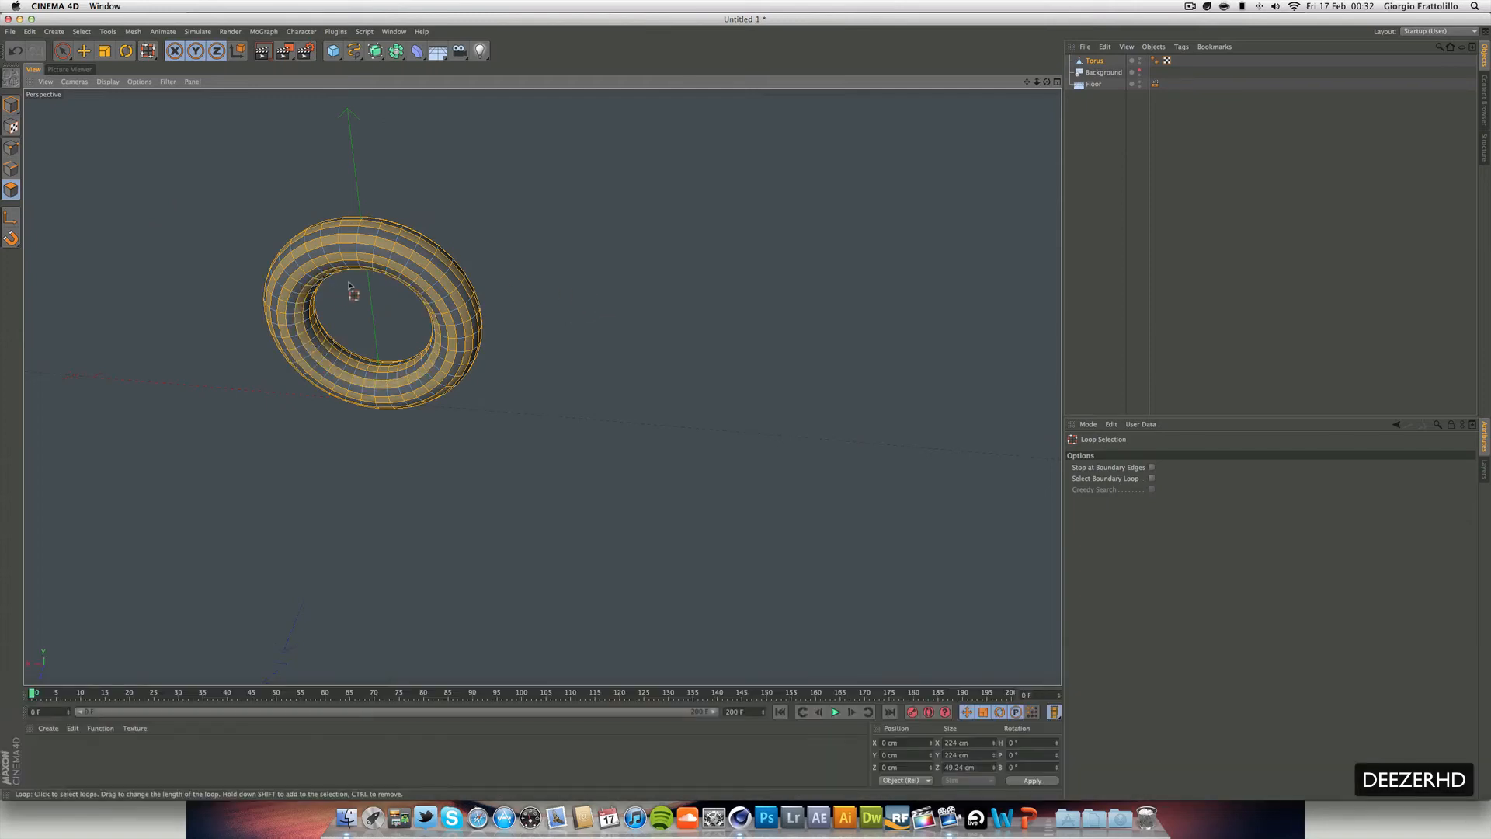
Extrude the alternating torus face loops outward, then inset them with Extrude Inner
right_click(351, 290)
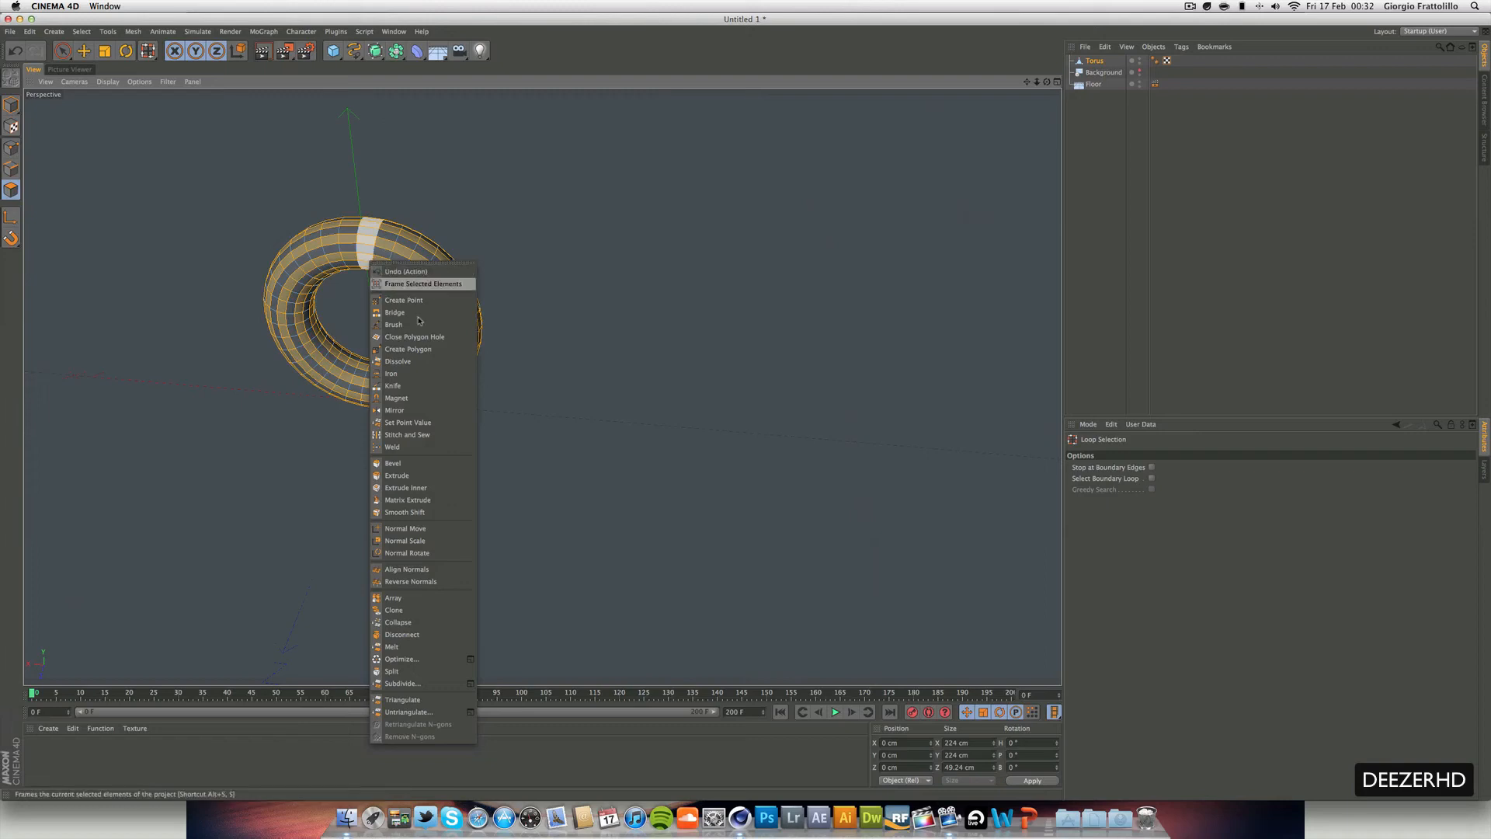
click(397, 475)
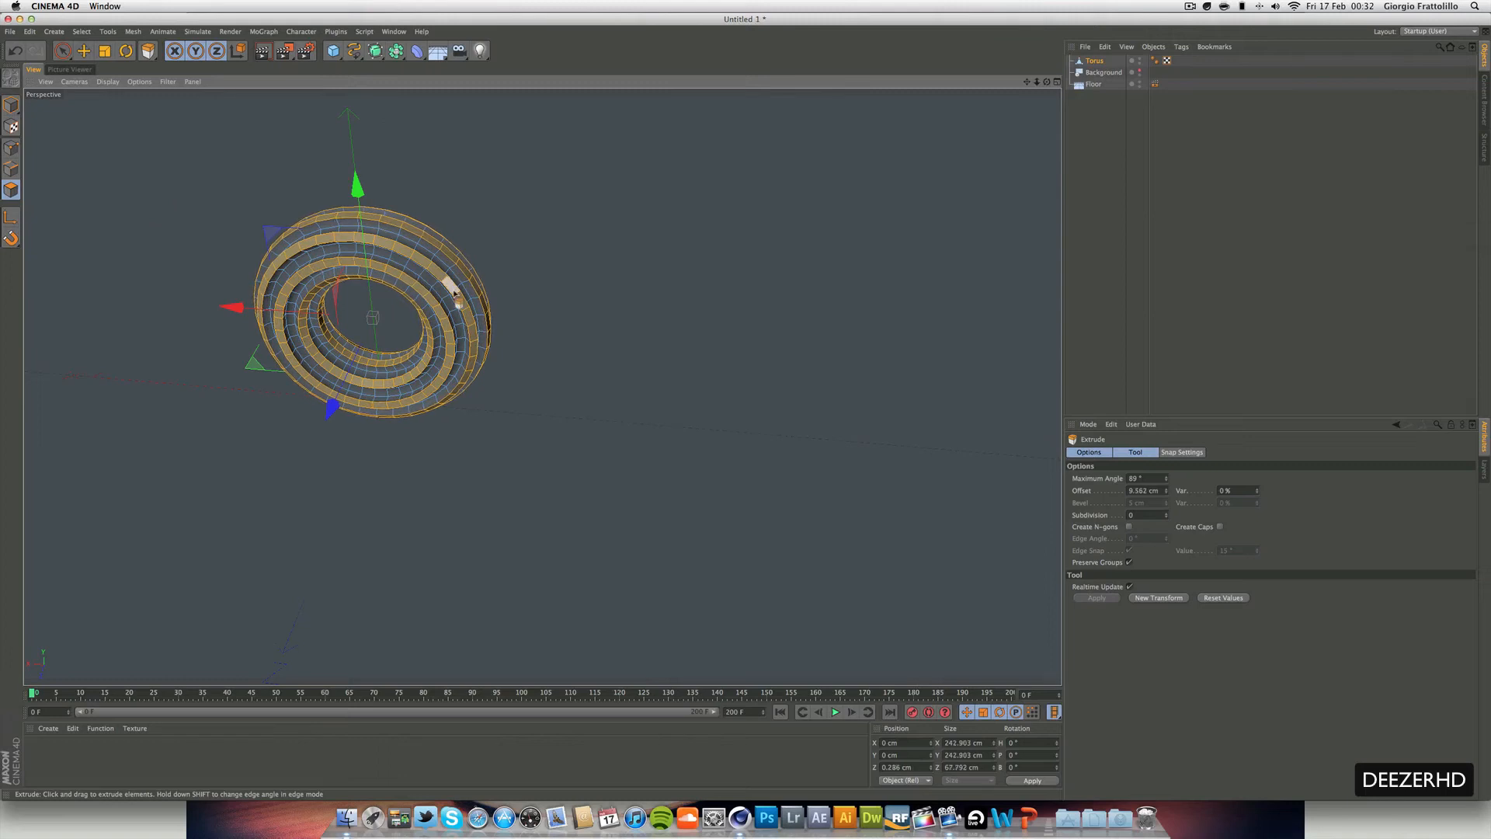
right_click(452, 290)
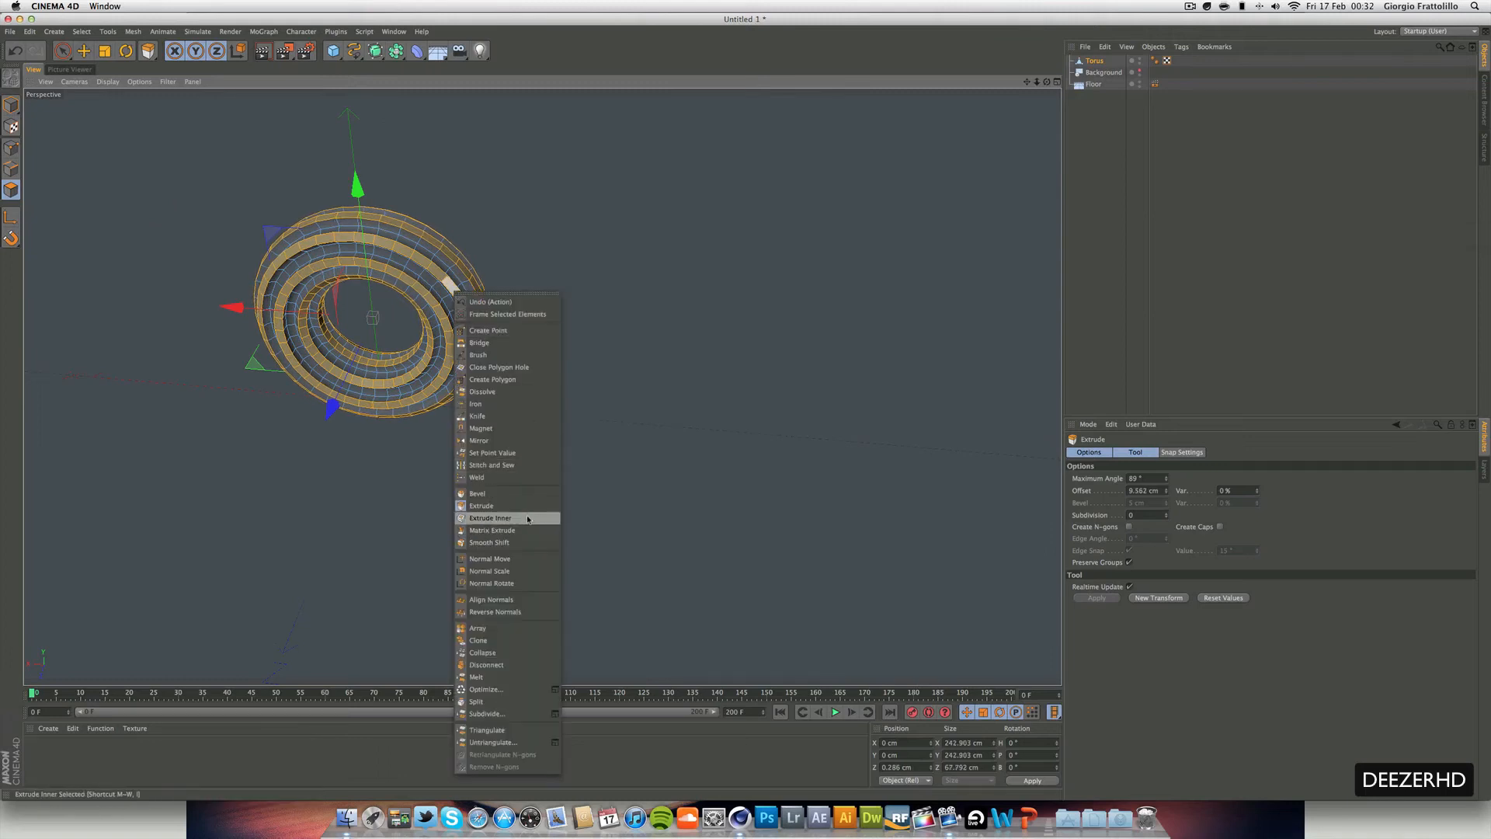
click(491, 518)
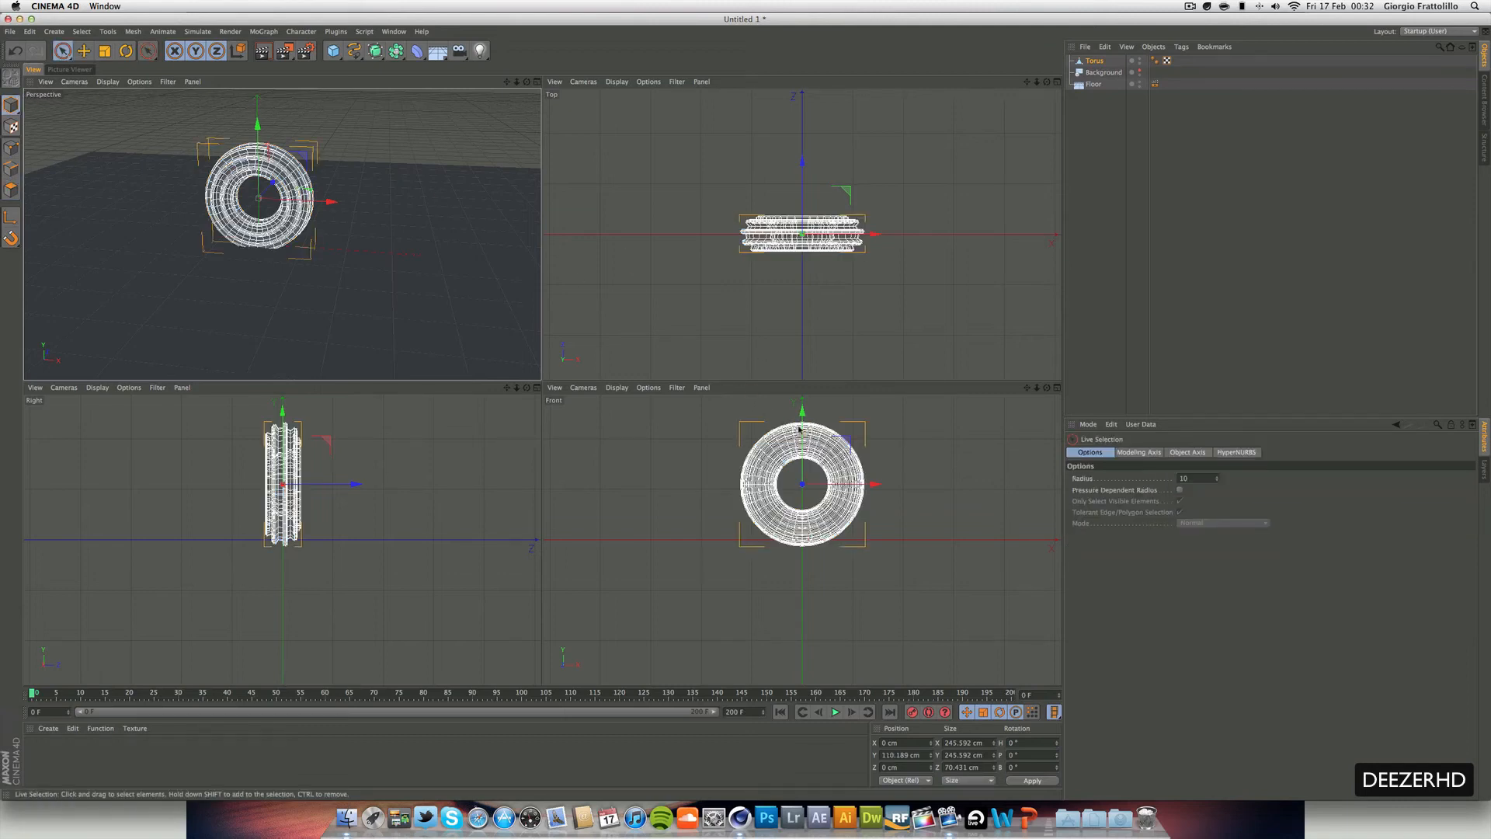
drag(804, 428, 804, 403)
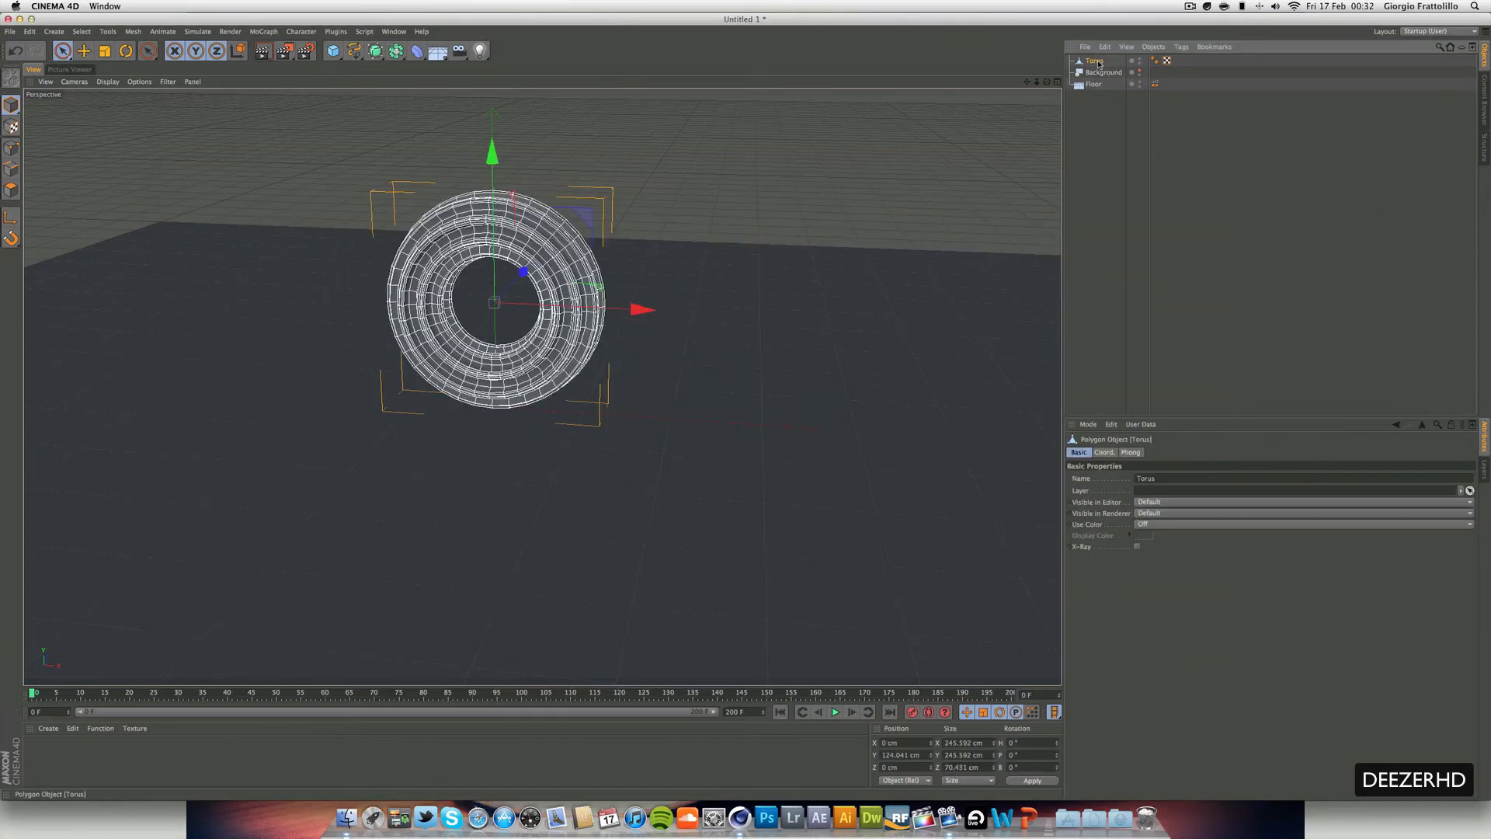
Duplicate the grooved torus, name the null 'Scene', and group both toruses
key(cmd+c)
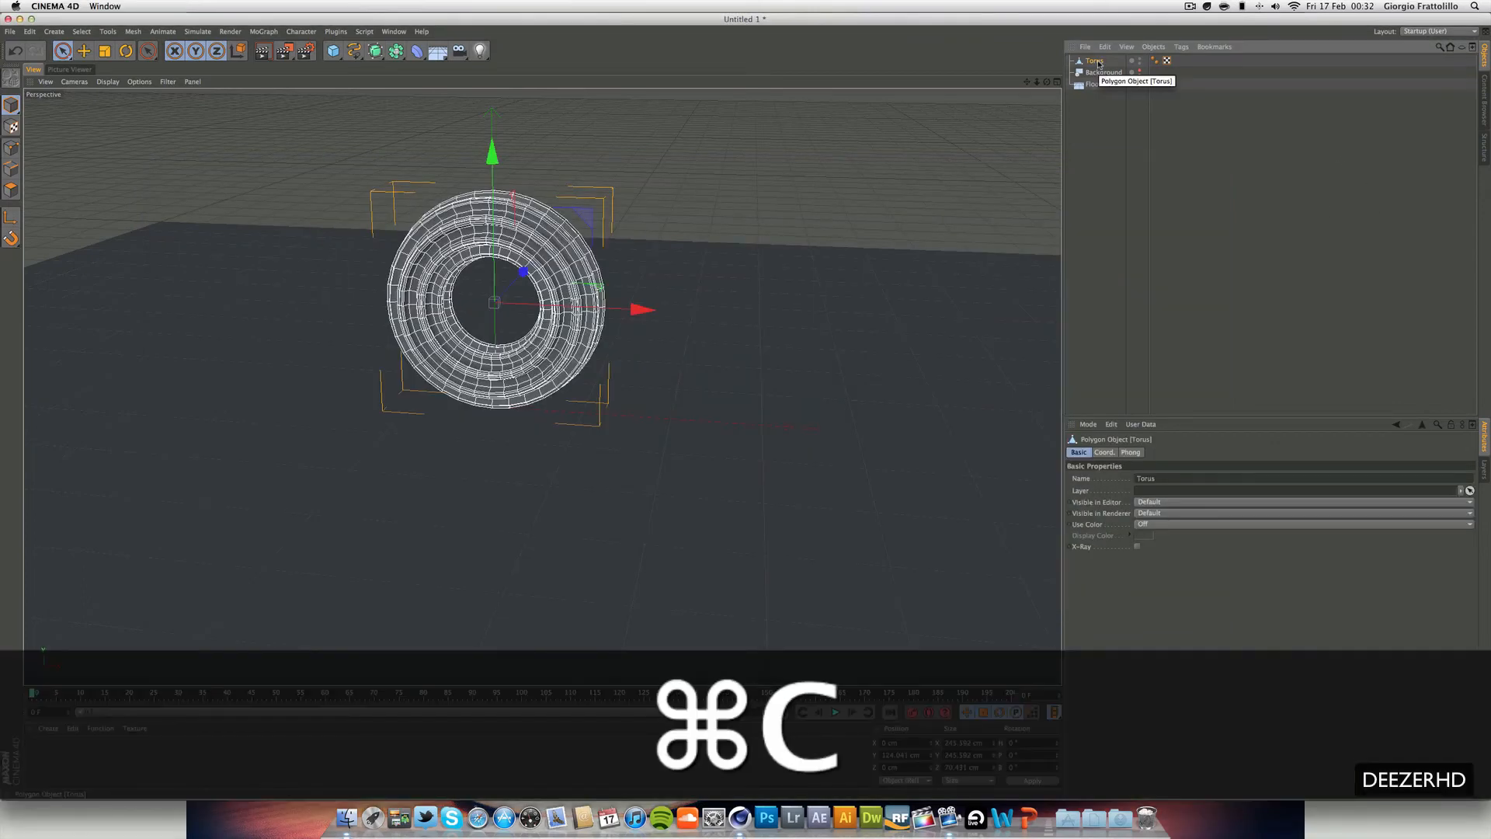
key(cmd+v)
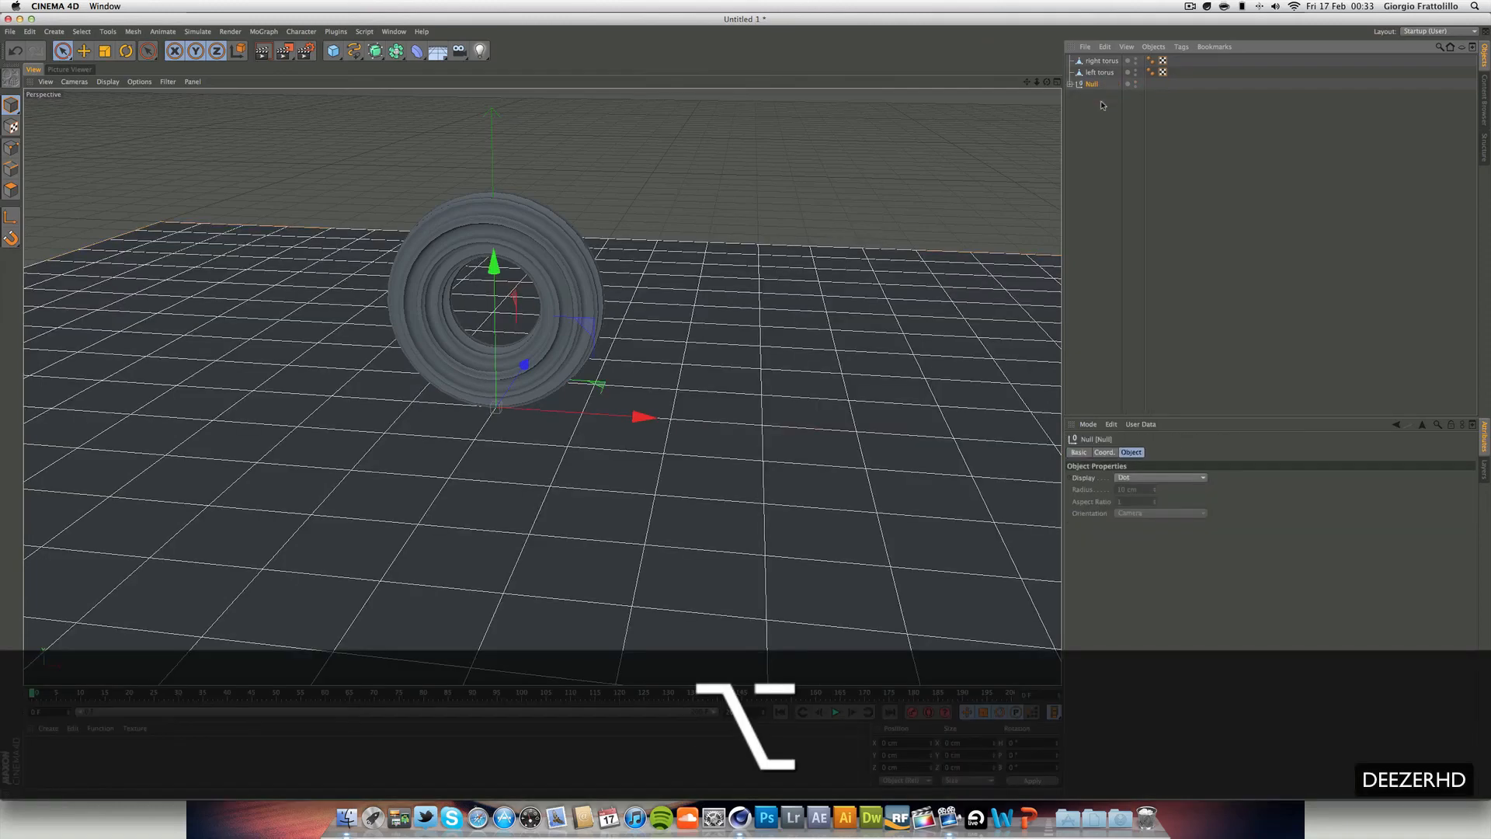
double_click(1092, 84)
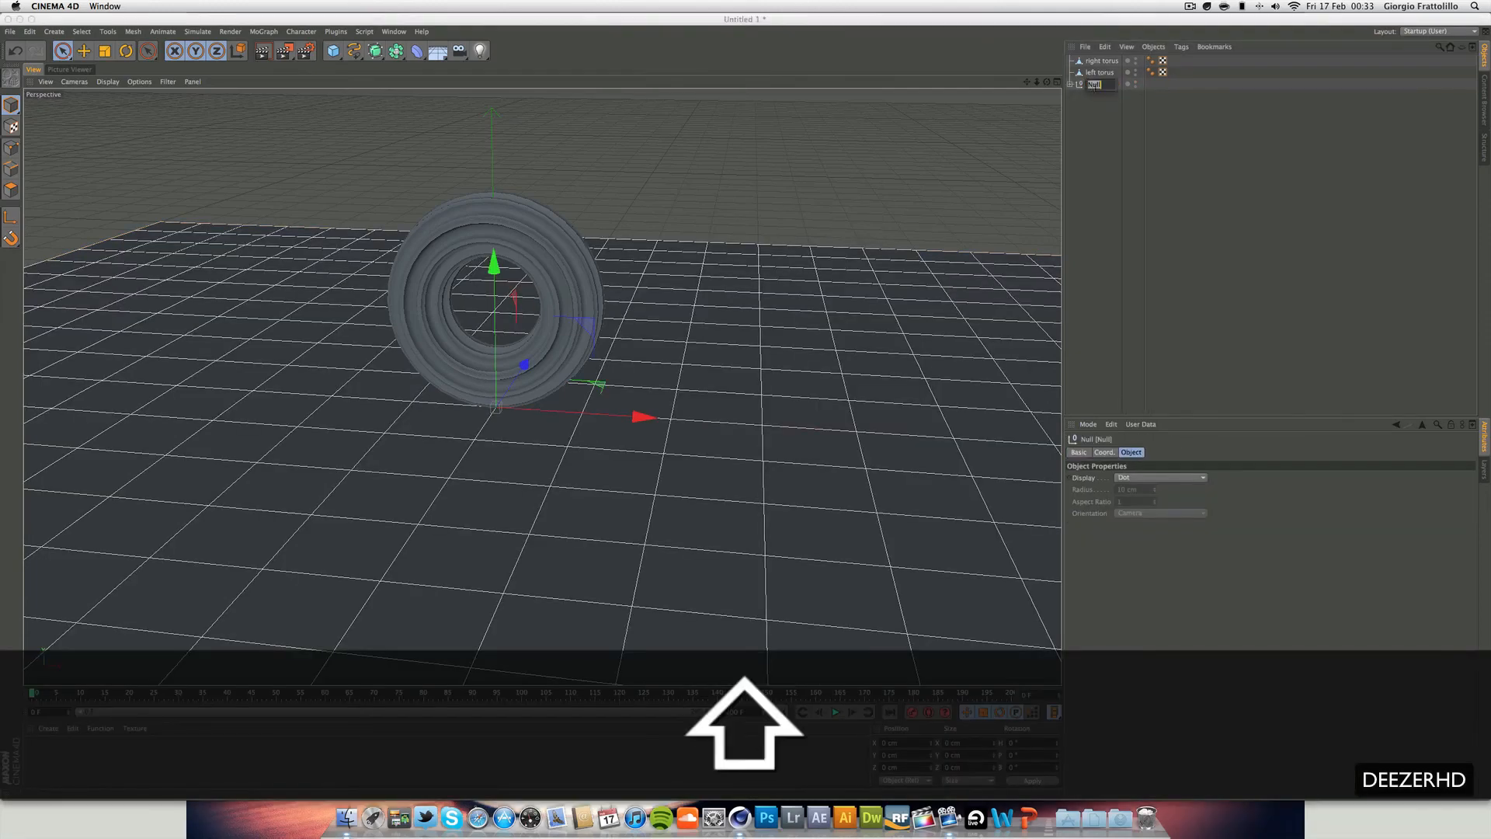
text(Scene)
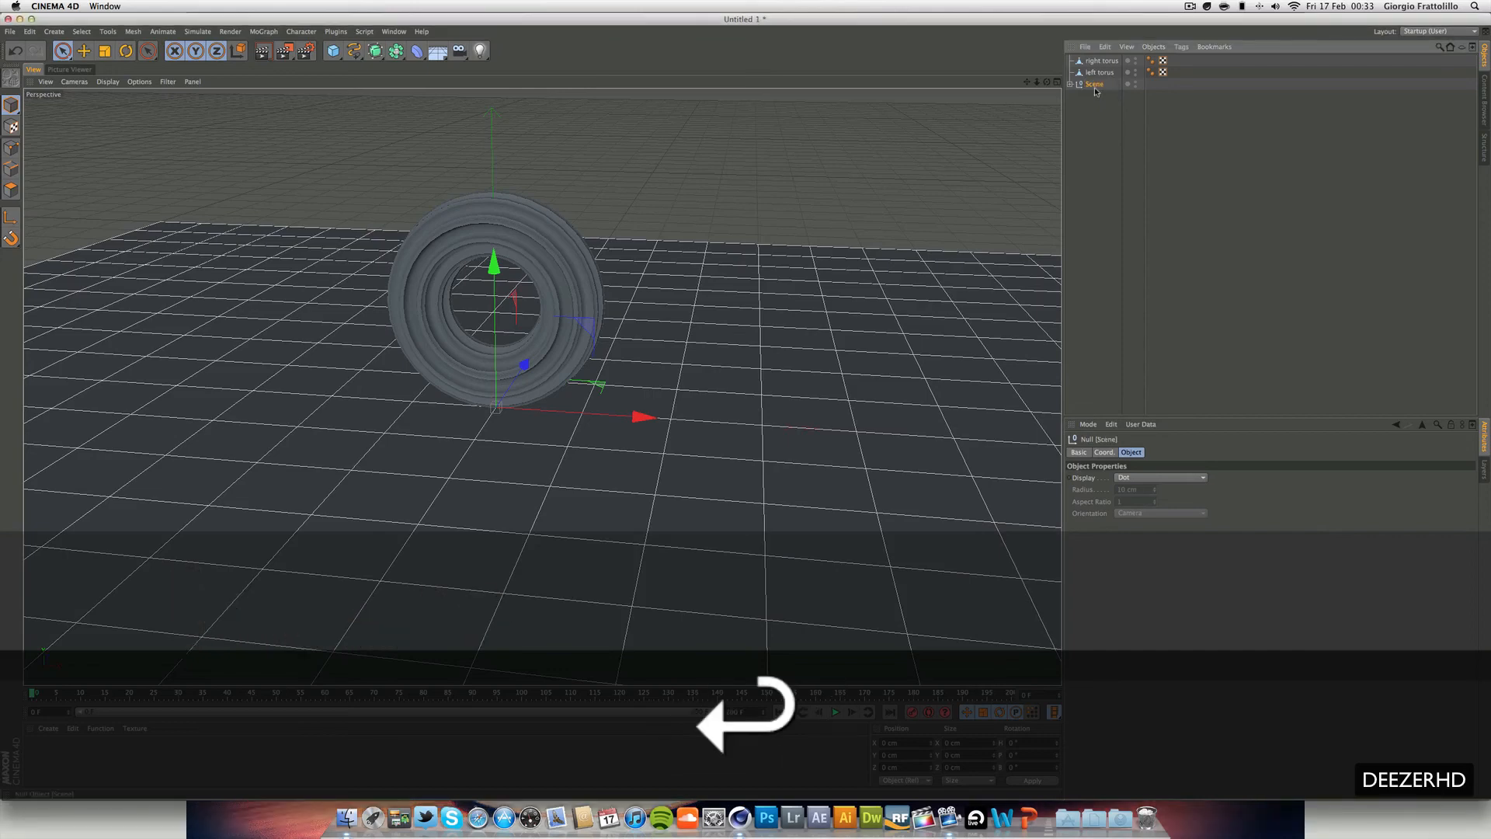
click(1101, 60)
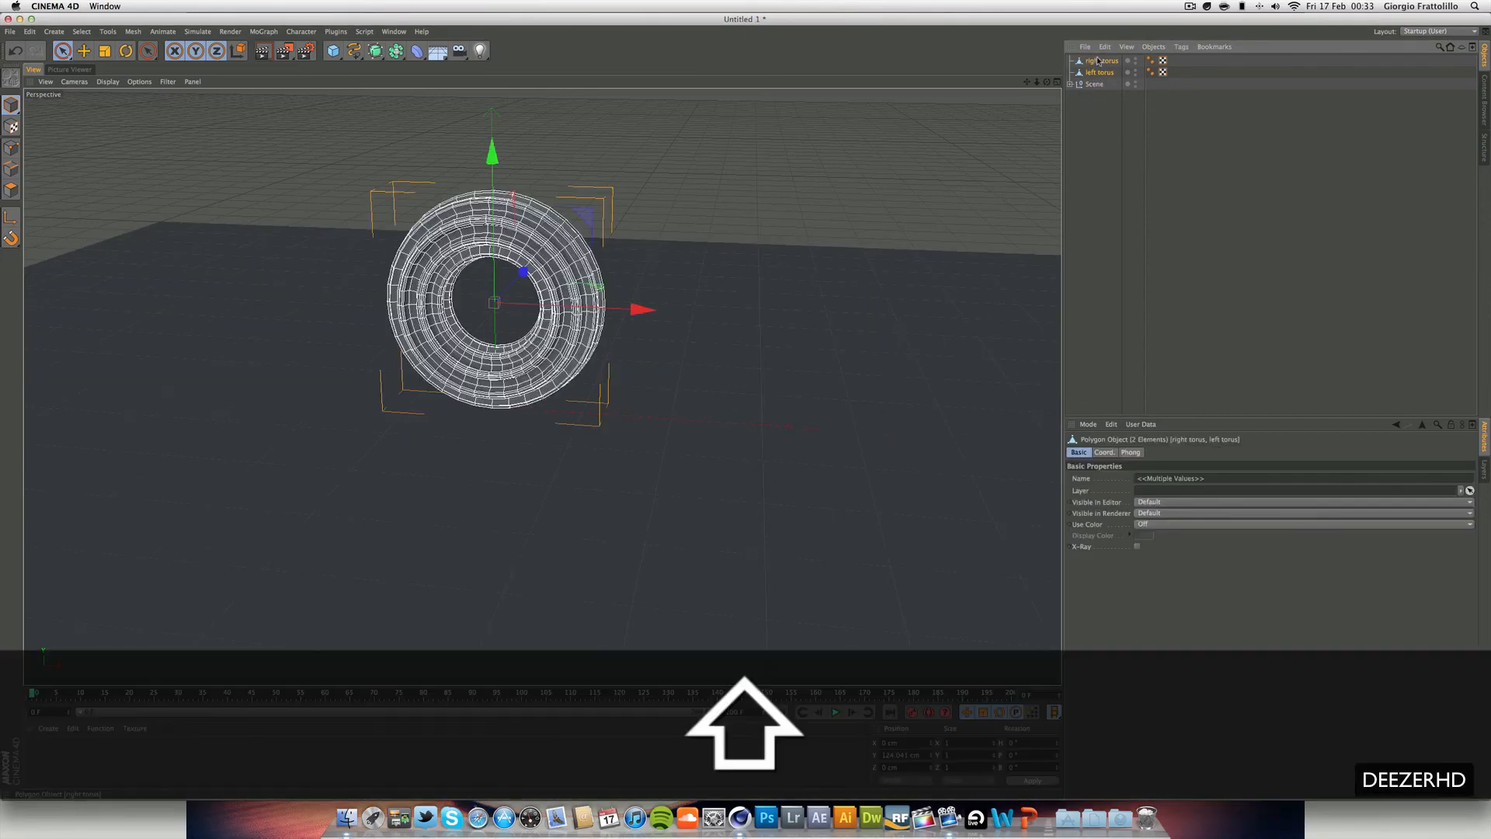
right_click(1099, 76)
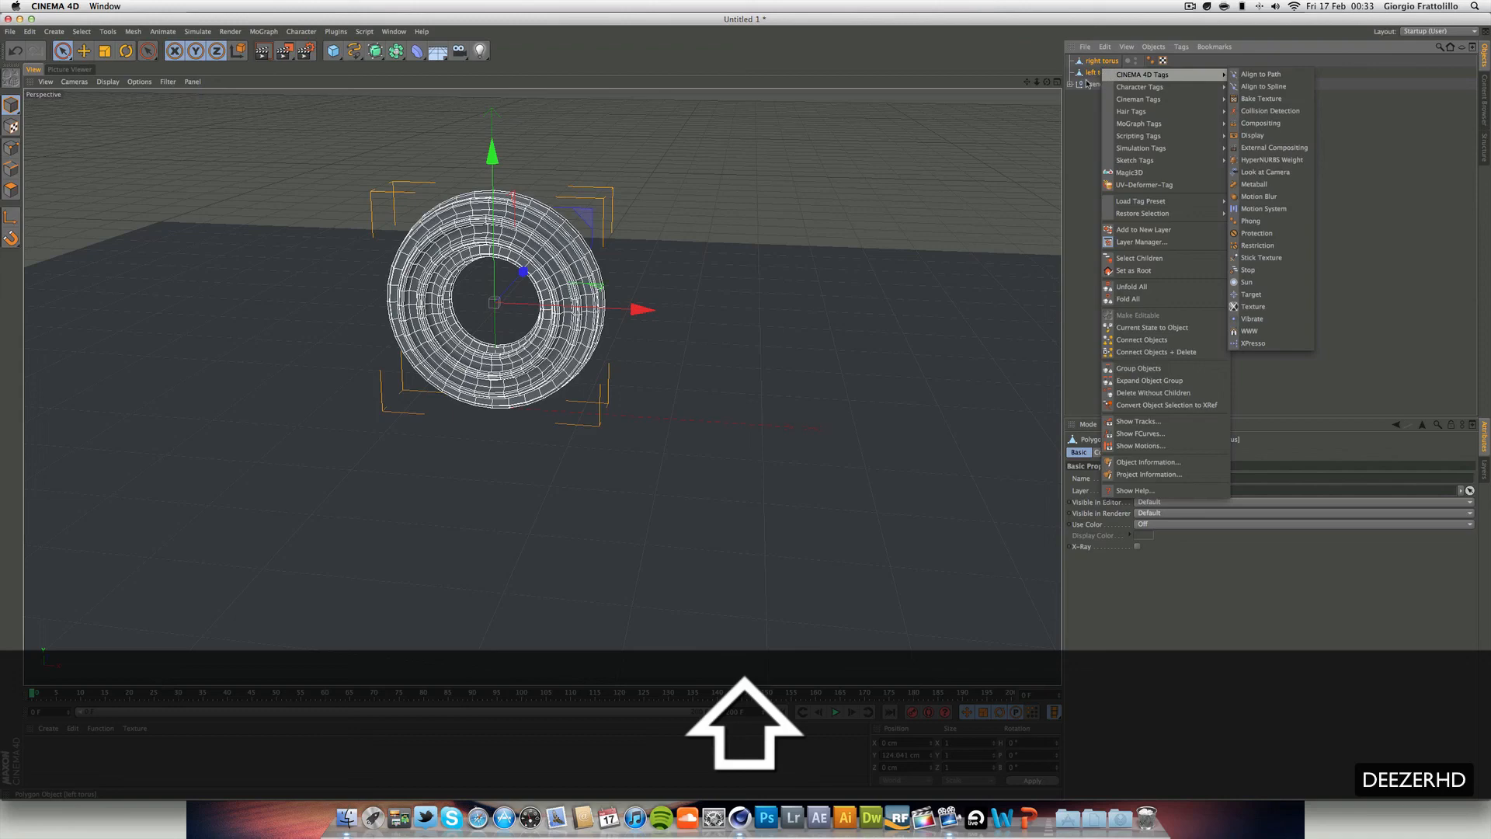
mouse_move(1138, 242)
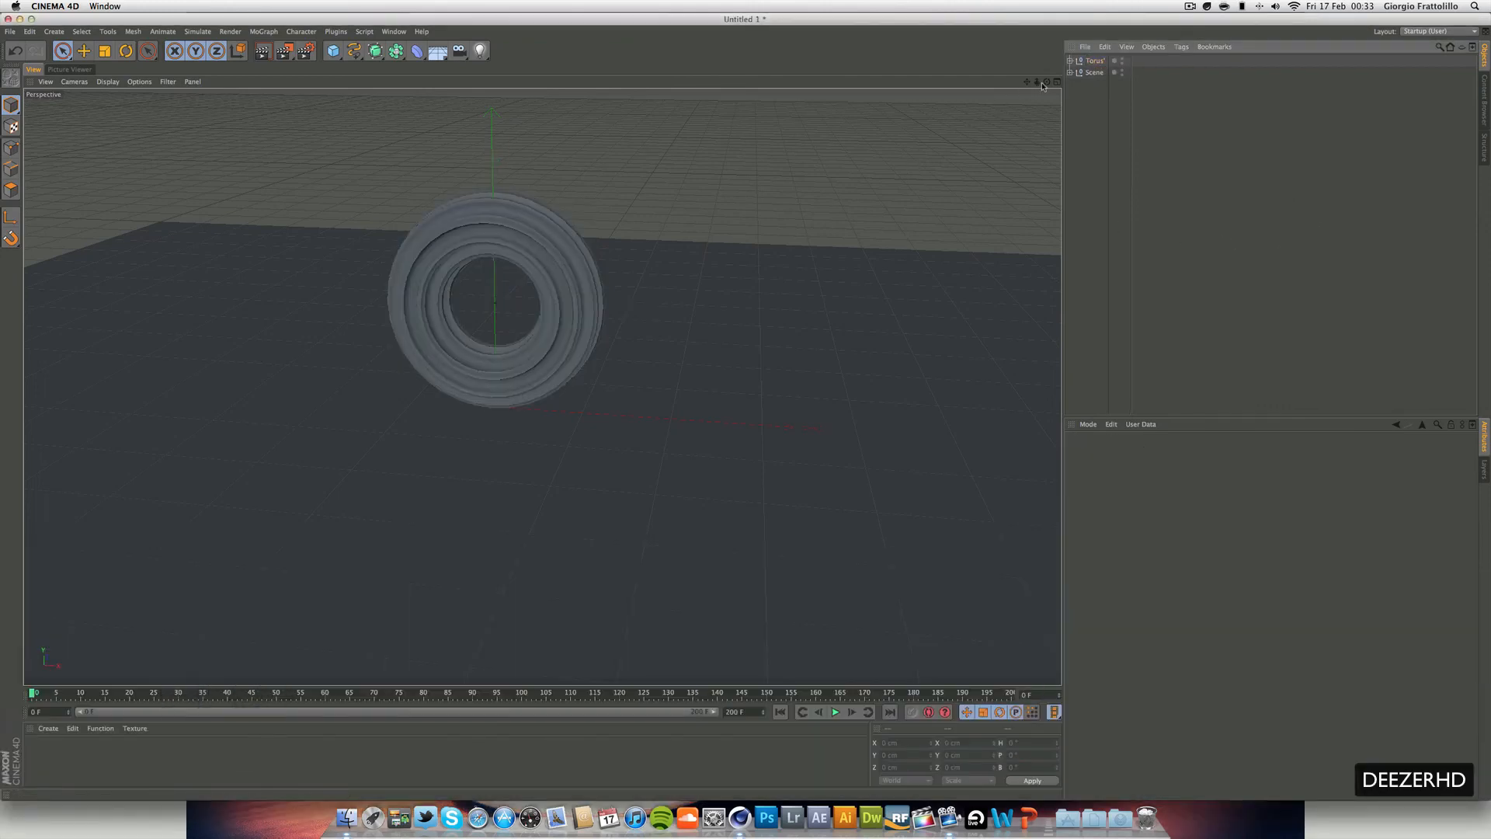
Orbit around the grooved torus and preview cam 1.mov from the Spinning Wheels folder
drag(495, 295, 542, 381)
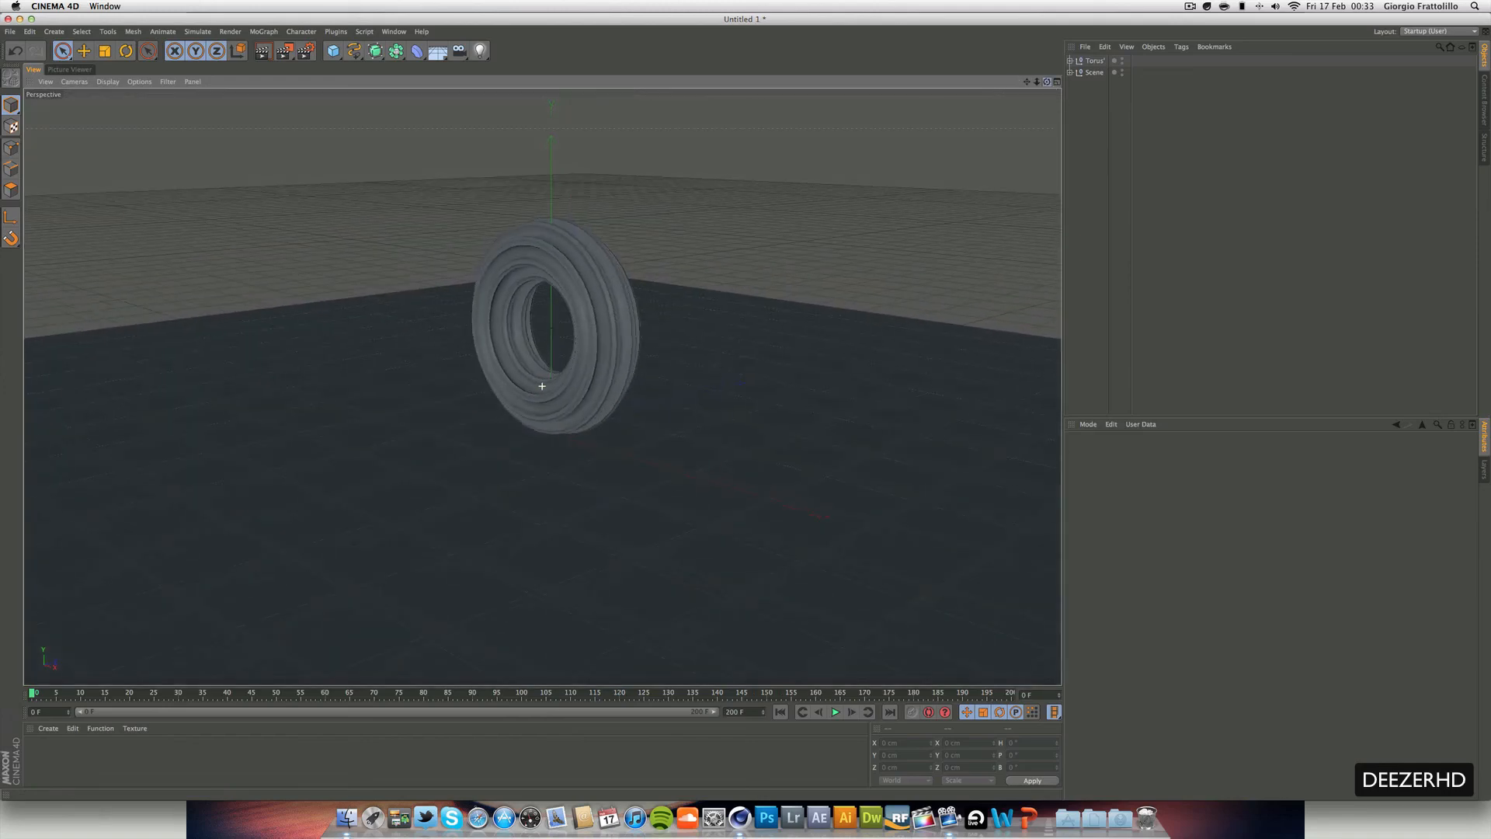
click(346, 816)
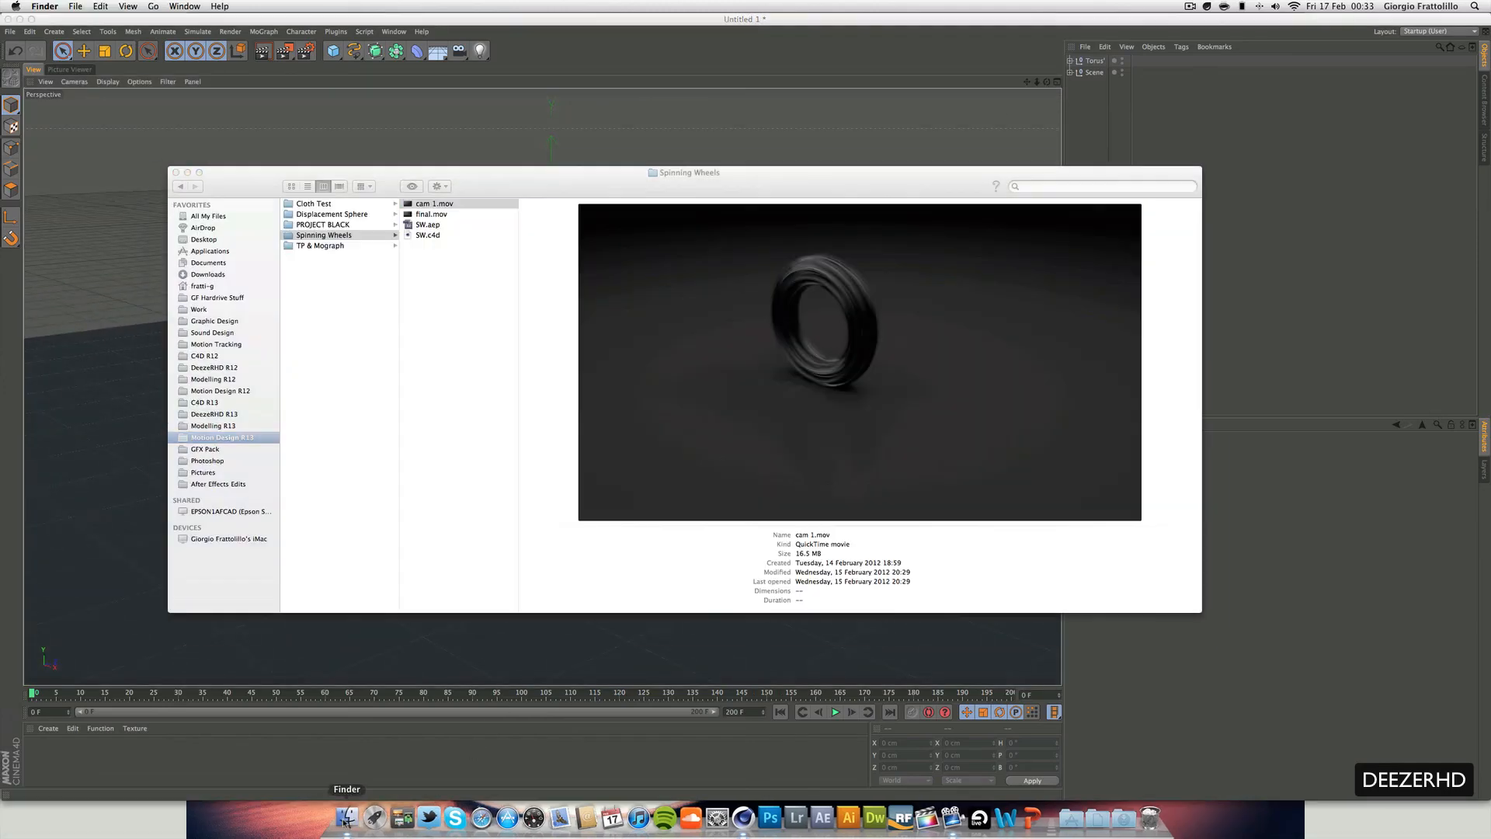
click(435, 203)
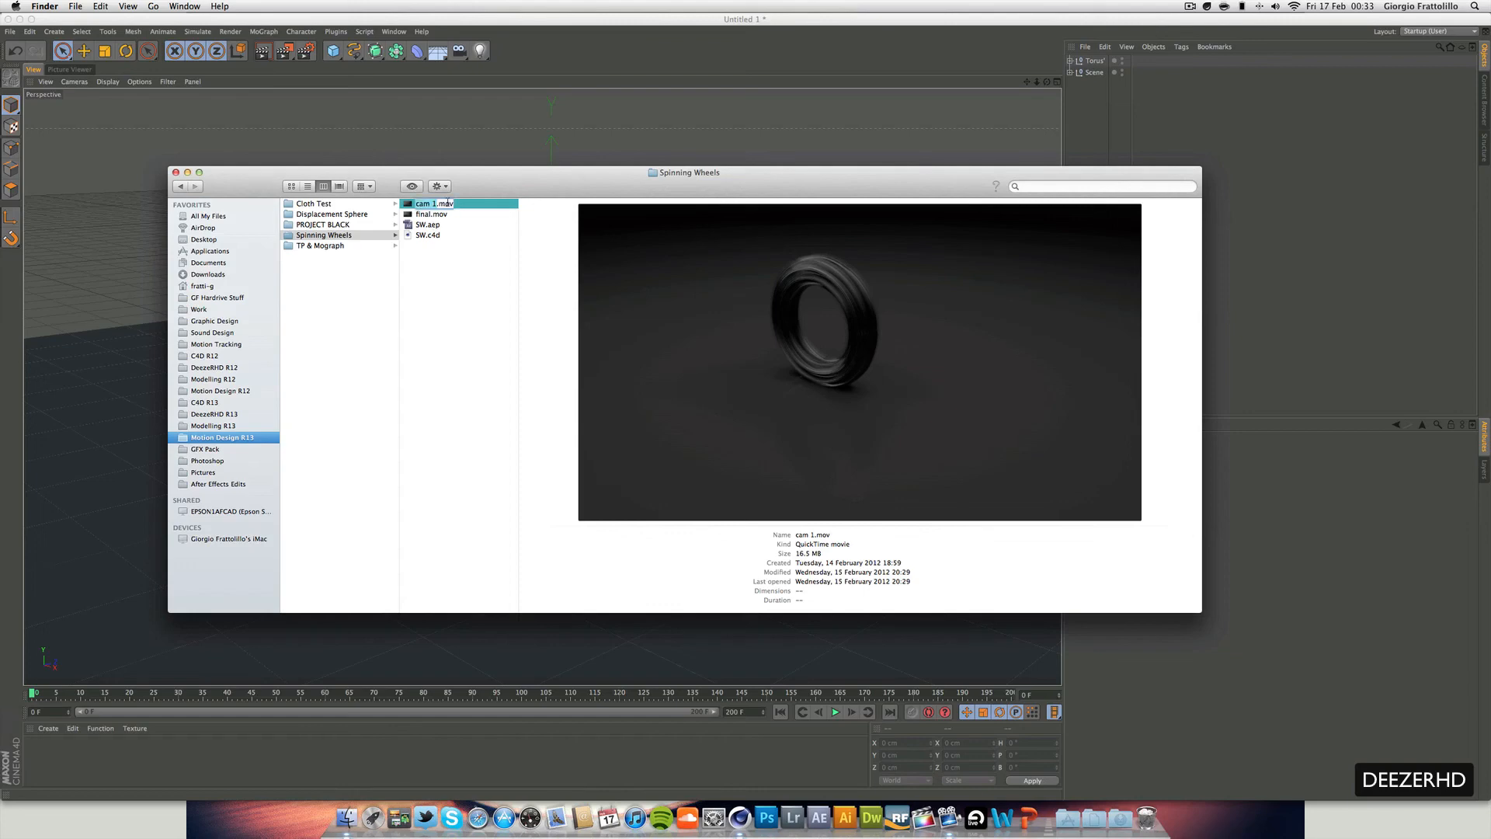